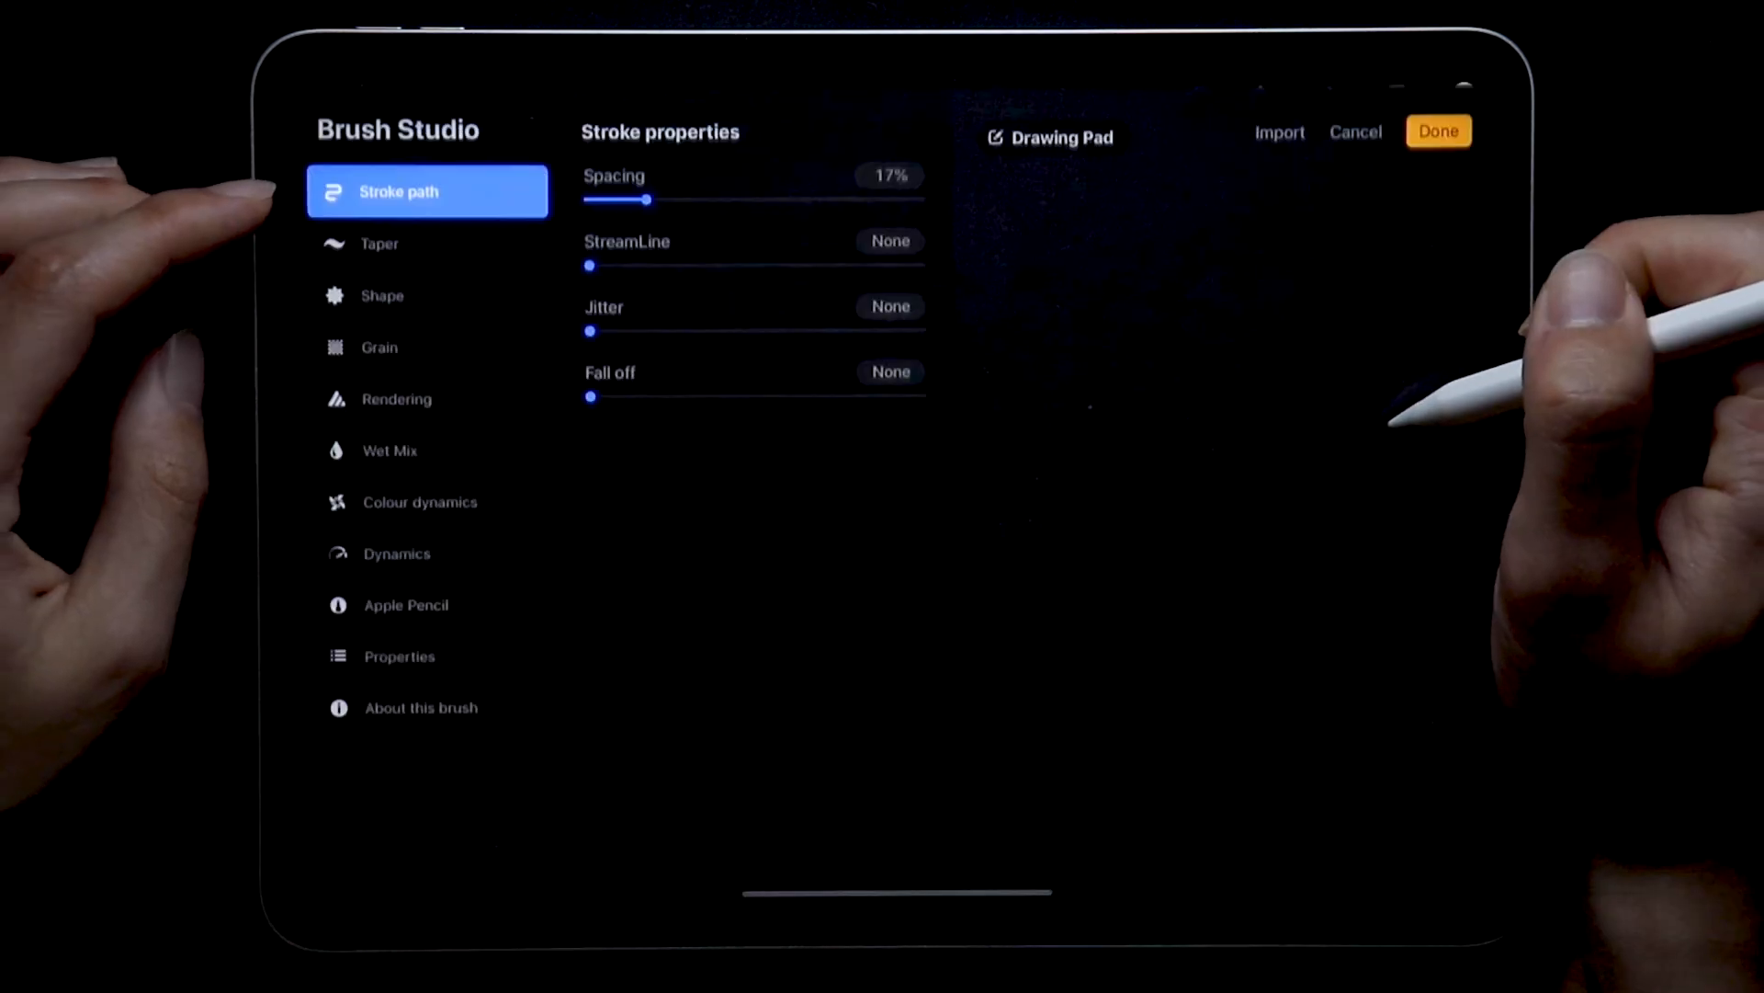
# Replace the brush grain with an imported black-and-white painted texture photo
pyautogui.click(428, 295)
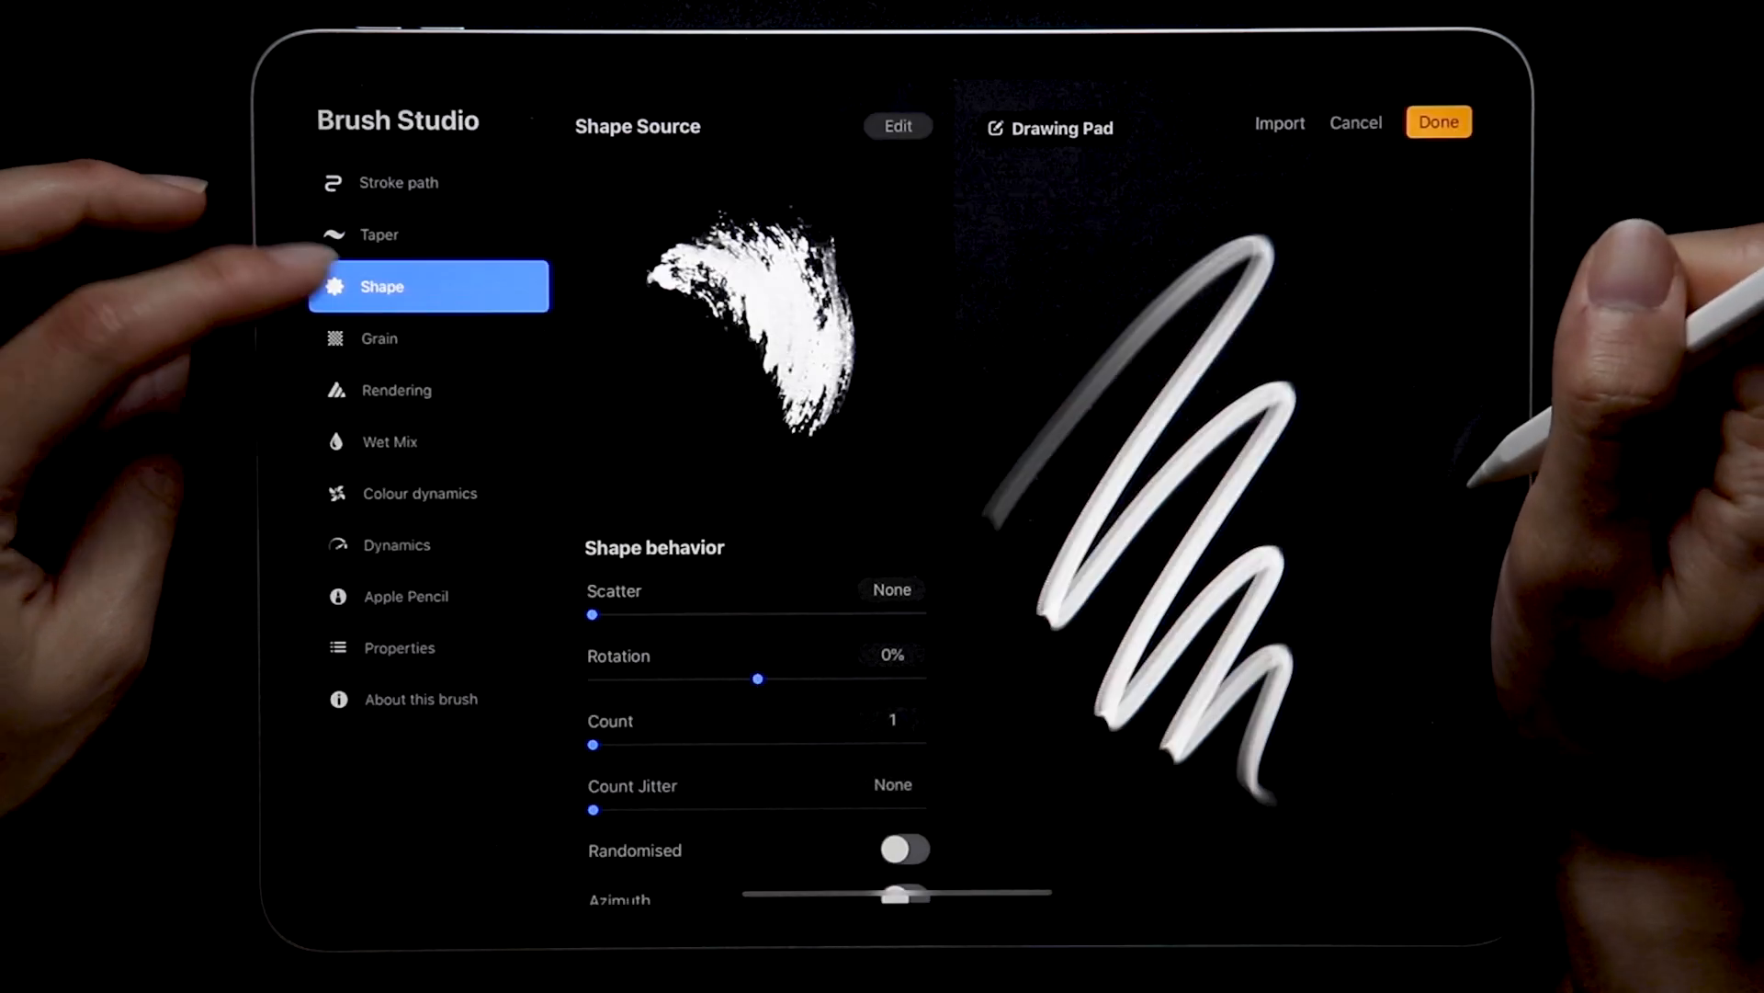
pyautogui.click(380, 337)
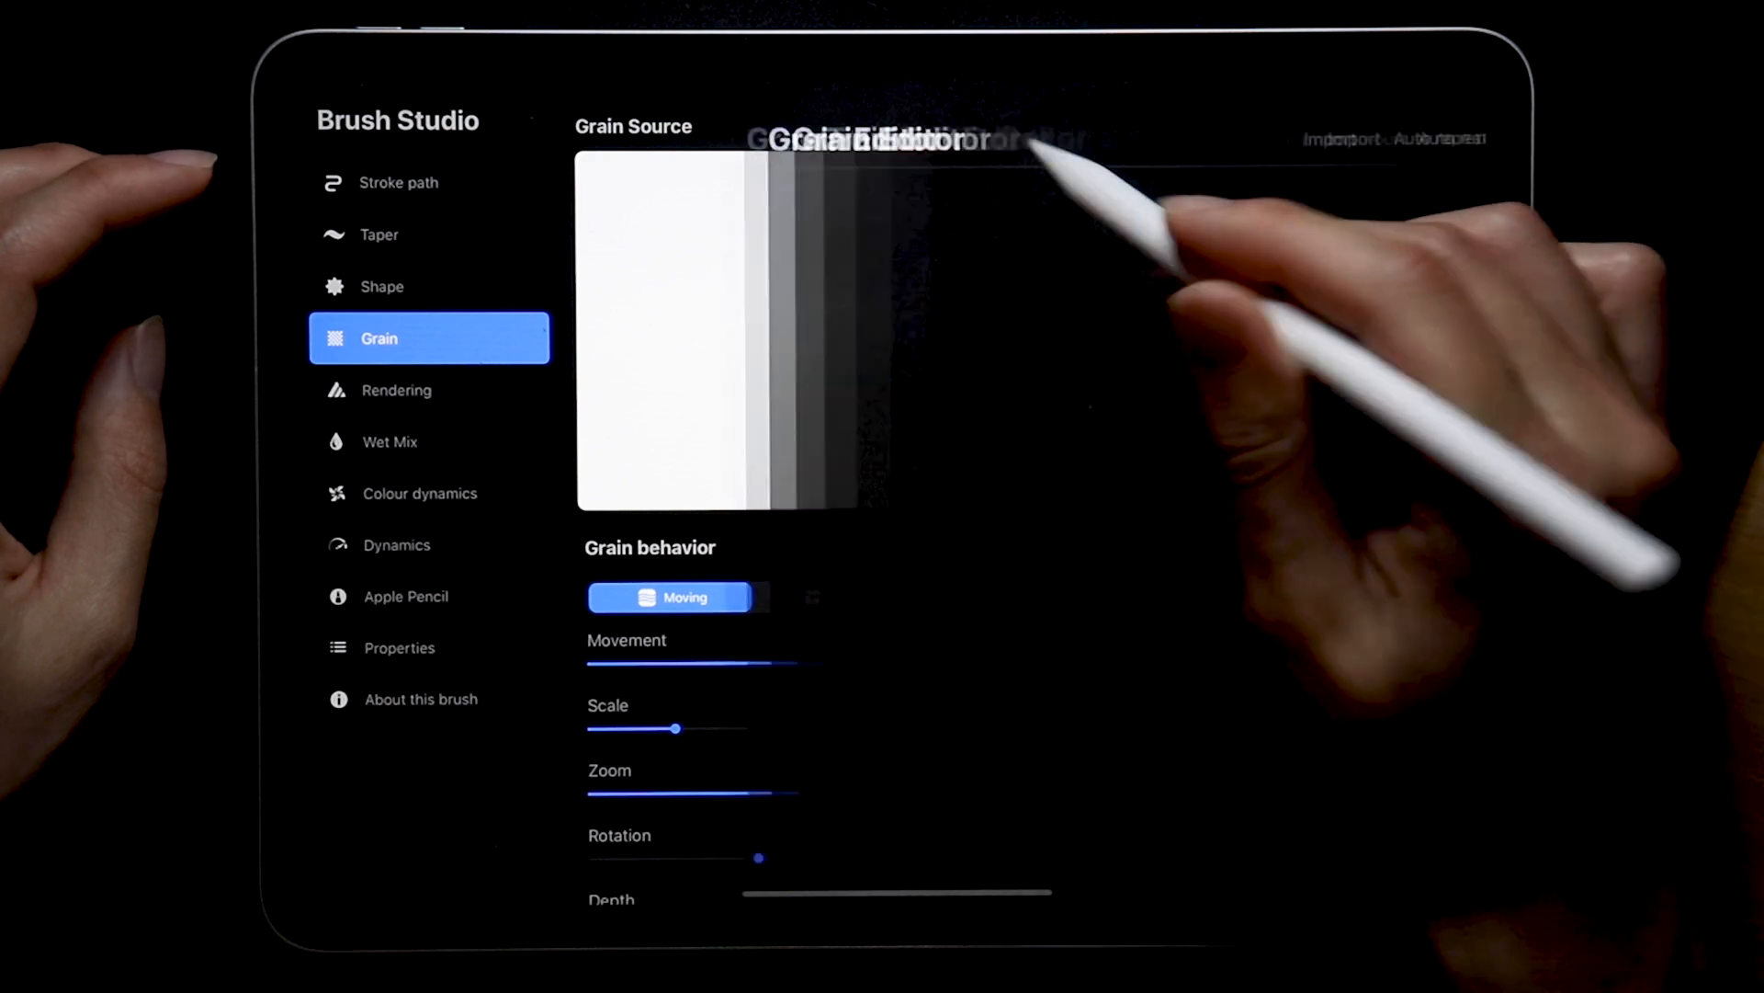
pyautogui.click(1132, 139)
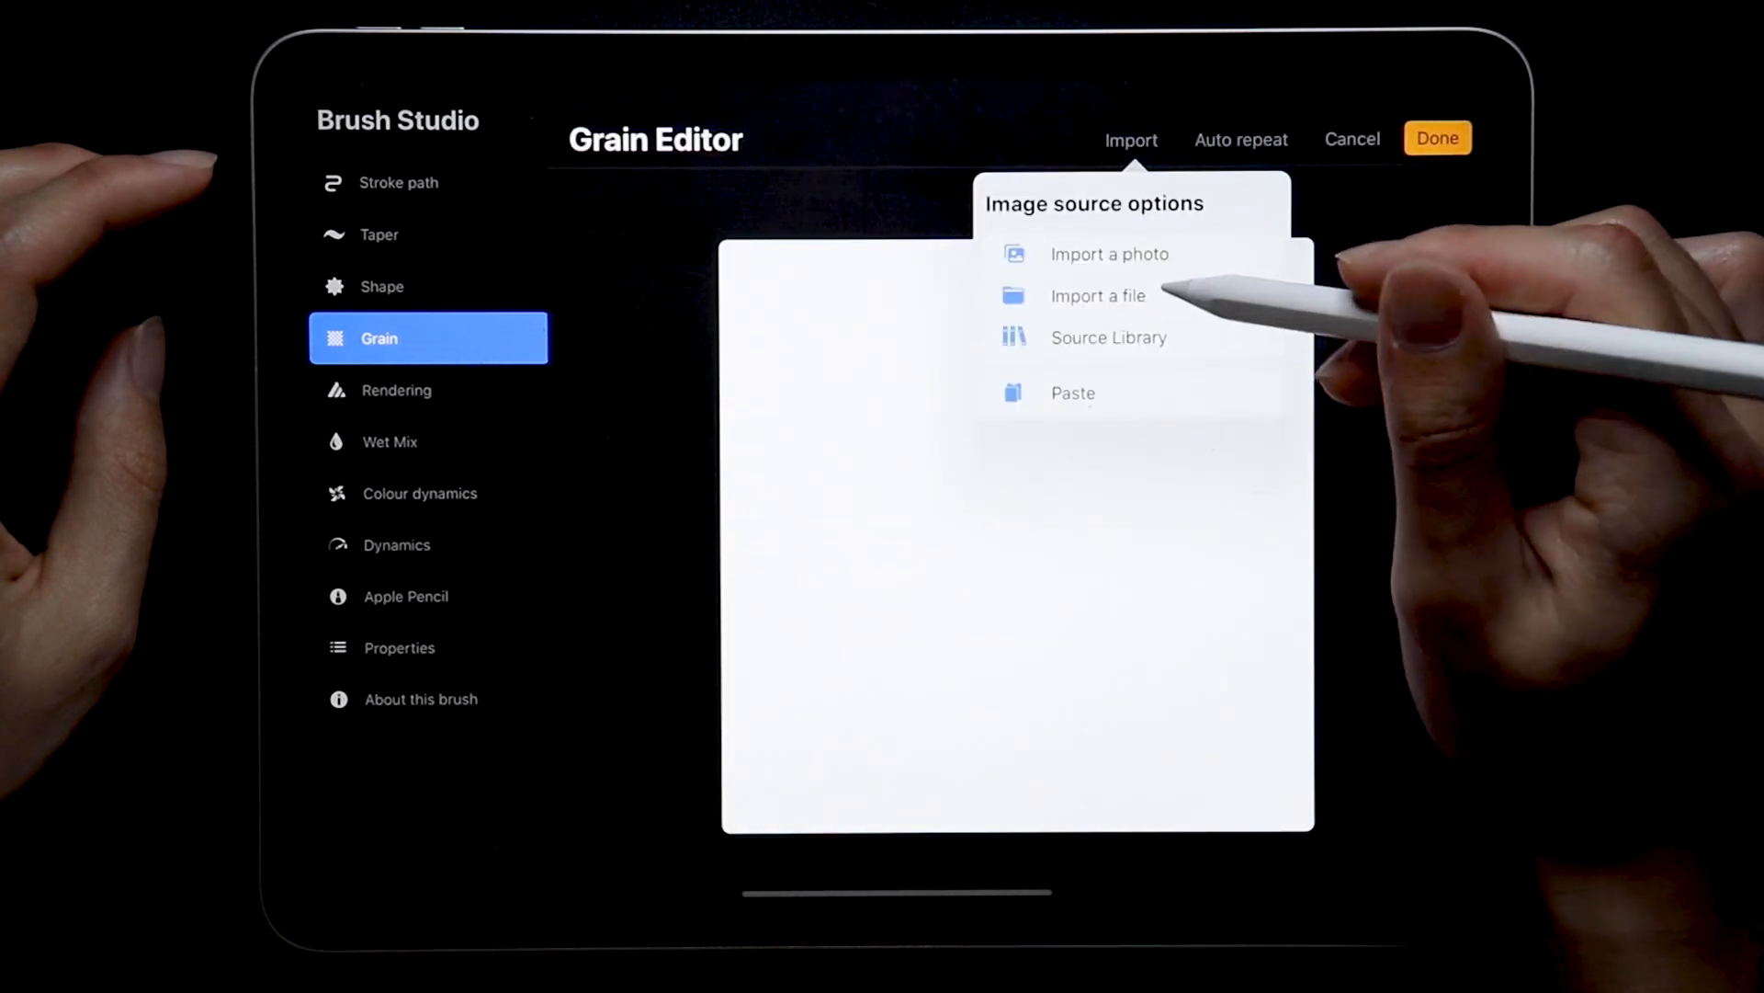
pyautogui.click(1109, 254)
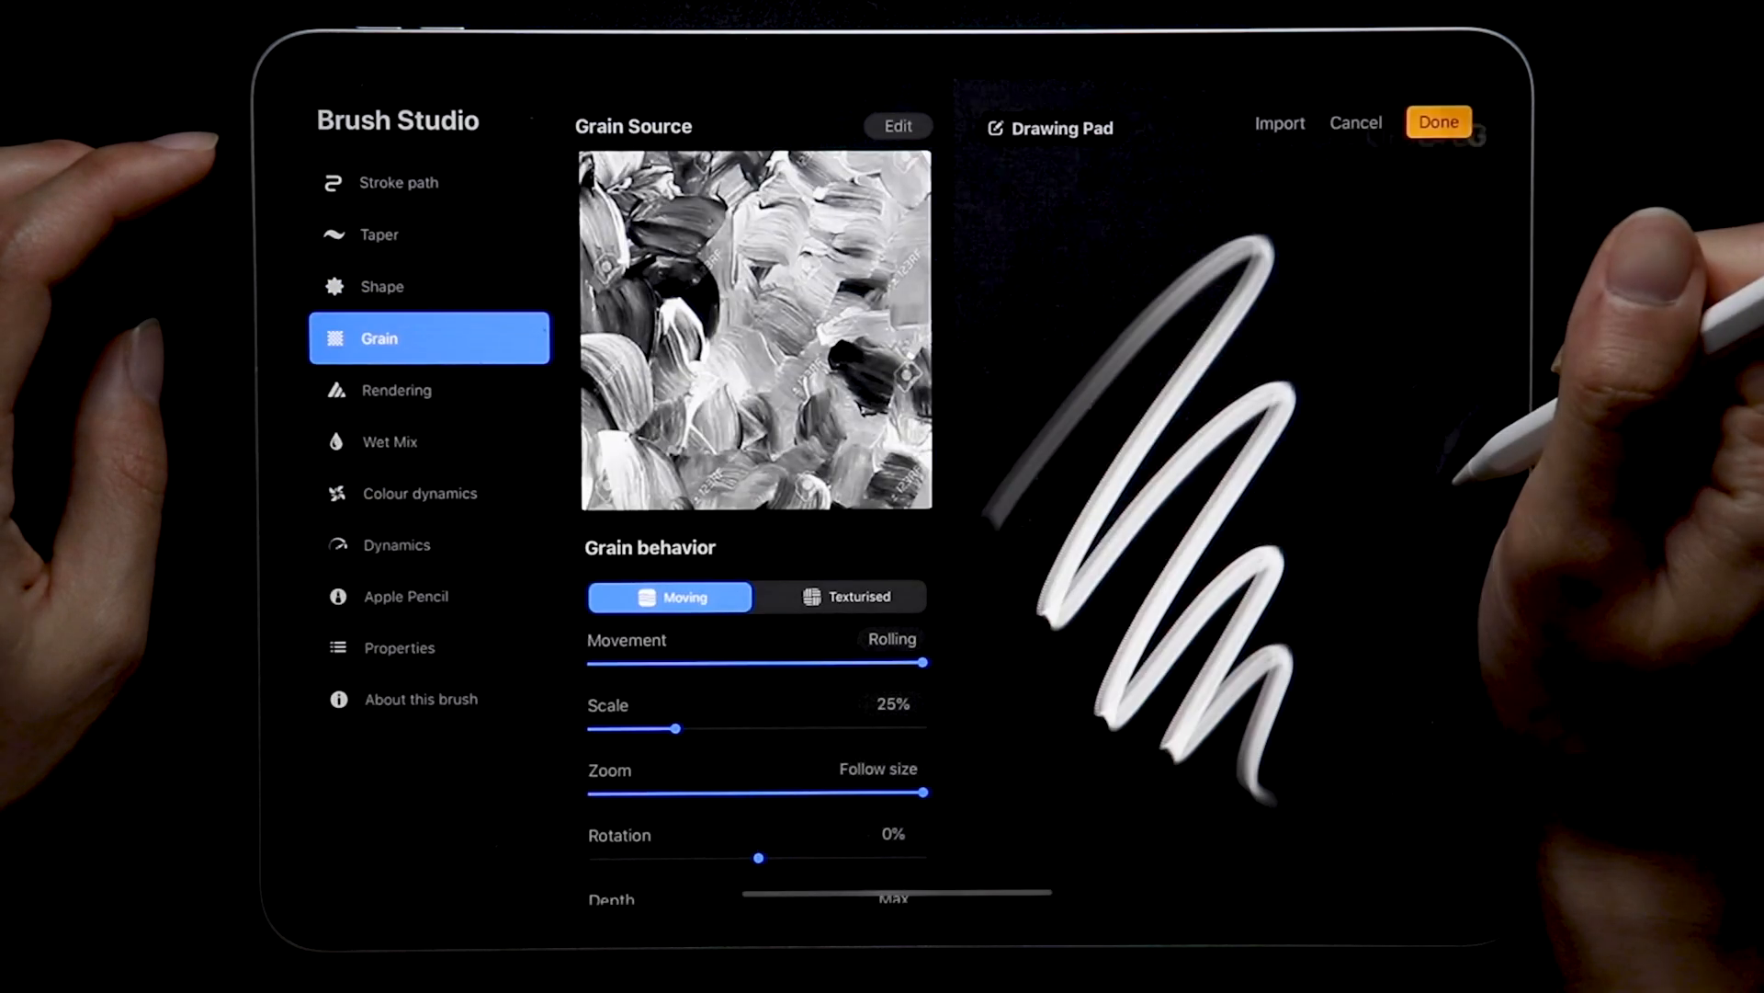
pyautogui.click(421, 697)
pyautogui.write('D')
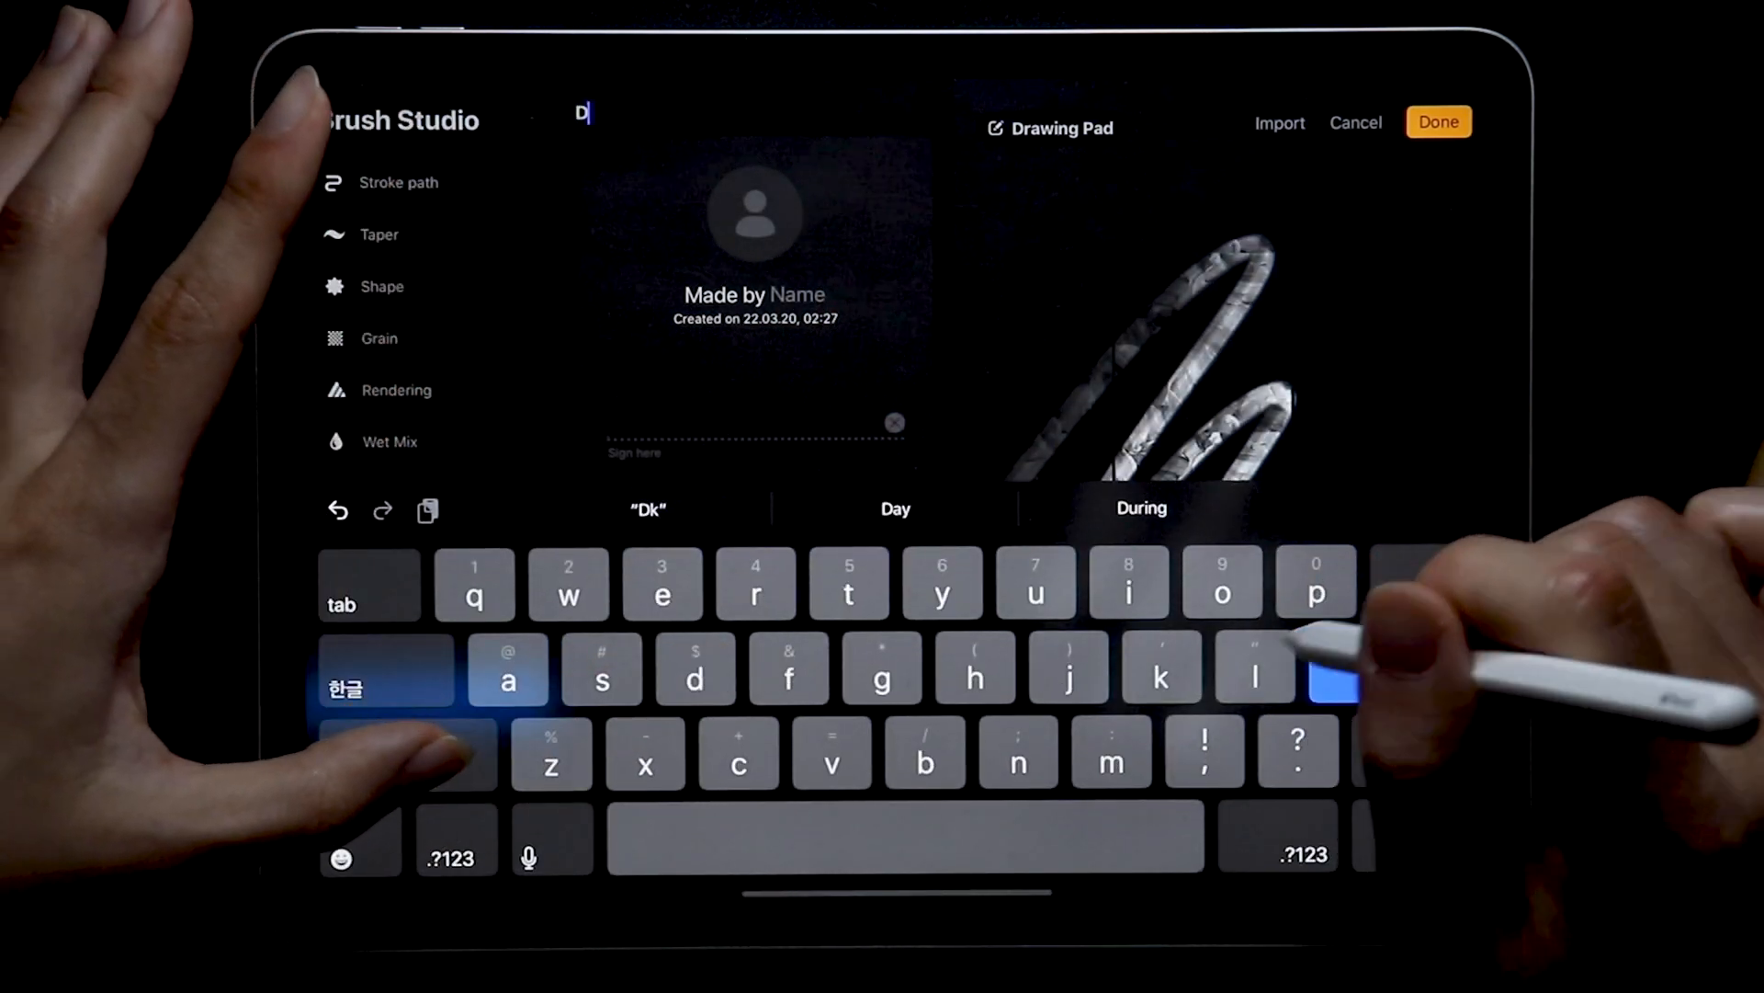
# Name the brush 'DK Chameleon', review its taper and Apple Pencil settings, and test on canvas
pyautogui.write('K')
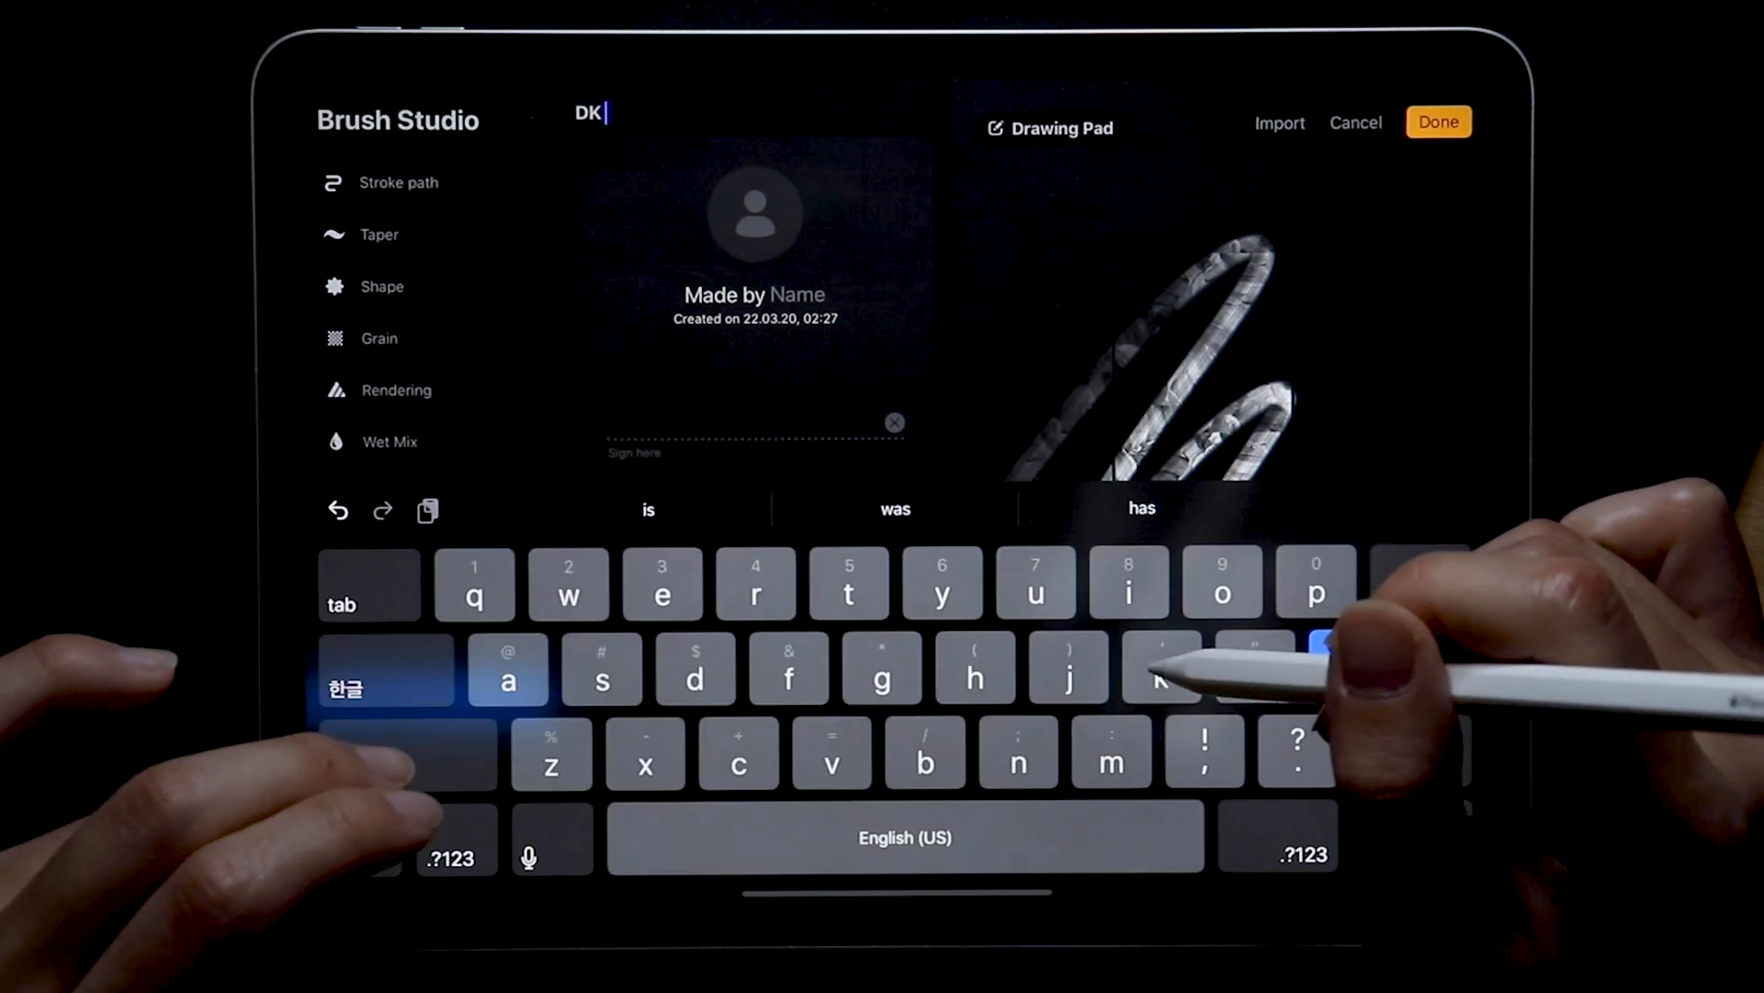
pyautogui.write('Chameleo')
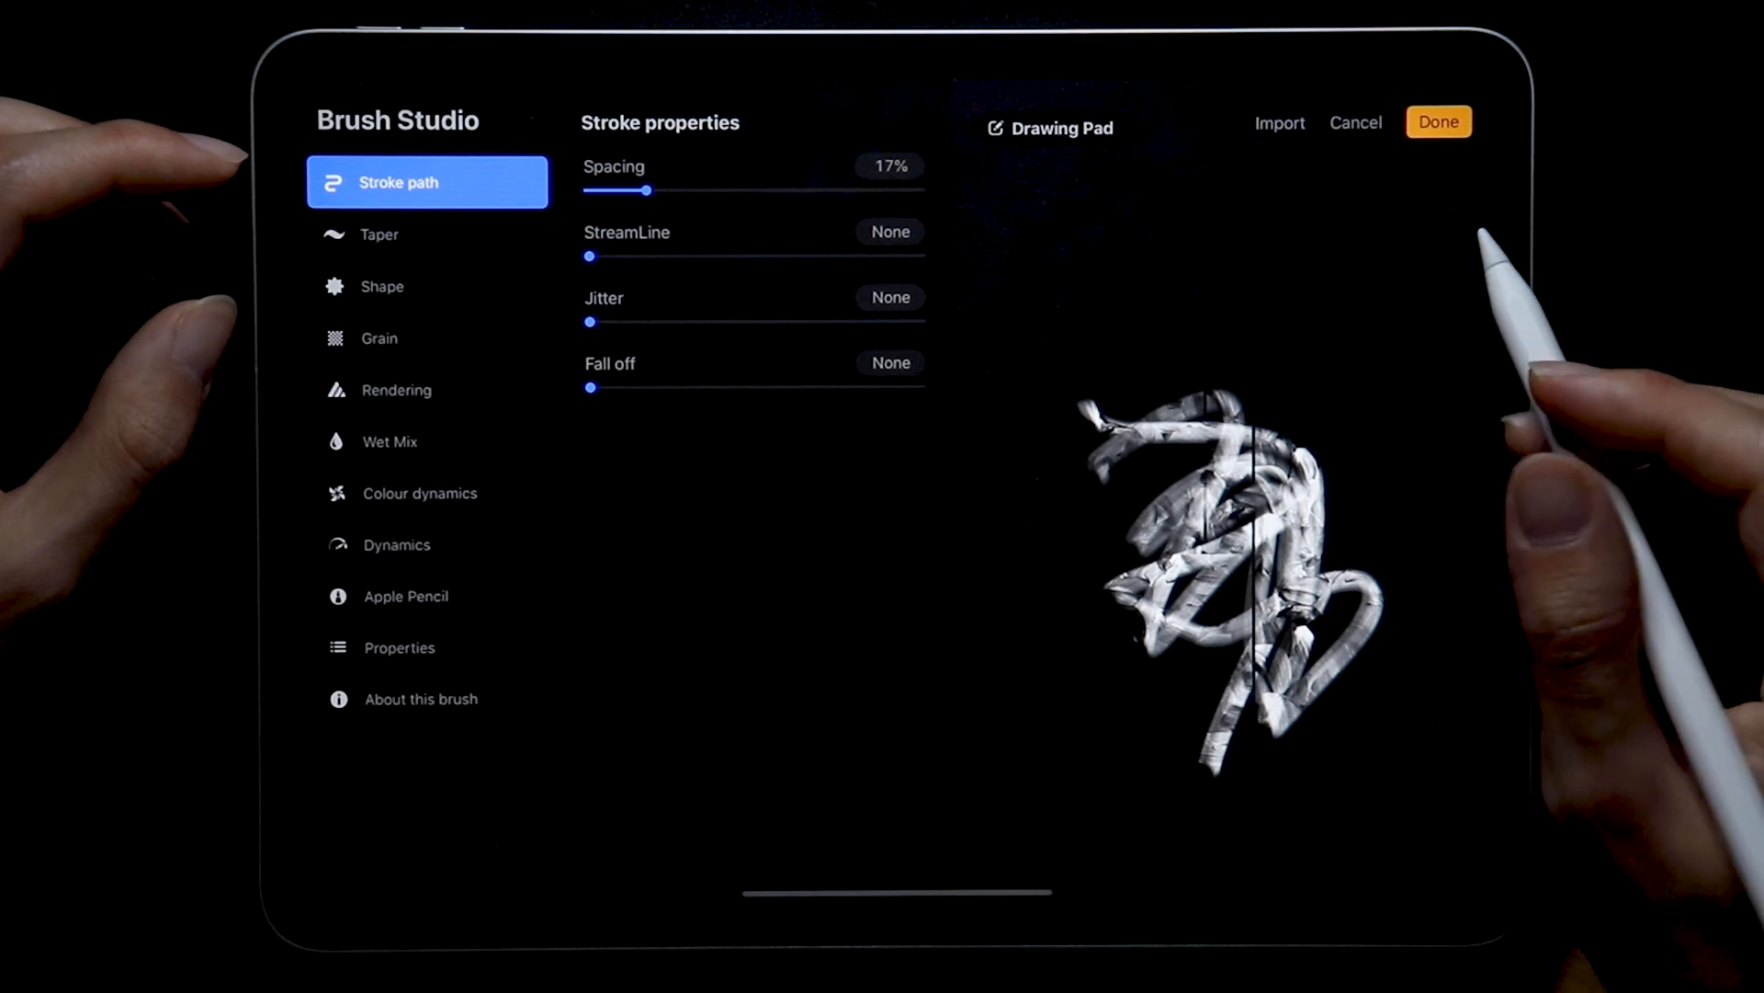
pyautogui.click(382, 286)
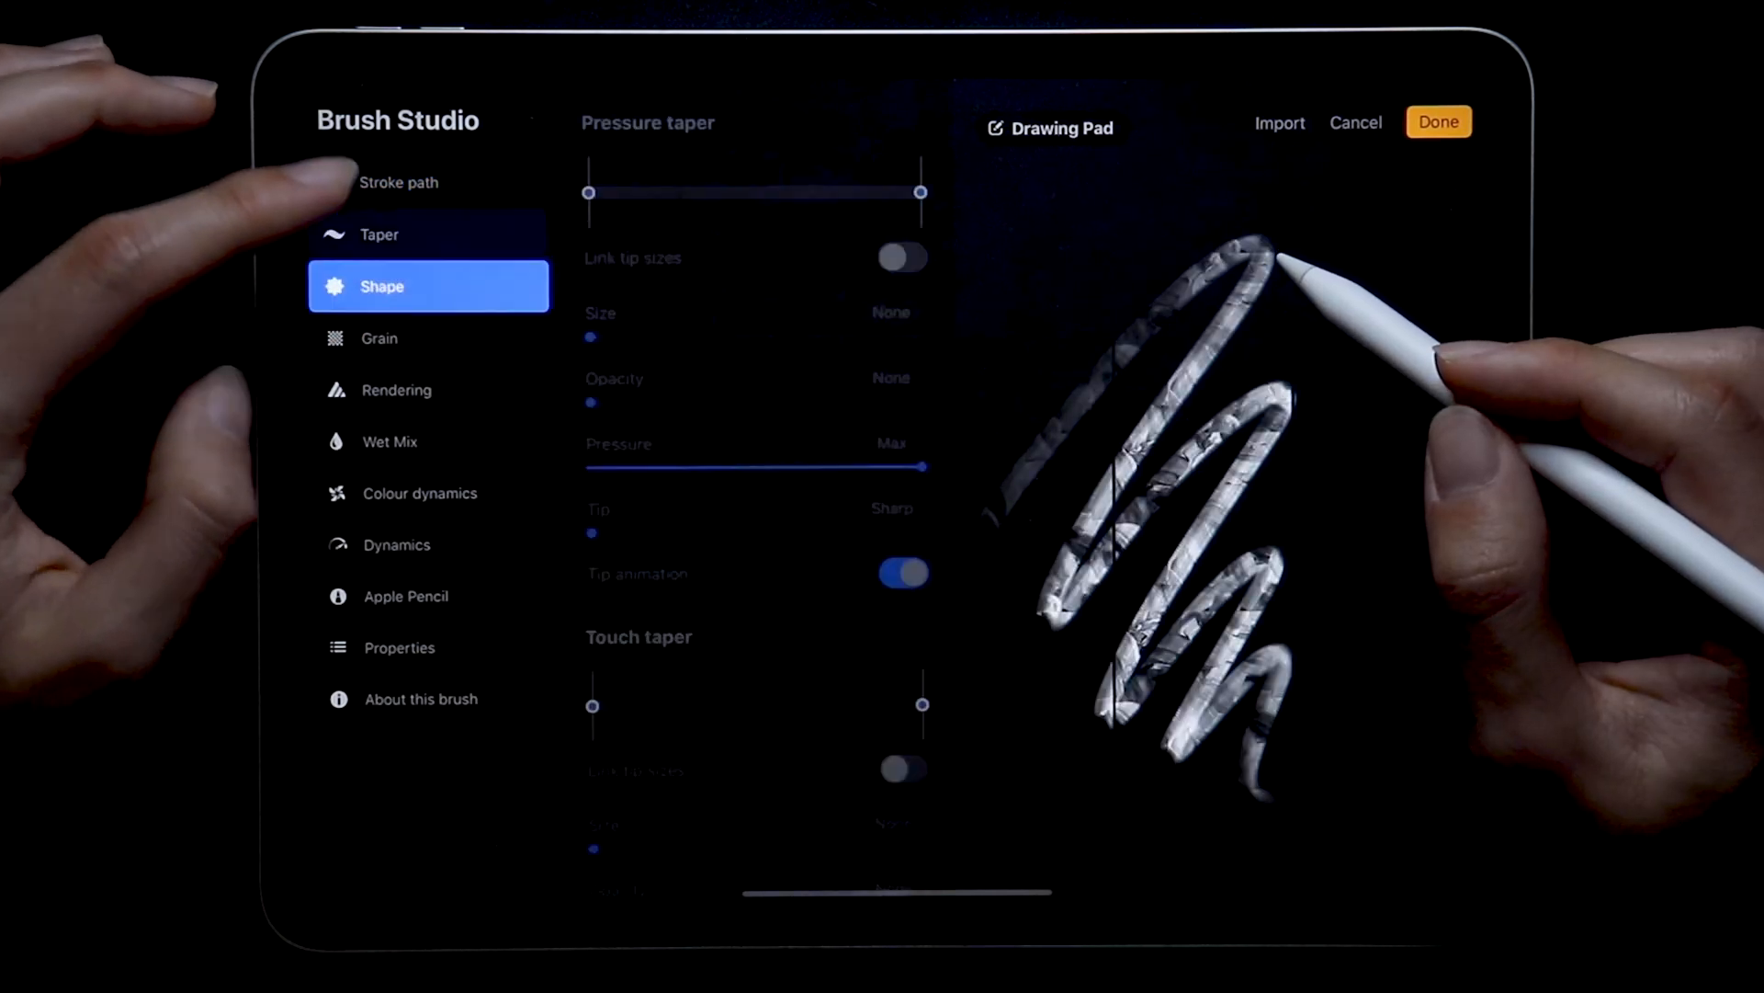
pyautogui.click(406, 595)
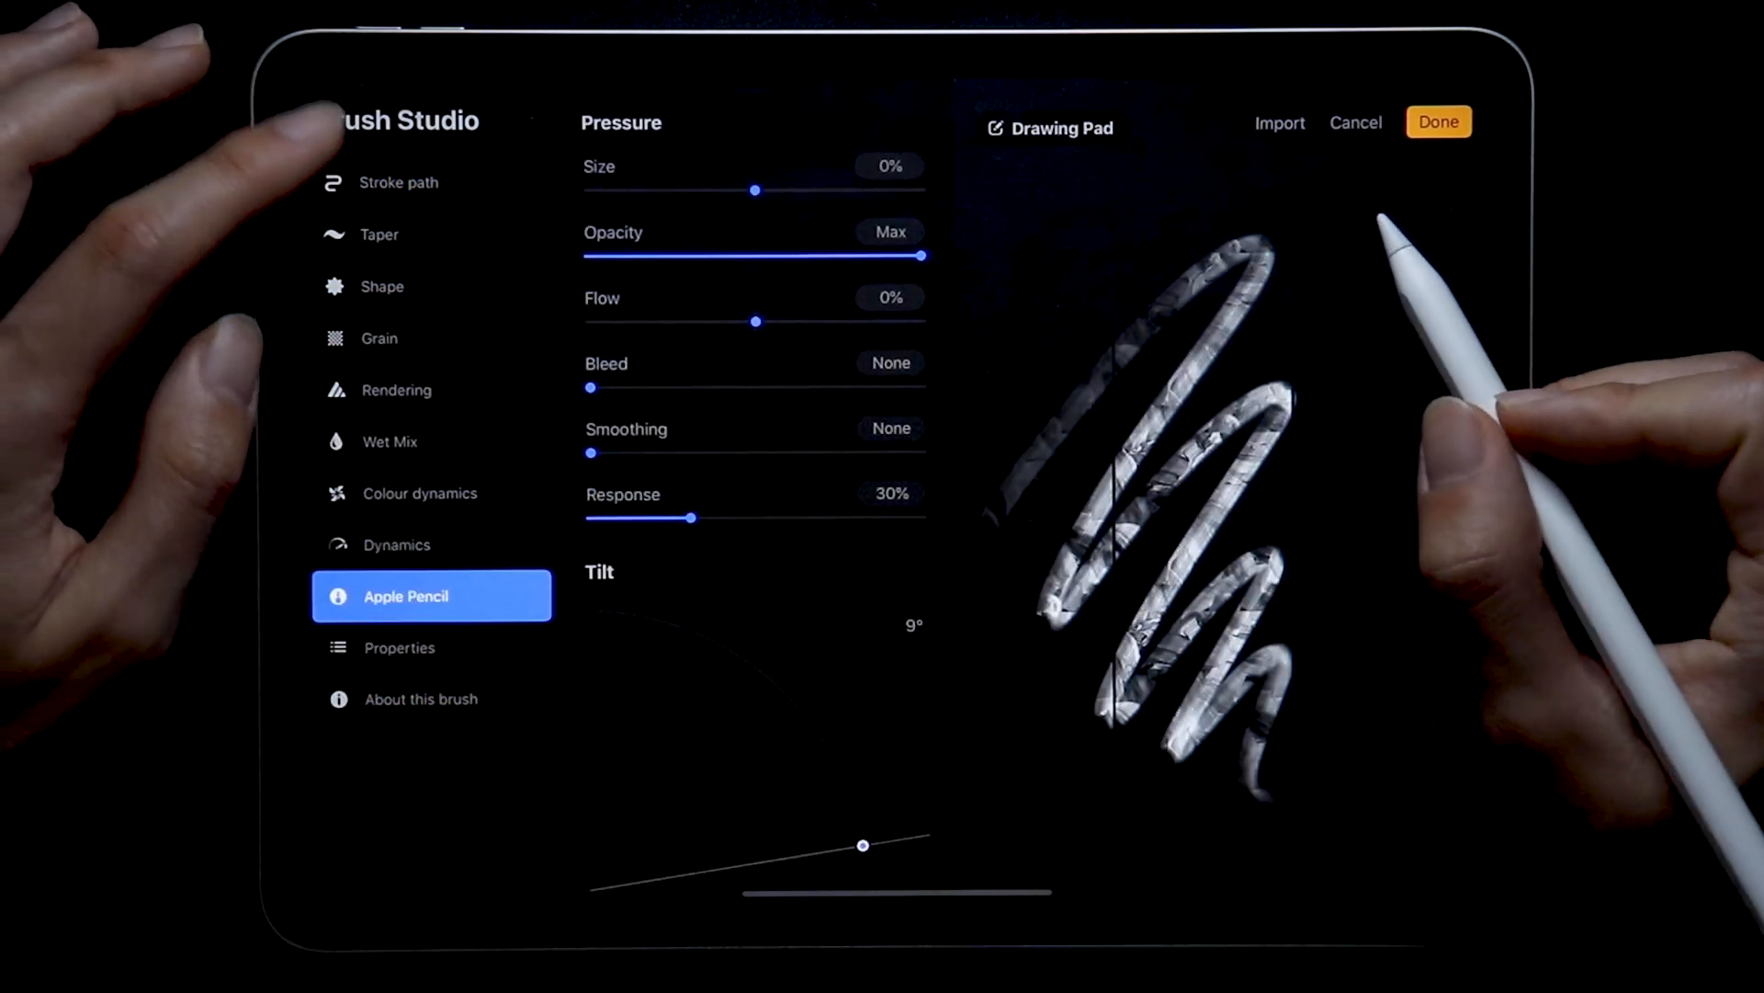
pyautogui.click(1438, 121)
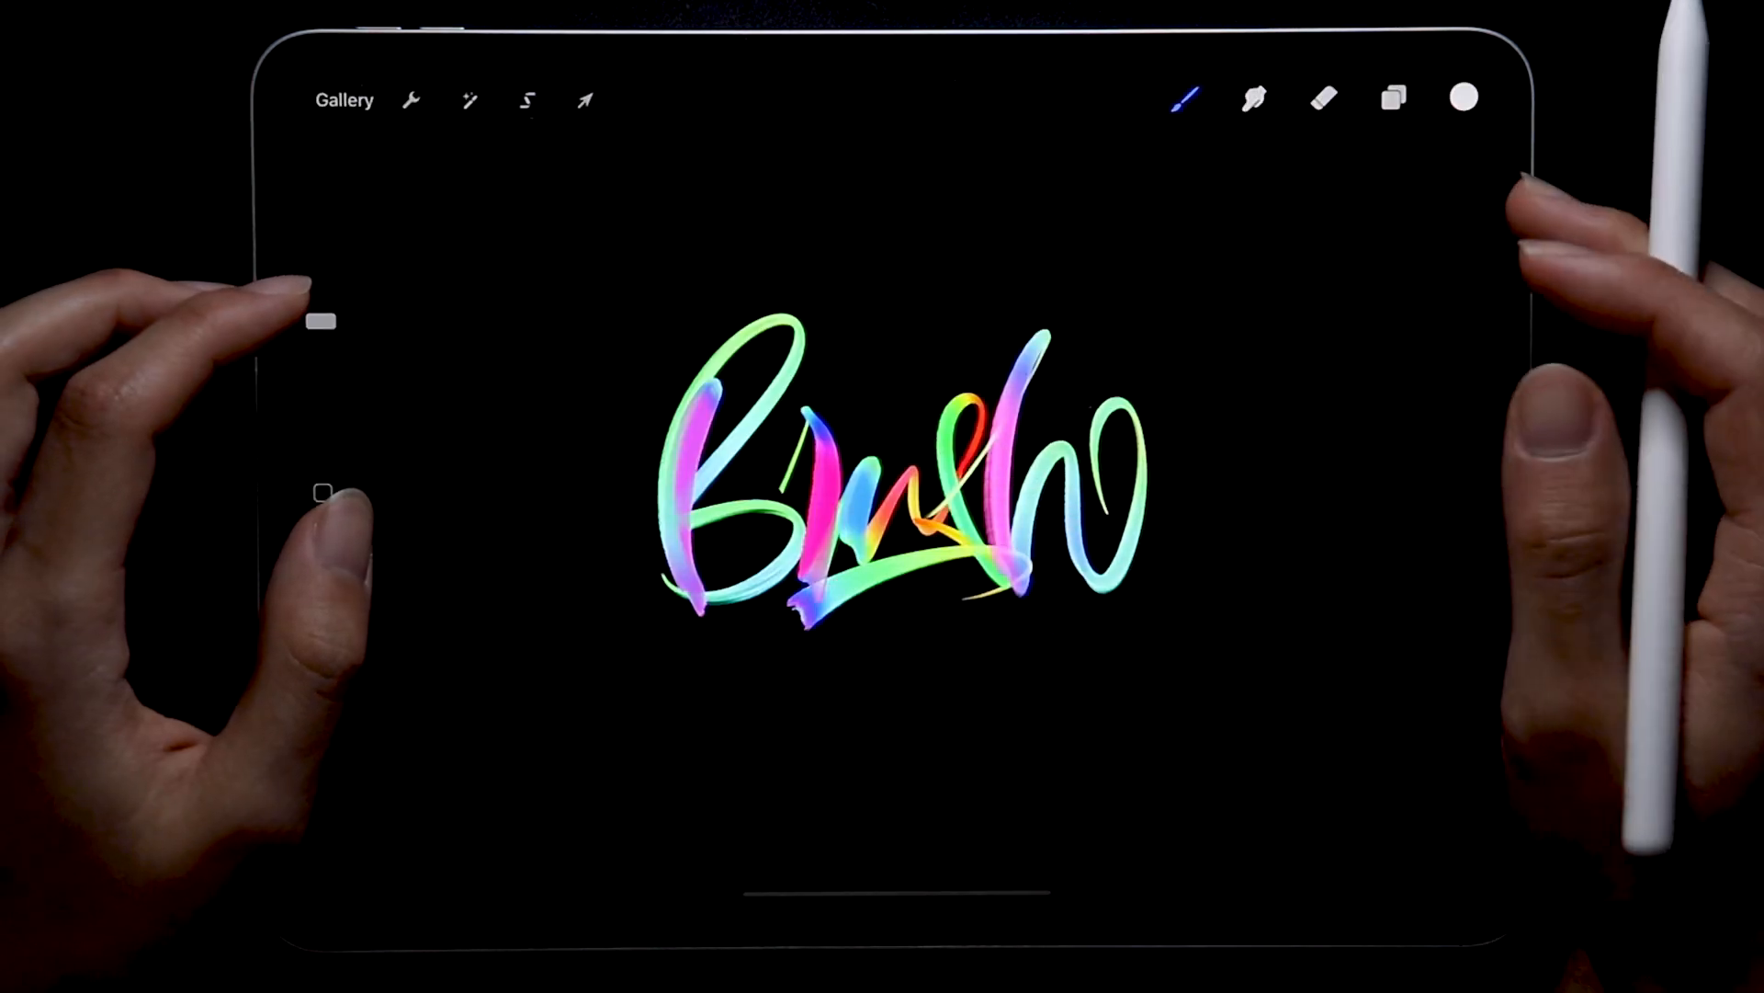
pyautogui.doubleClick(1183, 98)
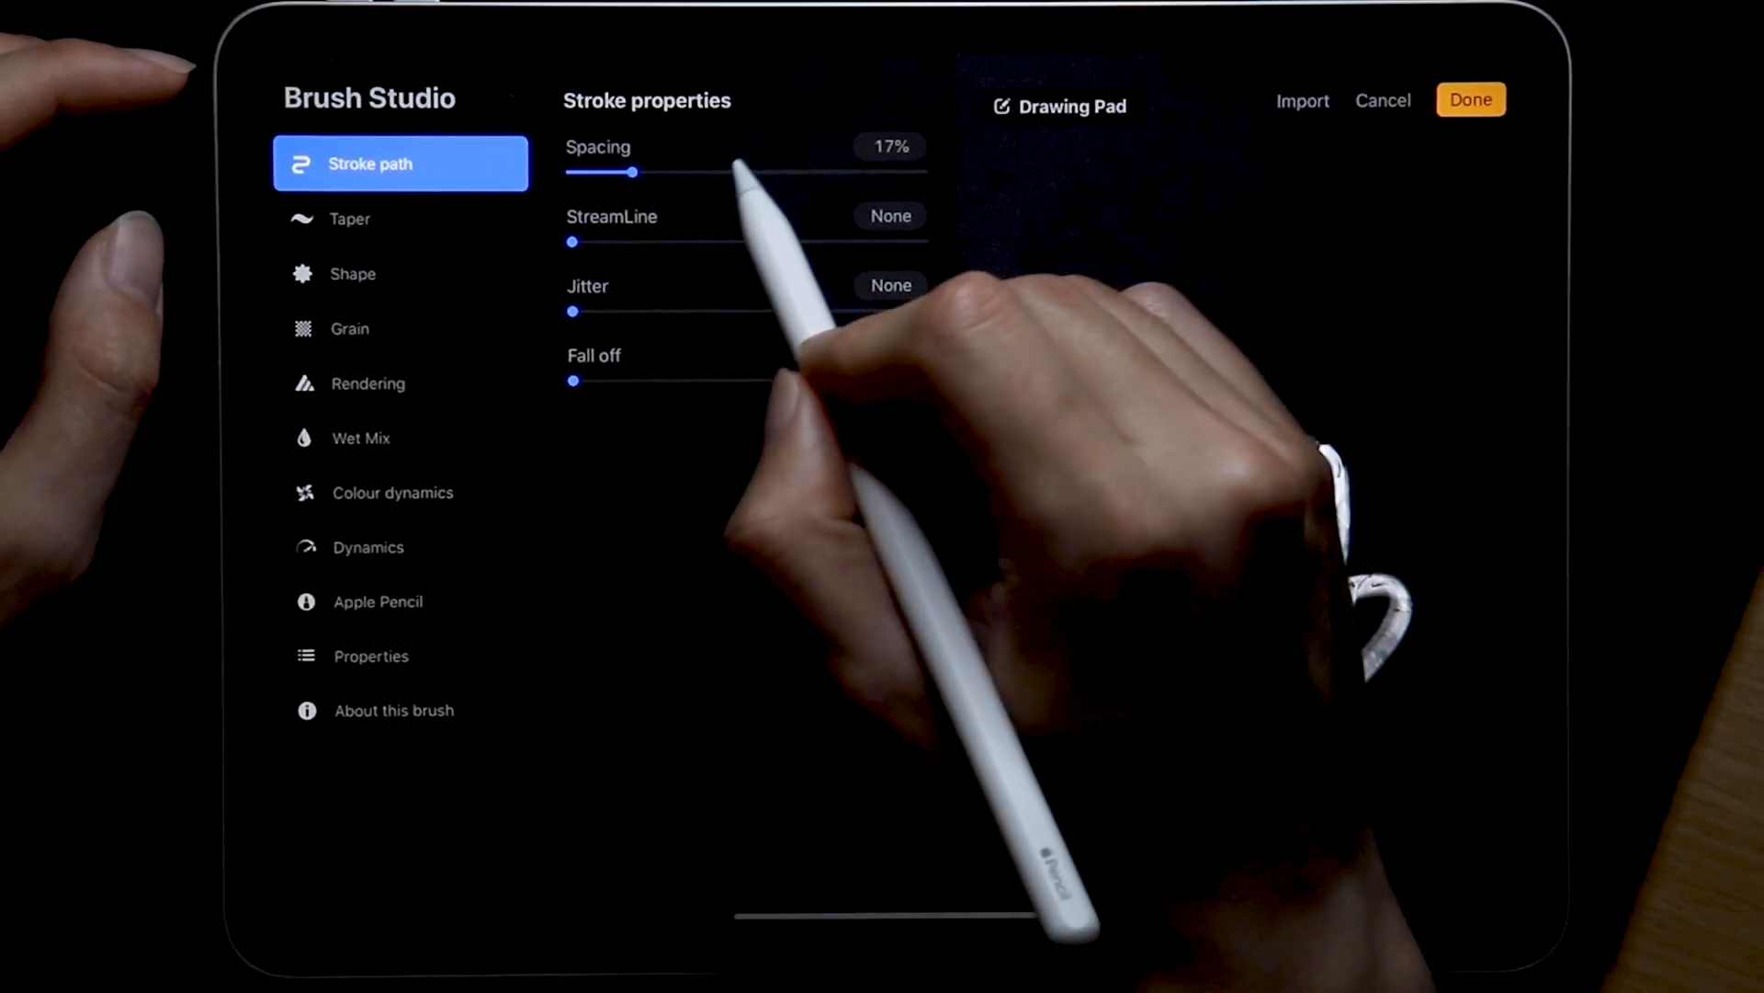
# Set Spacing to None and StreamLine to 35%, returning Jitter to None
pyautogui.moveTo(633, 170); pyautogui.dragTo(591, 189)
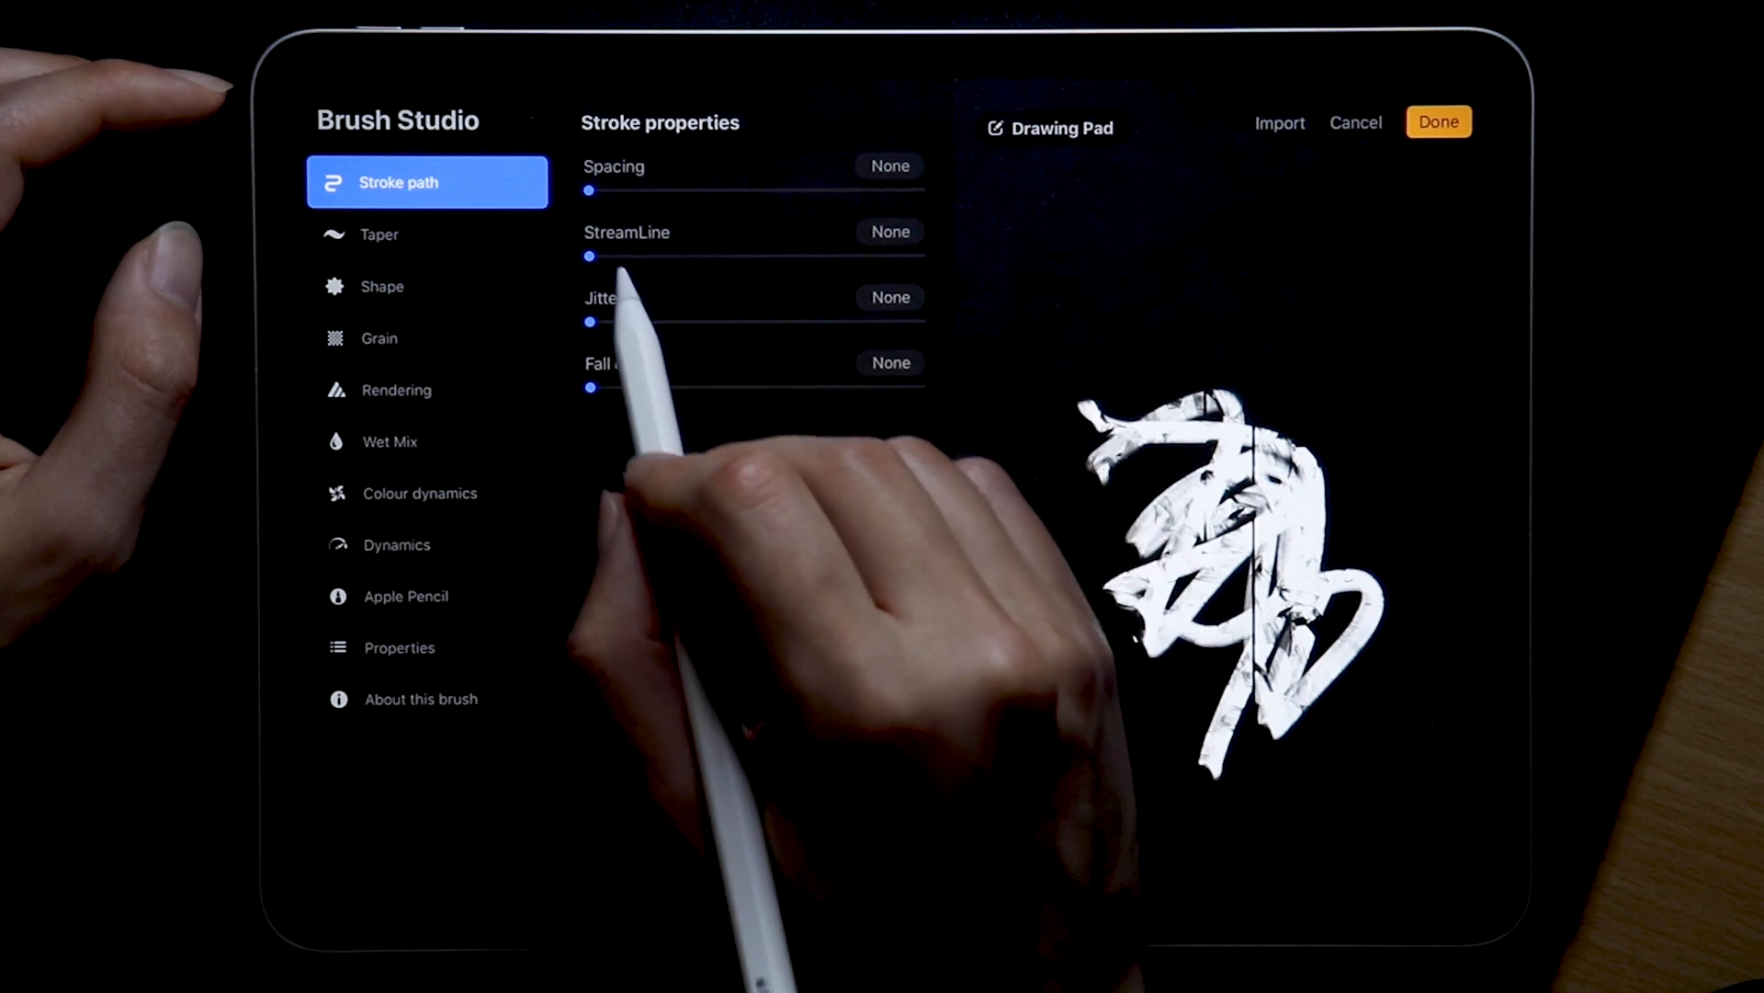
pyautogui.click(888, 230)
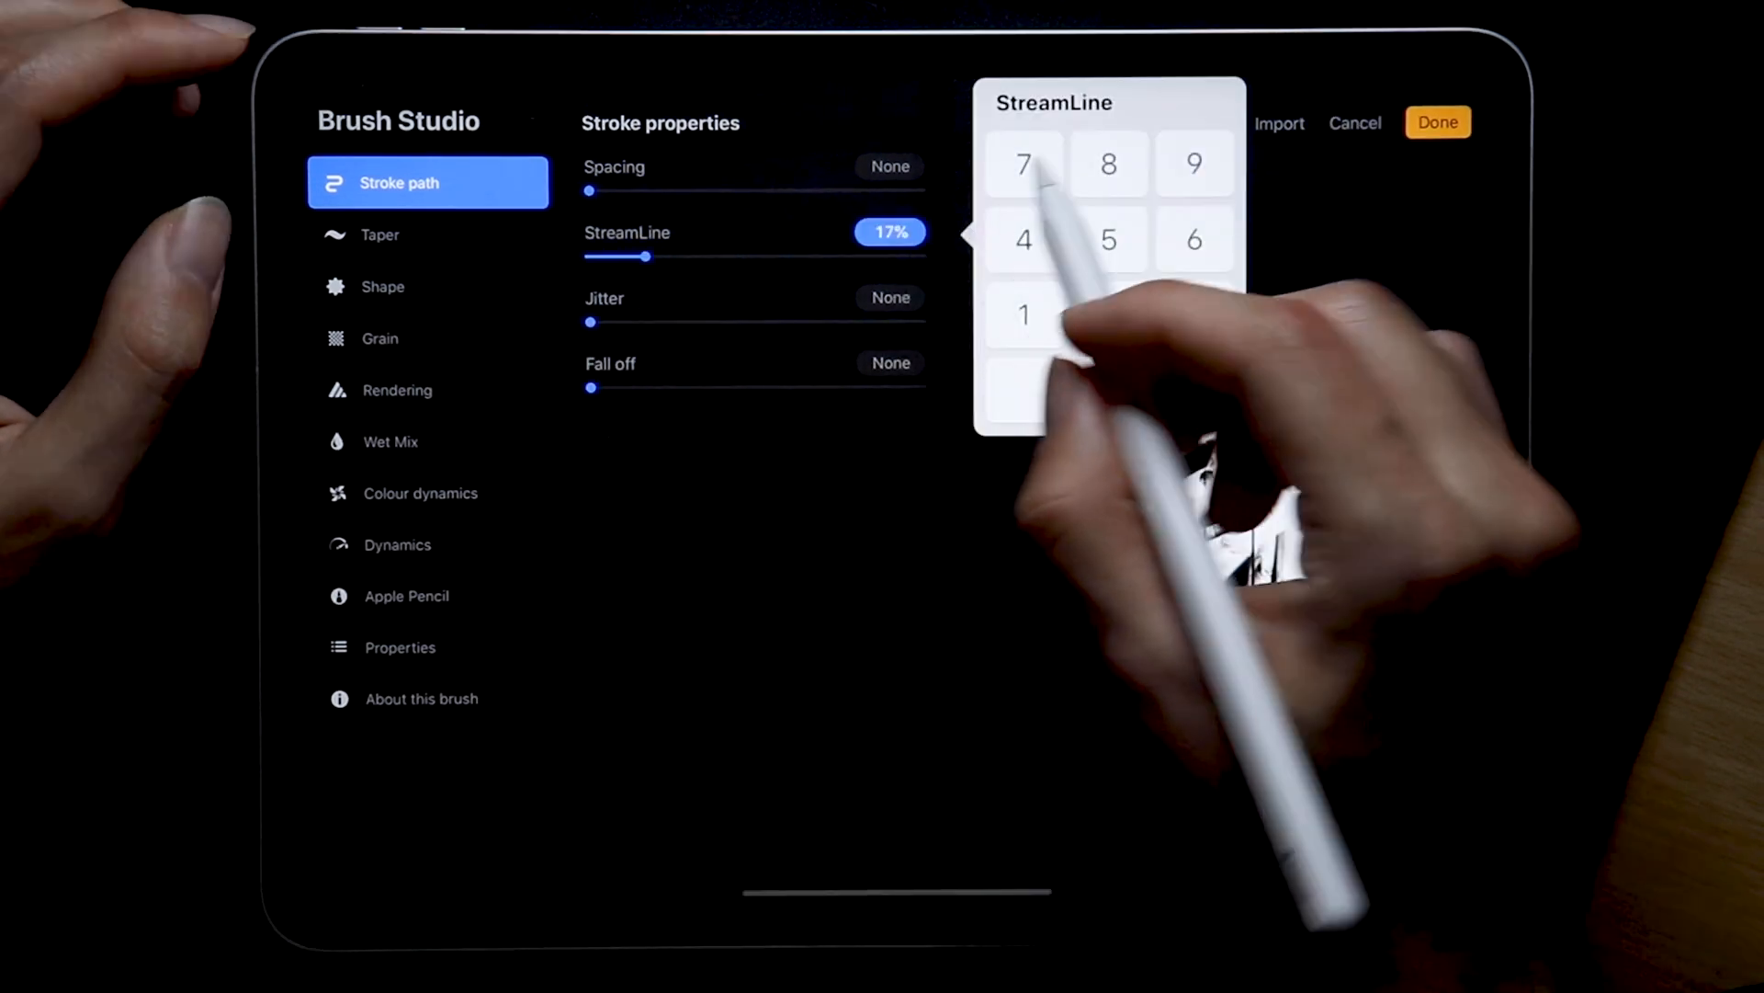
pyautogui.click(1109, 239)
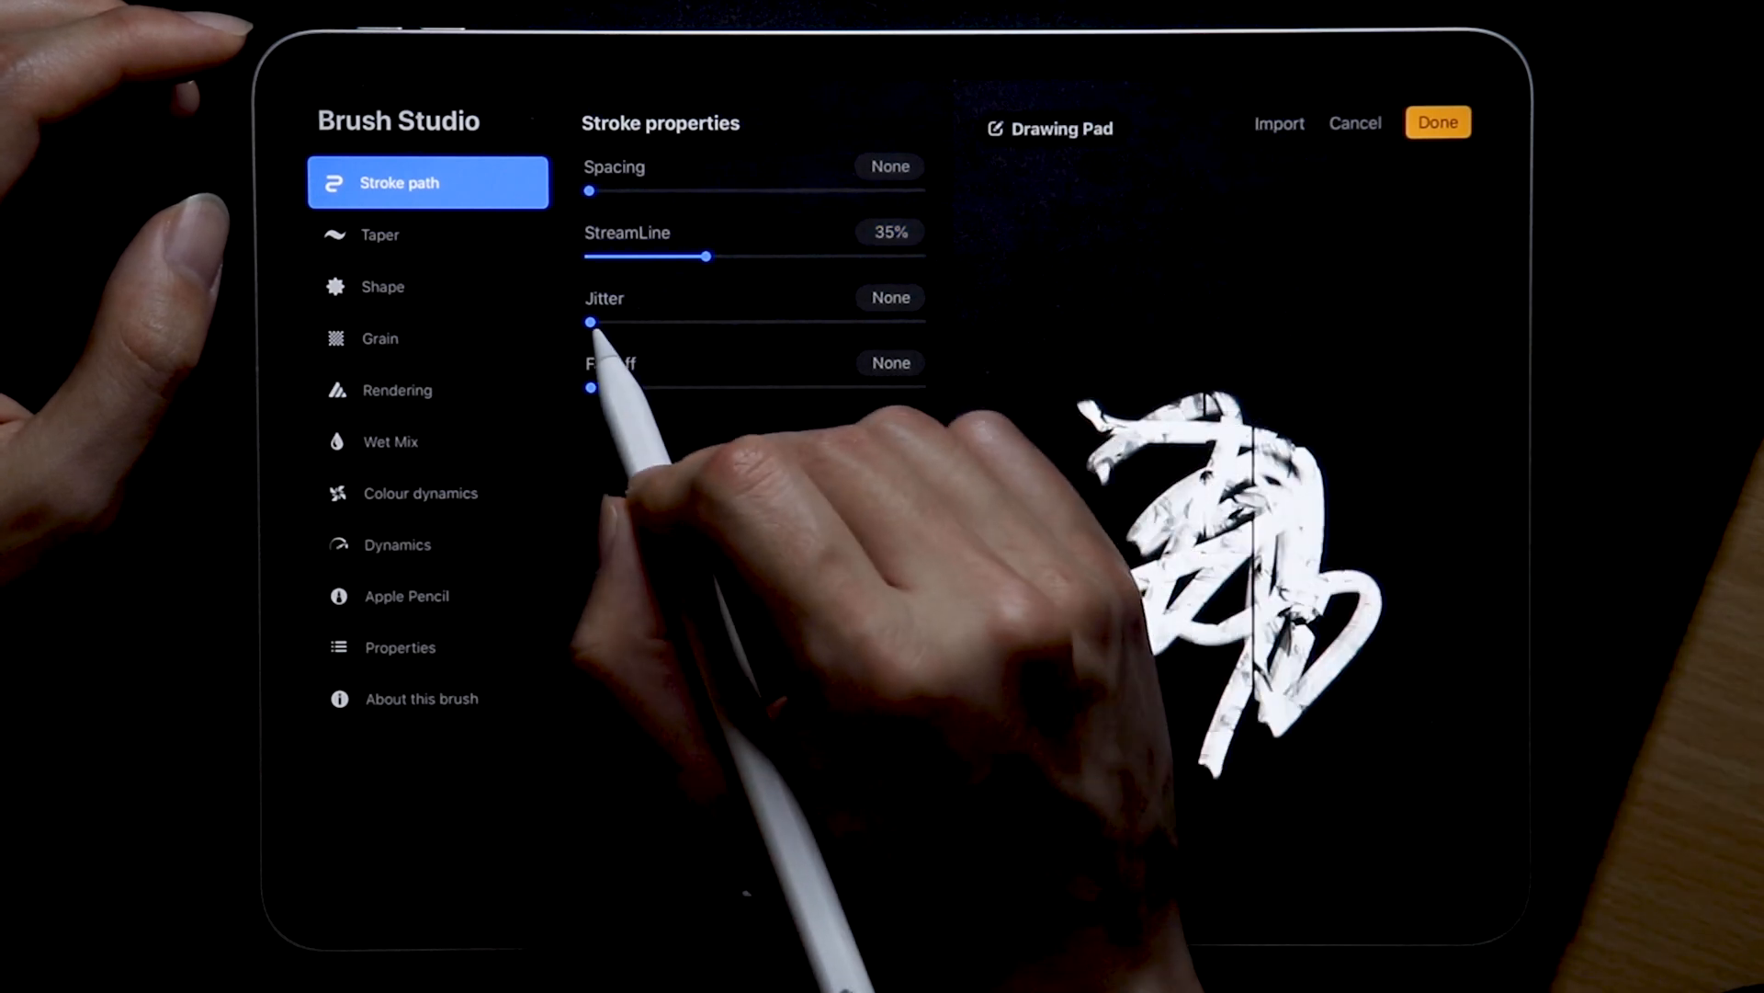
pyautogui.moveTo(590, 322); pyautogui.dragTo(652, 322)
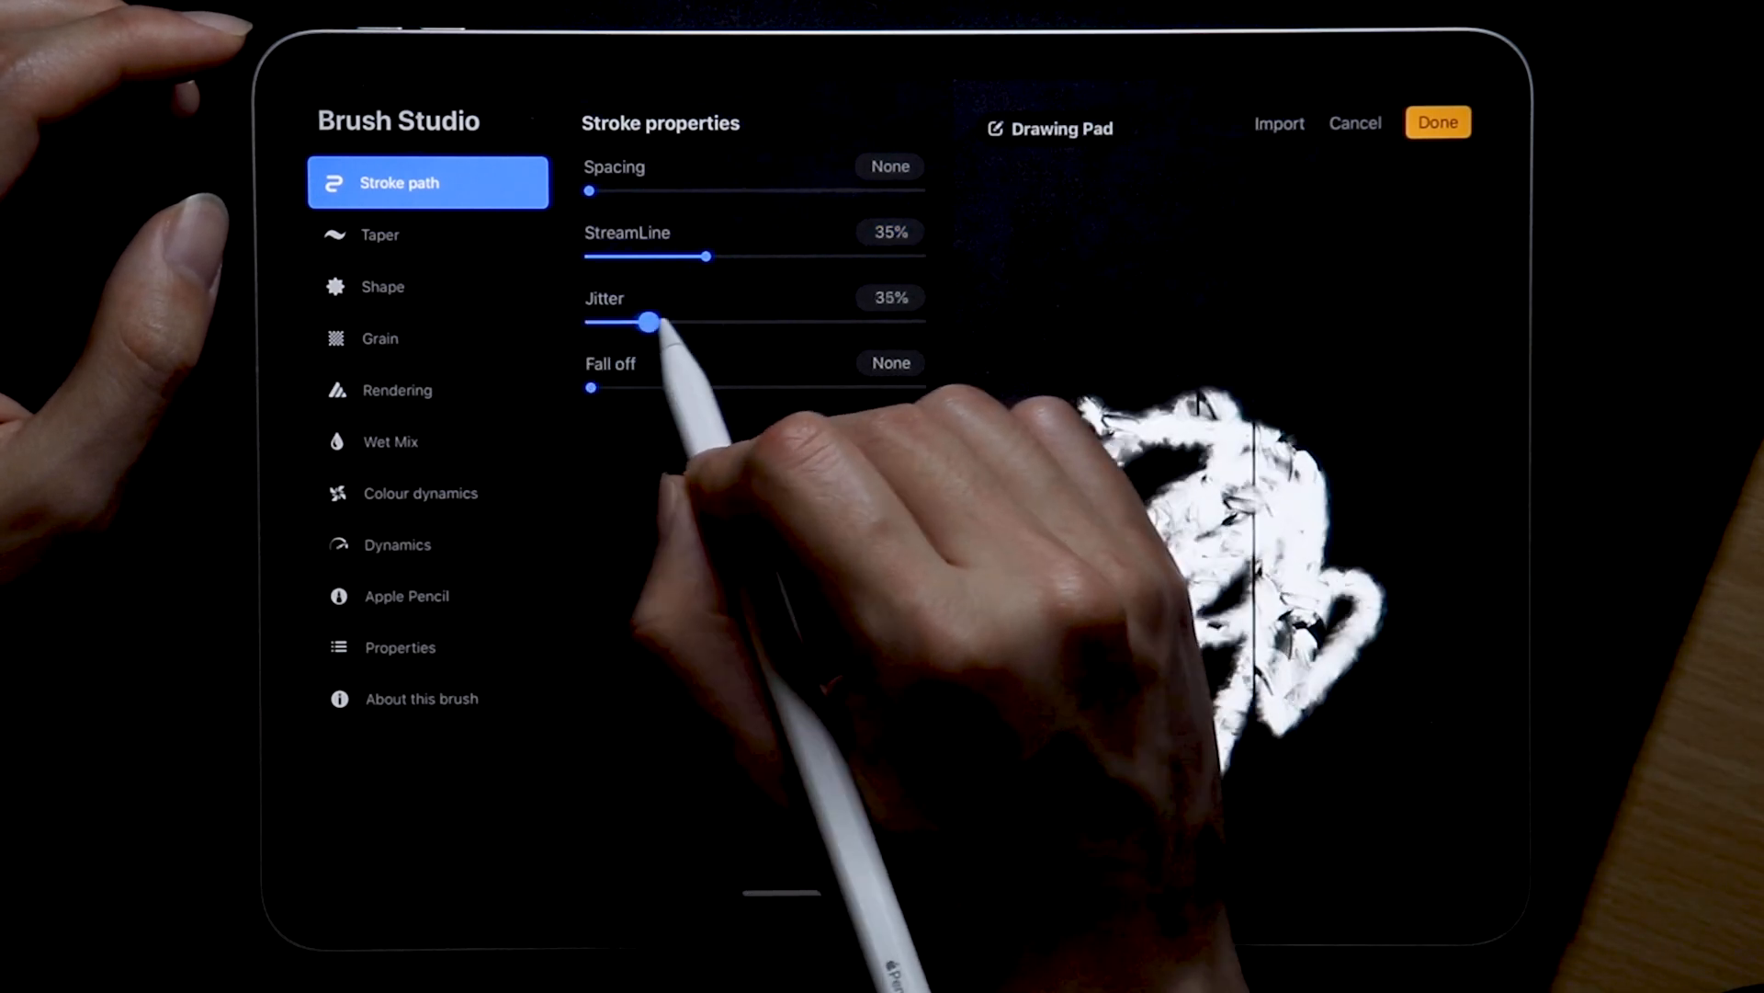
pyautogui.moveTo(651, 323); pyautogui.dragTo(587, 322)
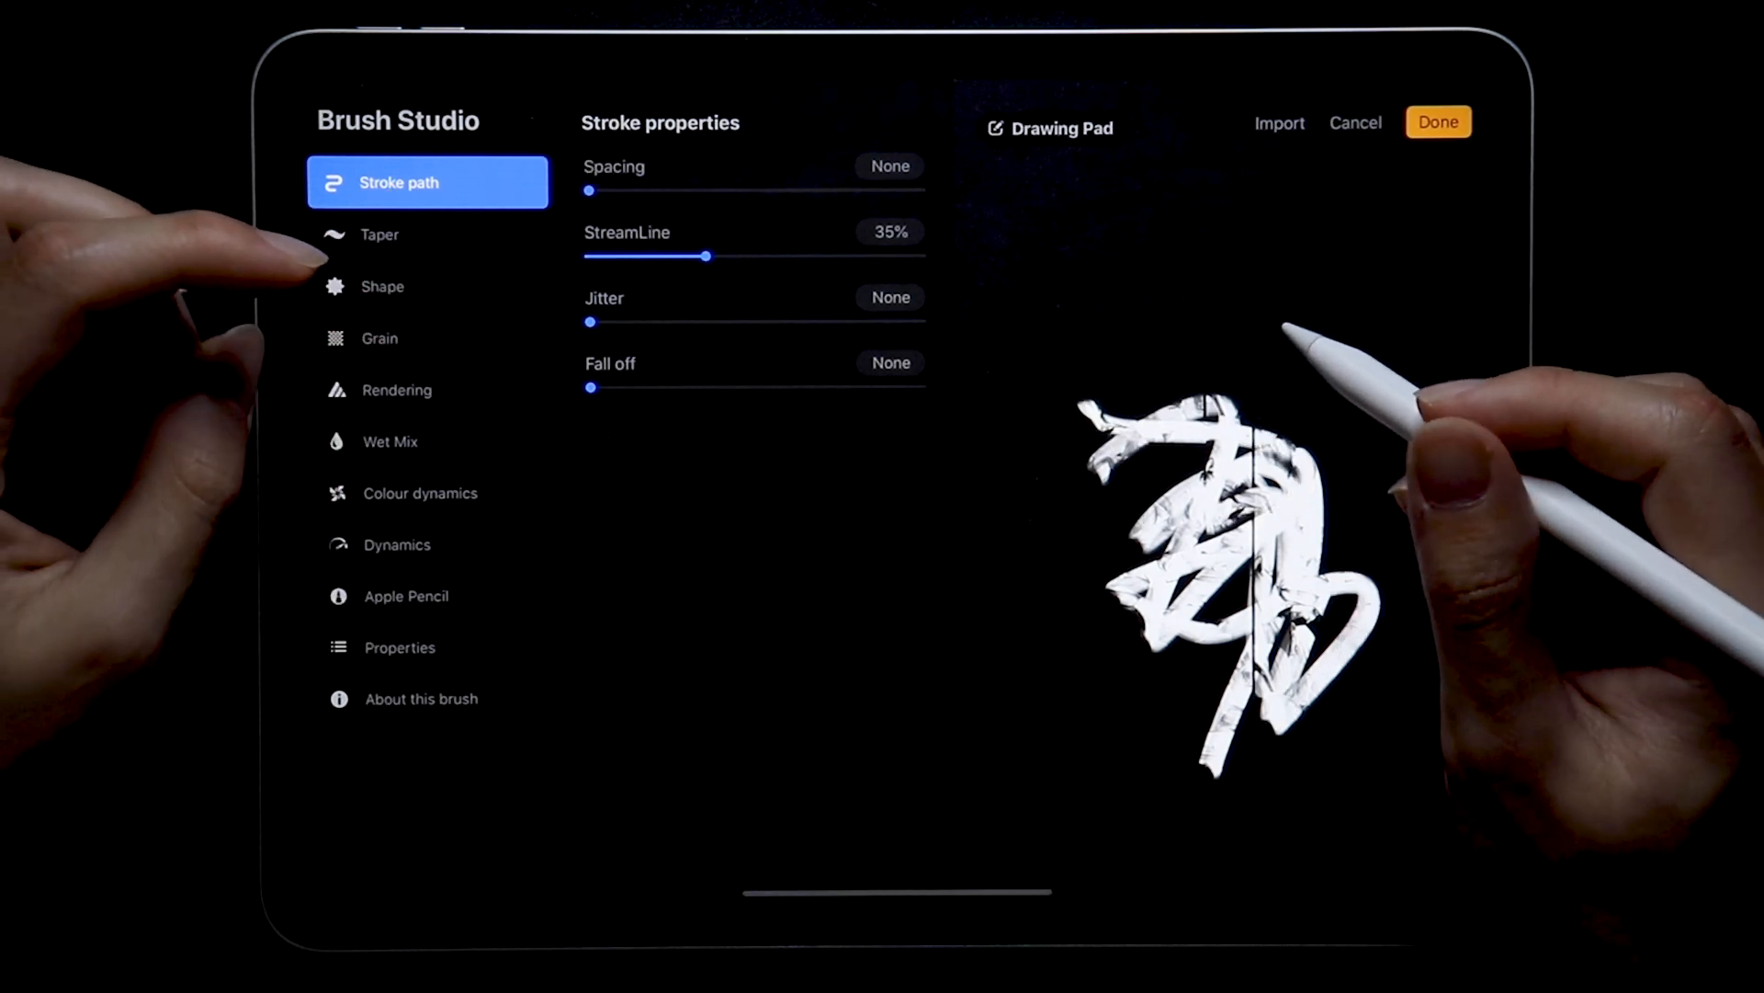
pyautogui.click(427, 234)
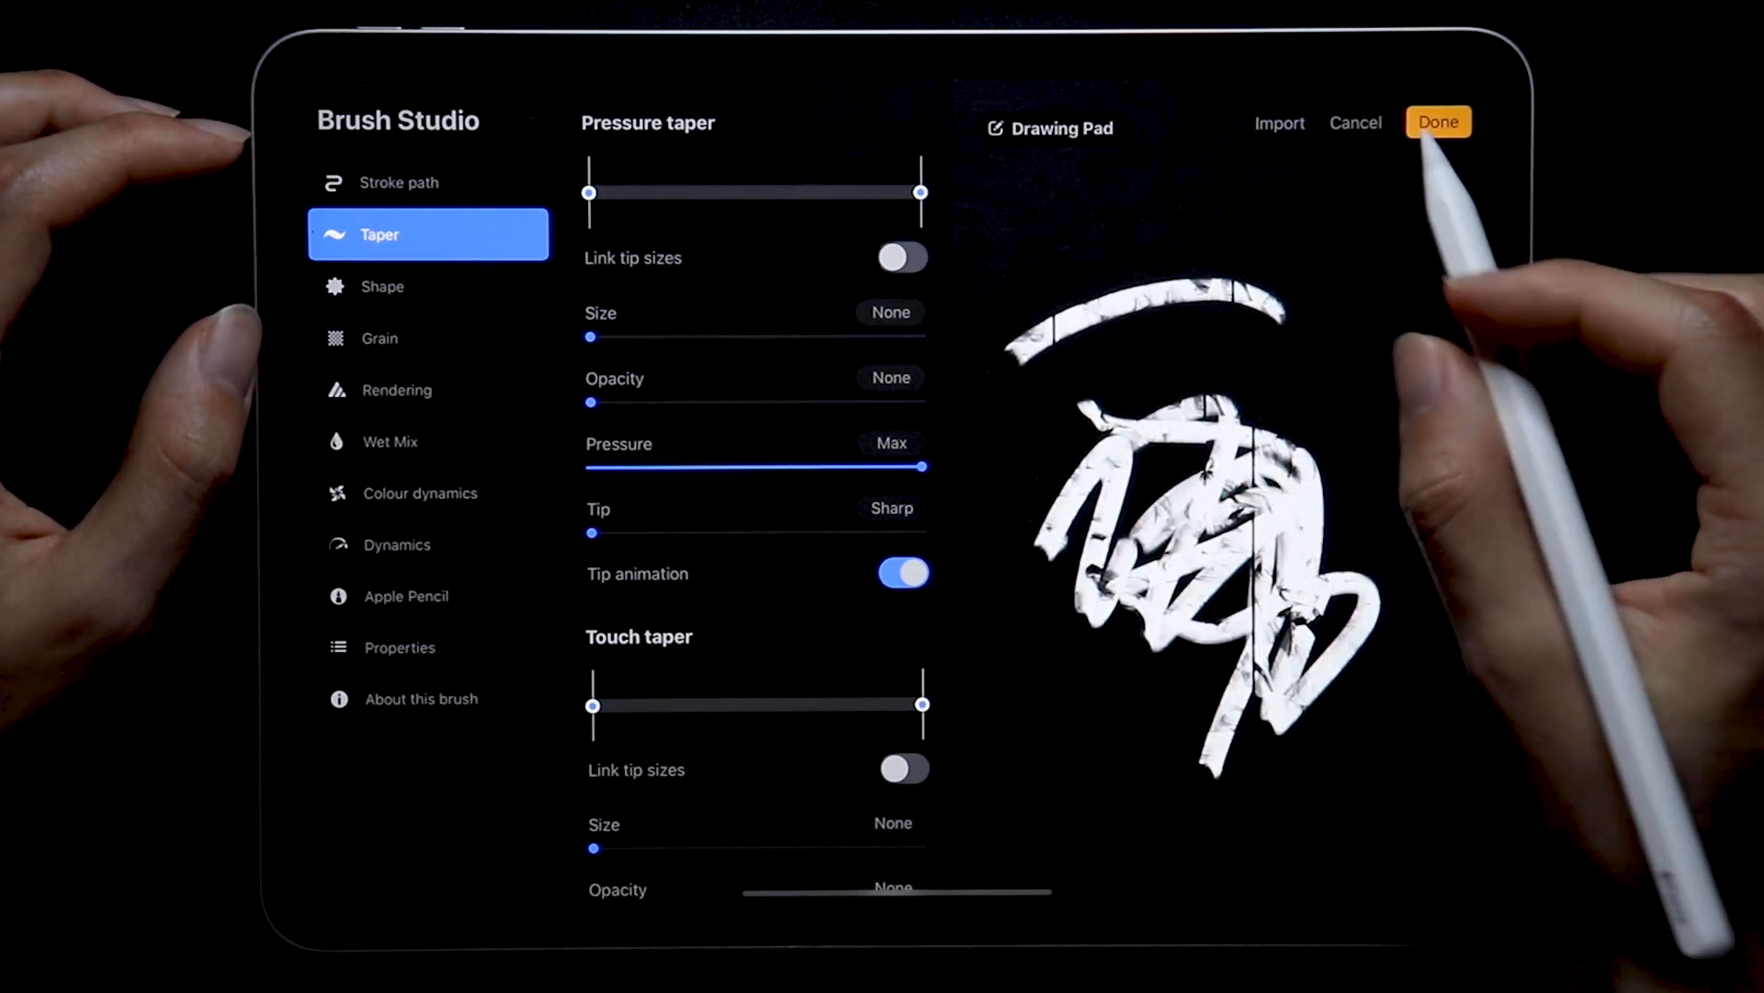
# Clear the drawing pad, pull the pressure taper end inward, and lower taper pressure to 8%
pyautogui.click(1058, 127)
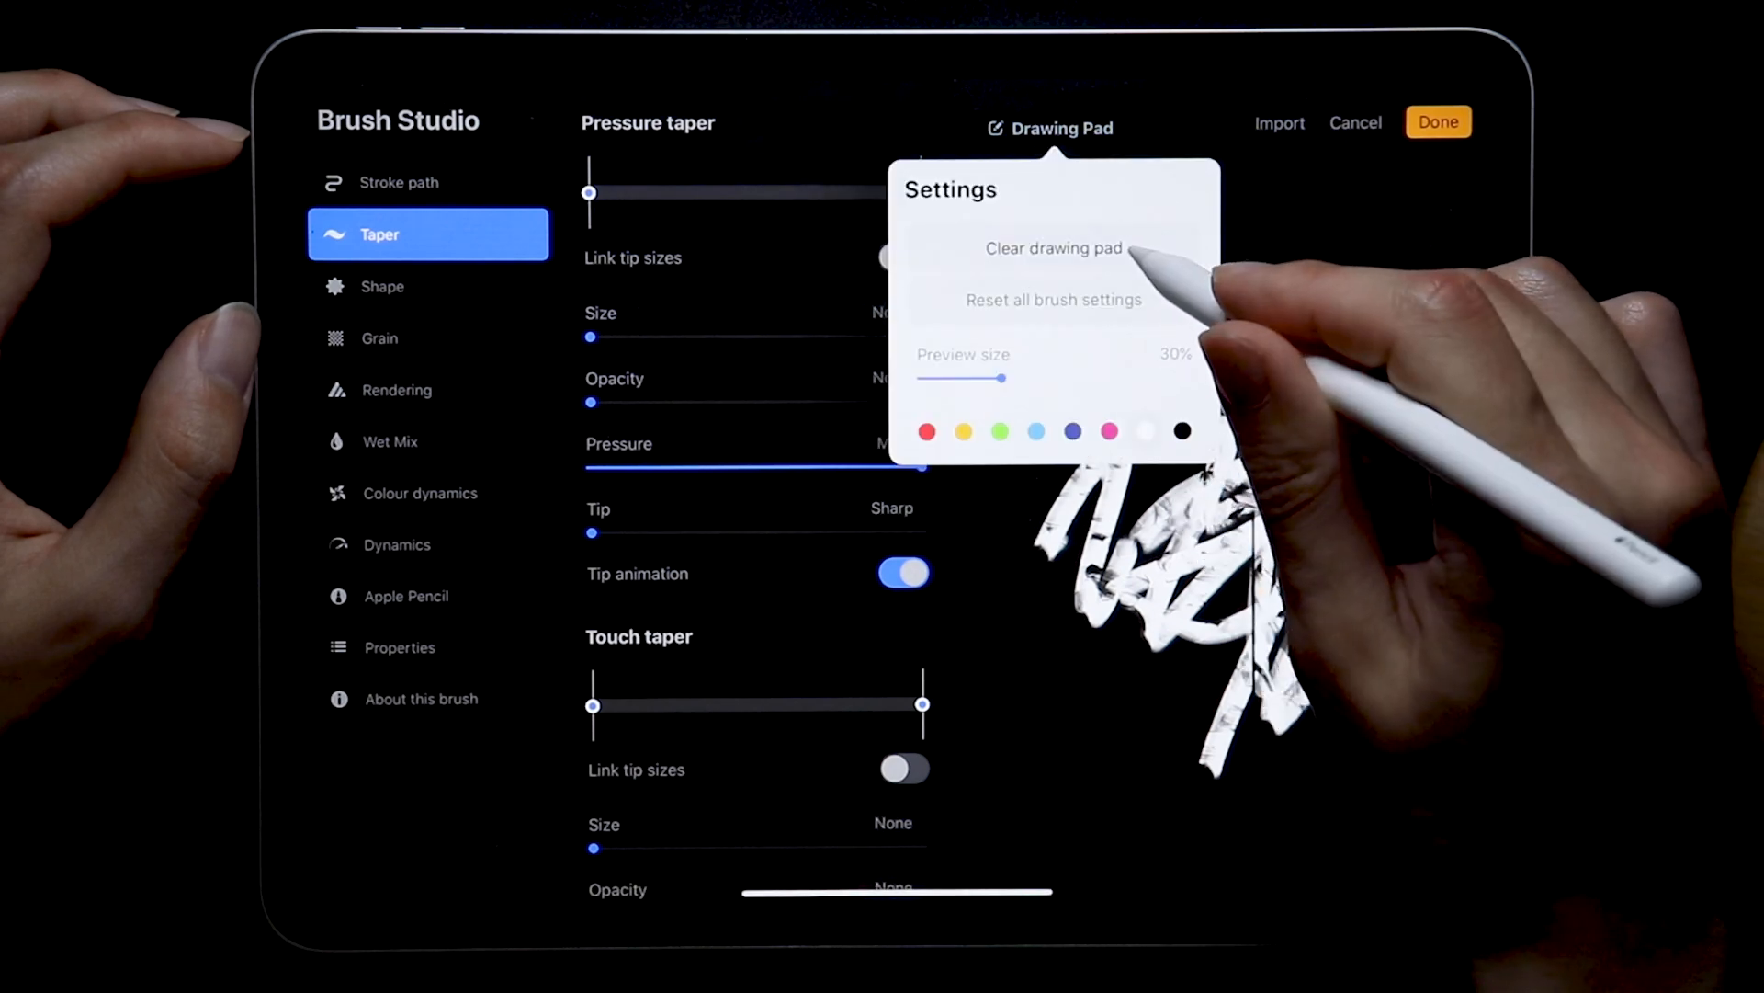
pyautogui.click(1051, 247)
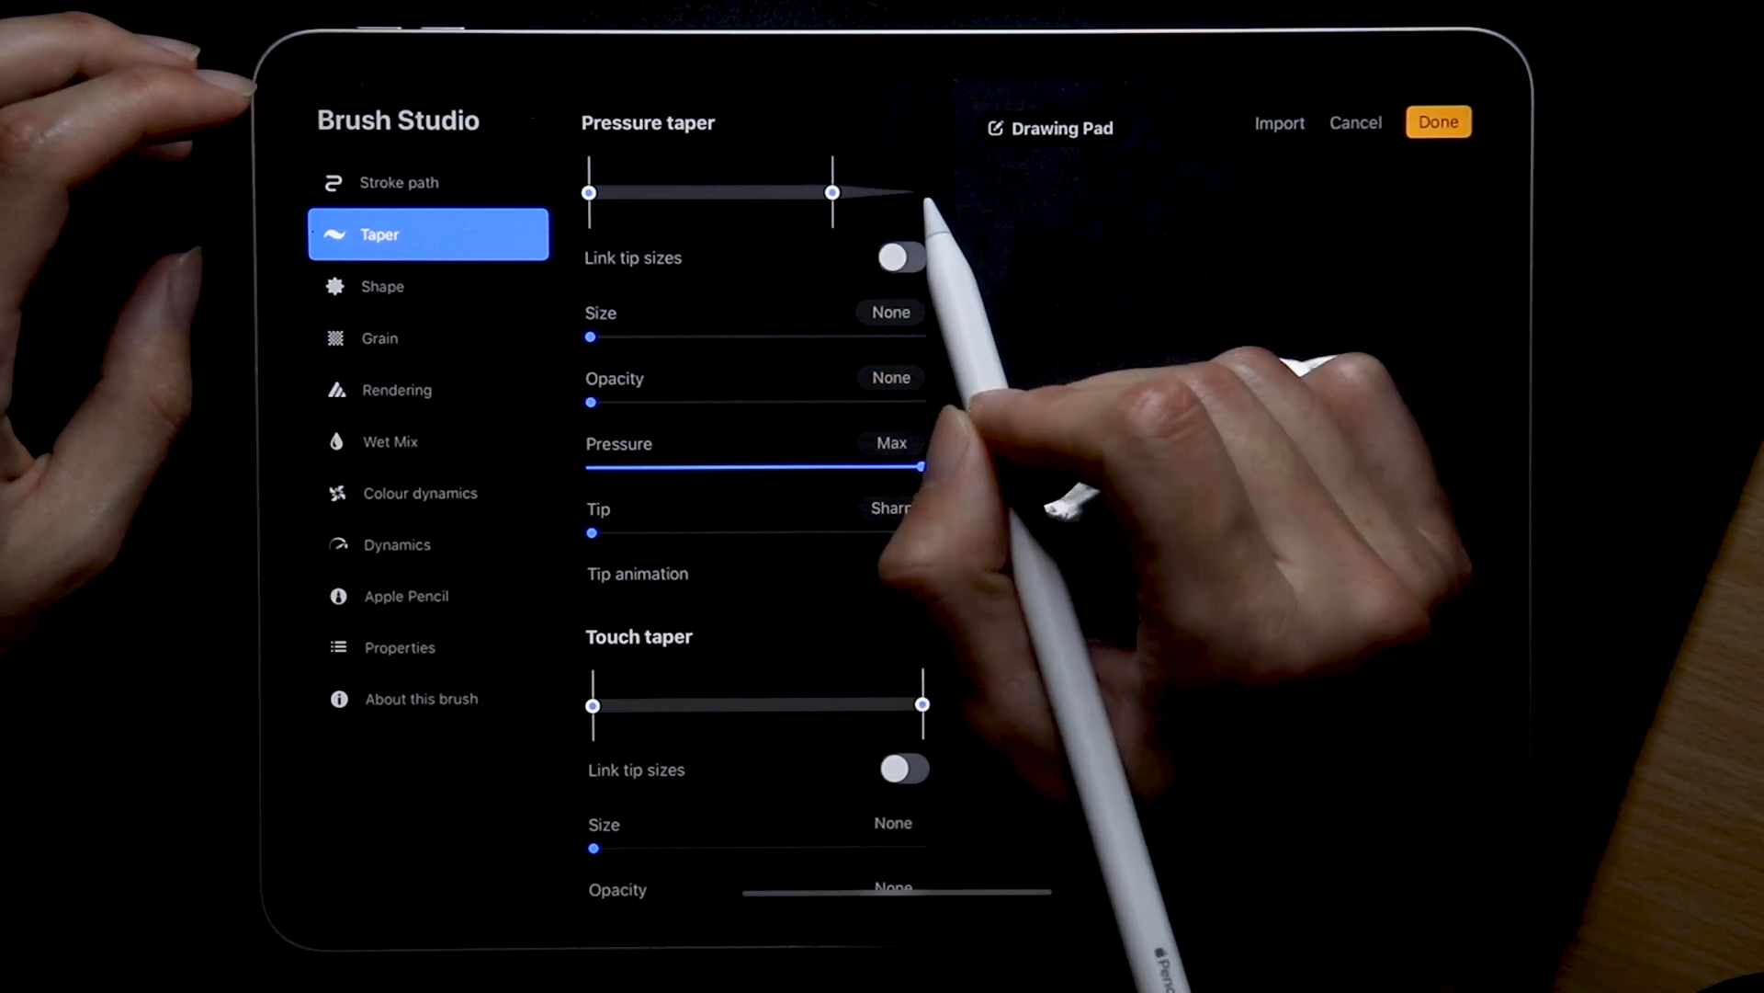
pyautogui.click(900, 573)
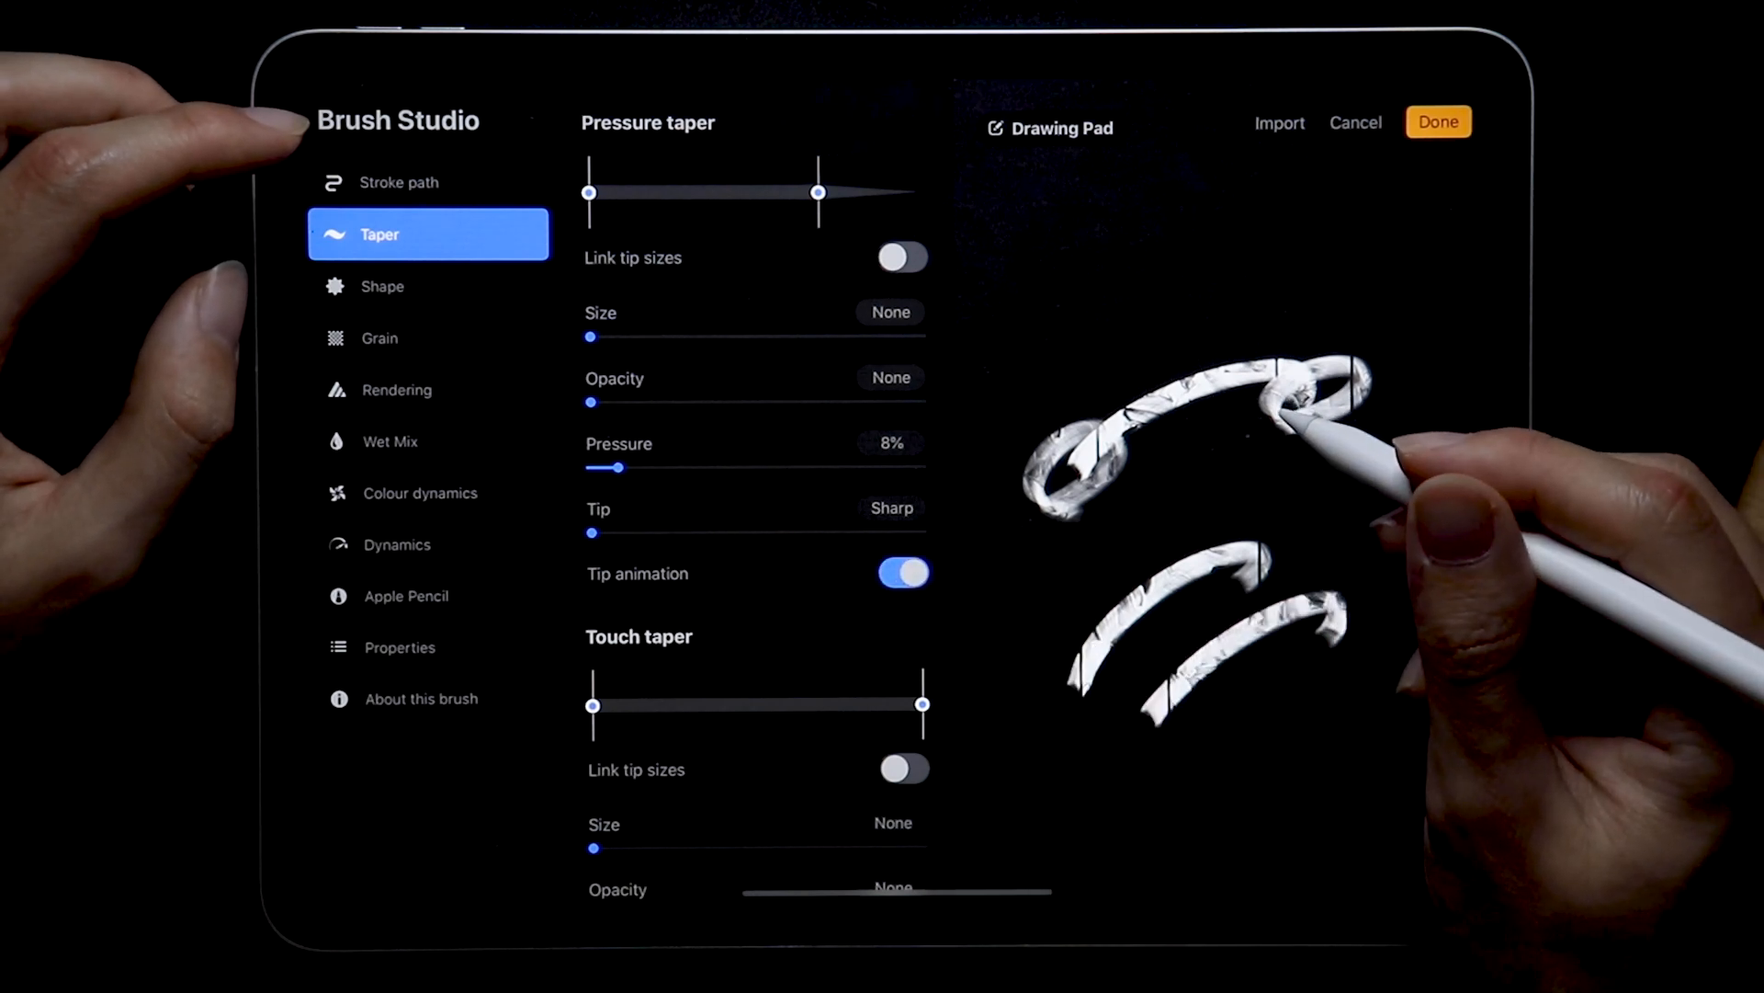
# Switch on Flip X under the brush's Shape behavior settings
pyautogui.click(398, 181)
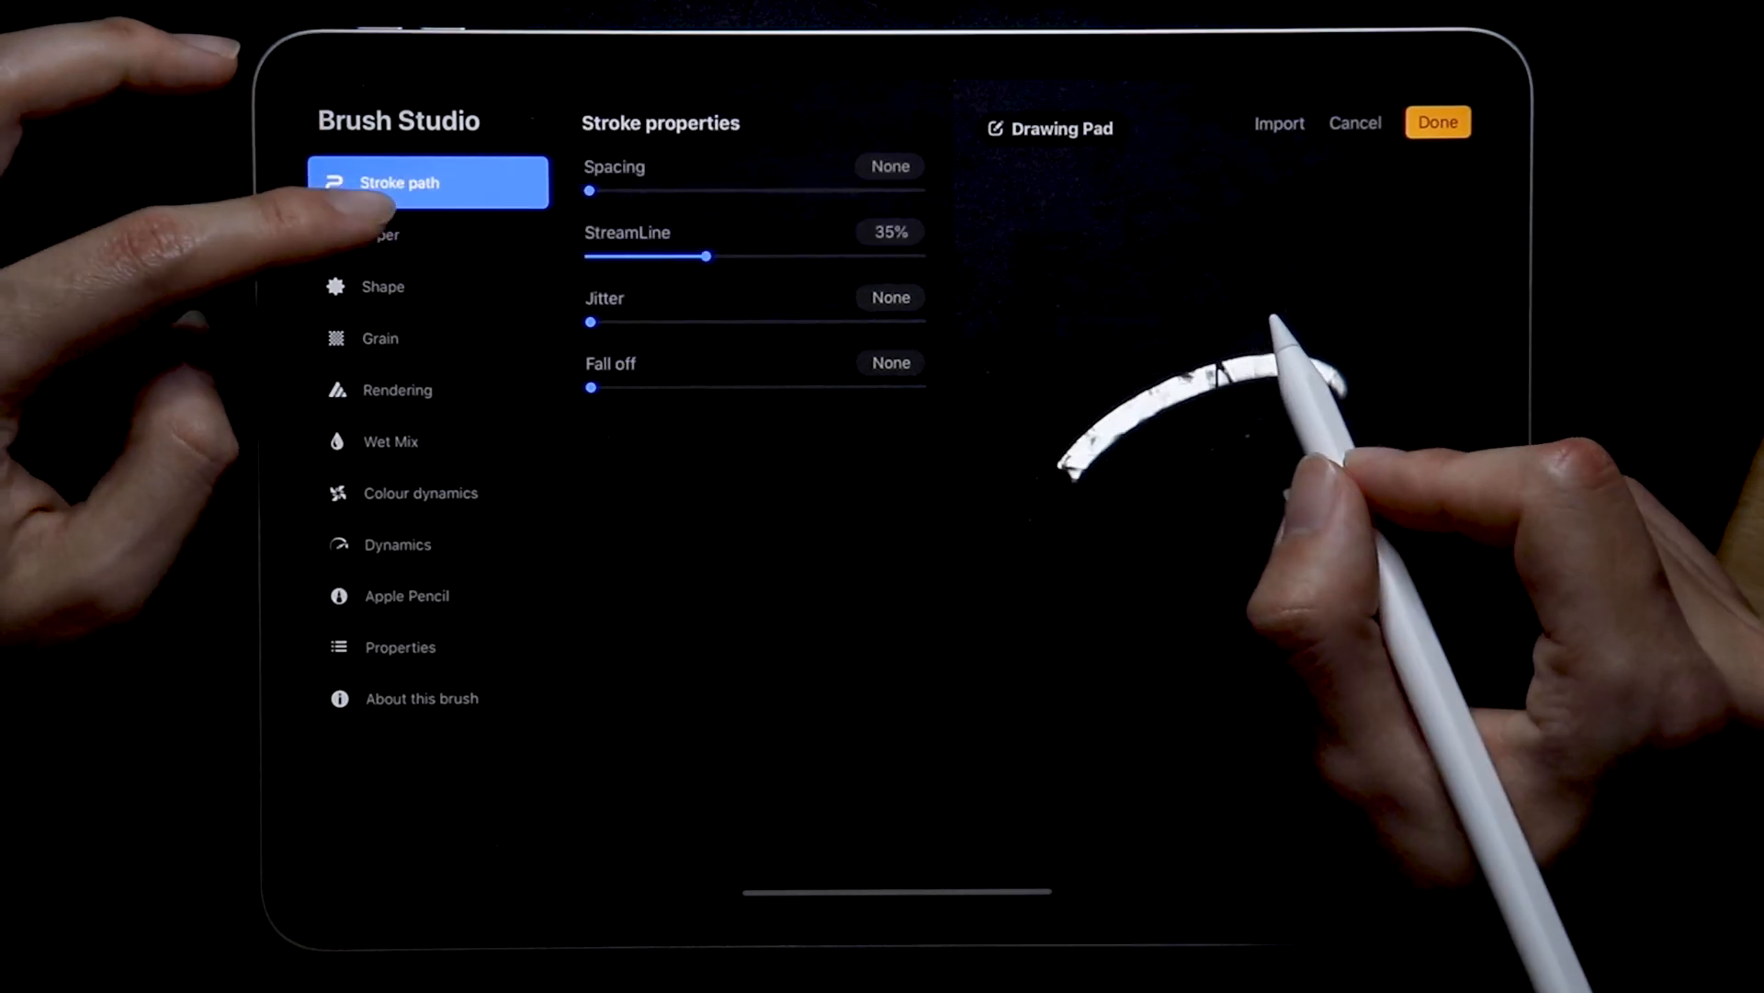
pyautogui.click(382, 286)
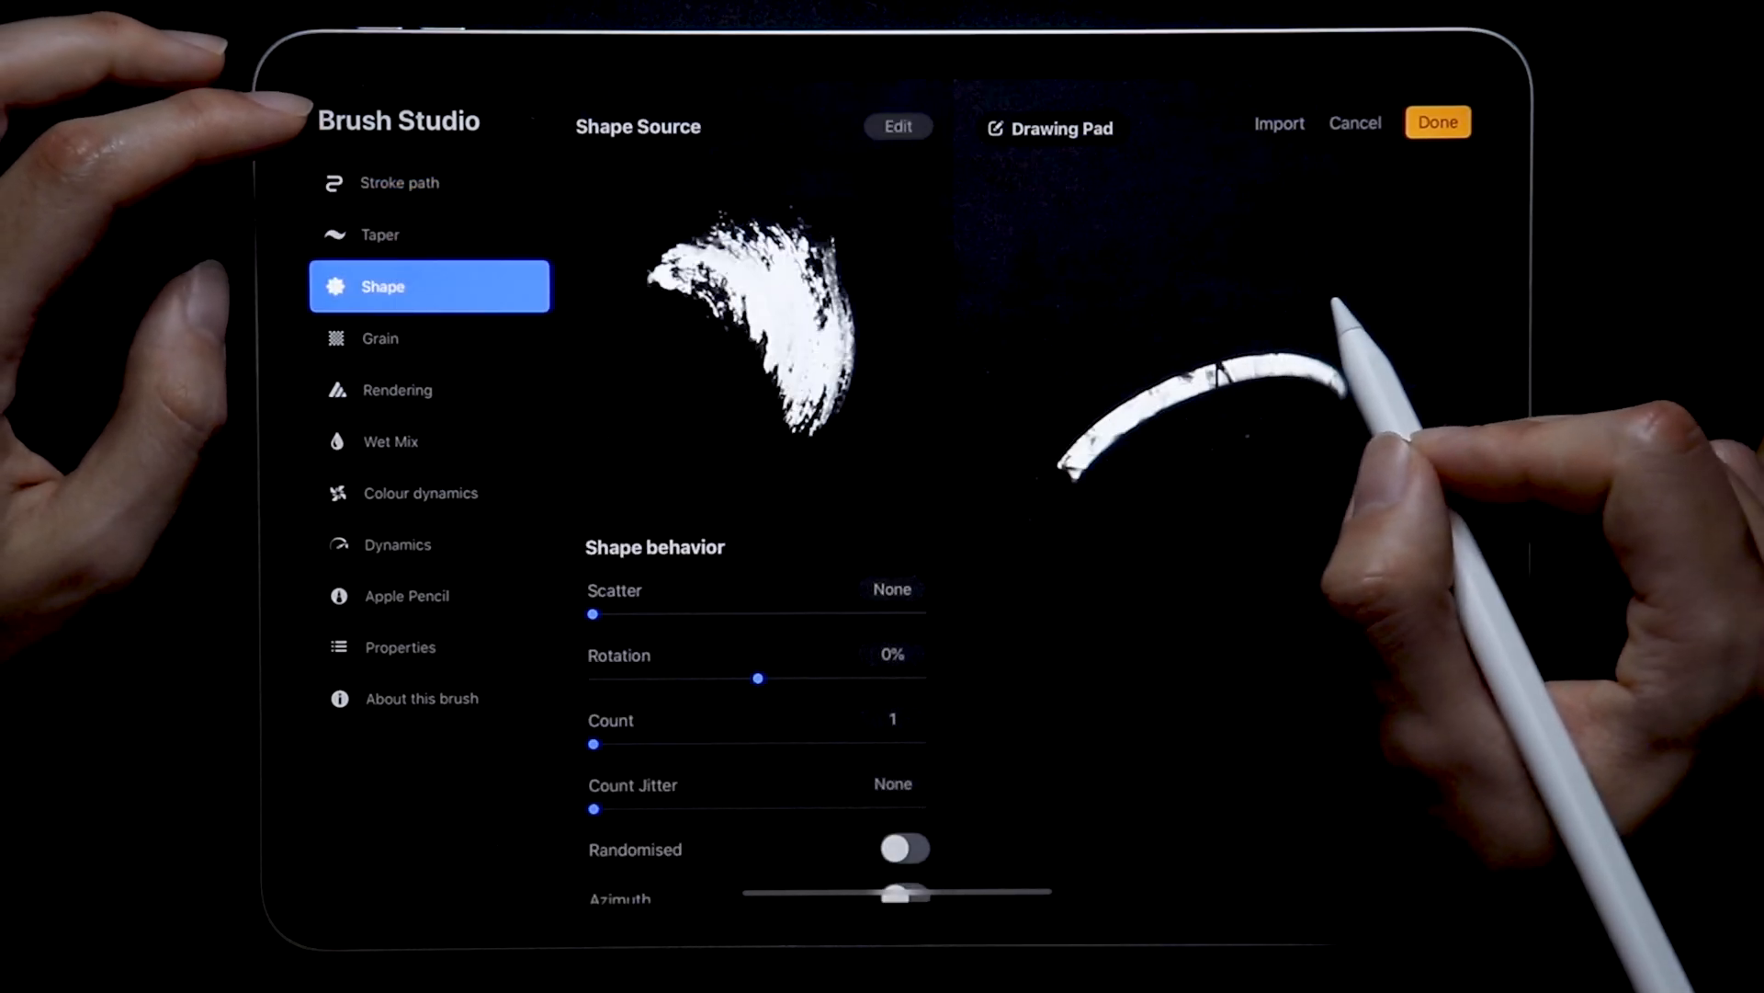
pyautogui.click(398, 182)
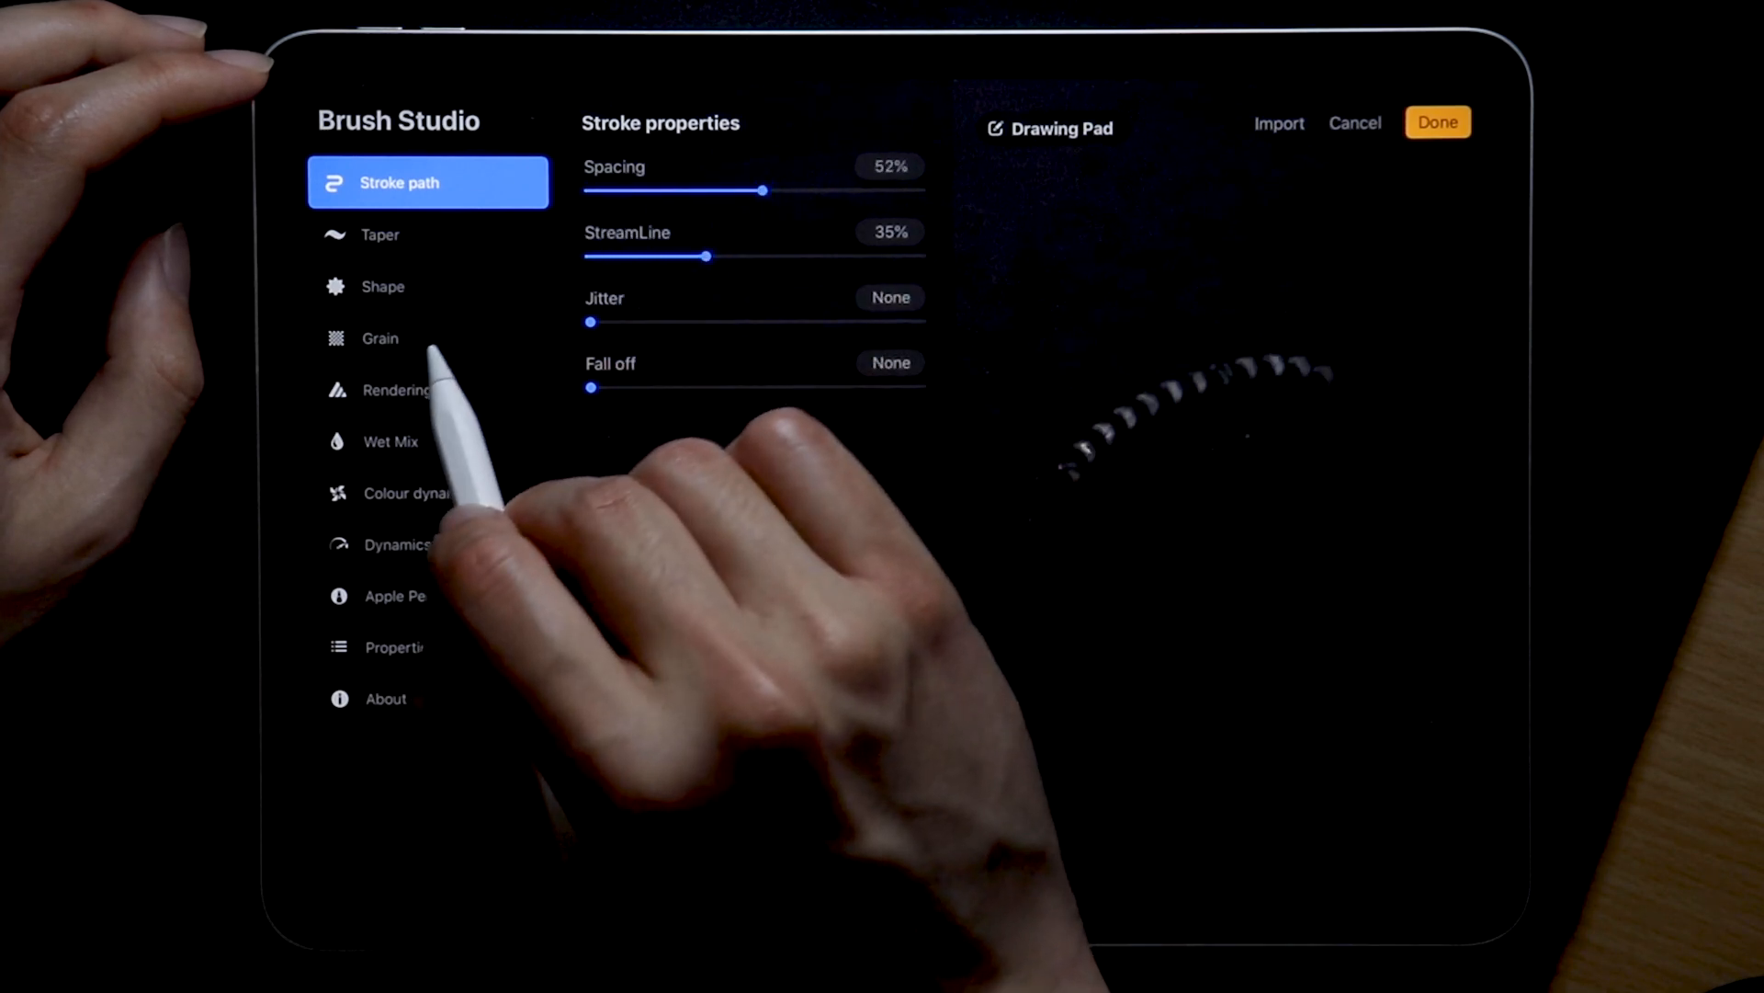
pyautogui.click(383, 286)
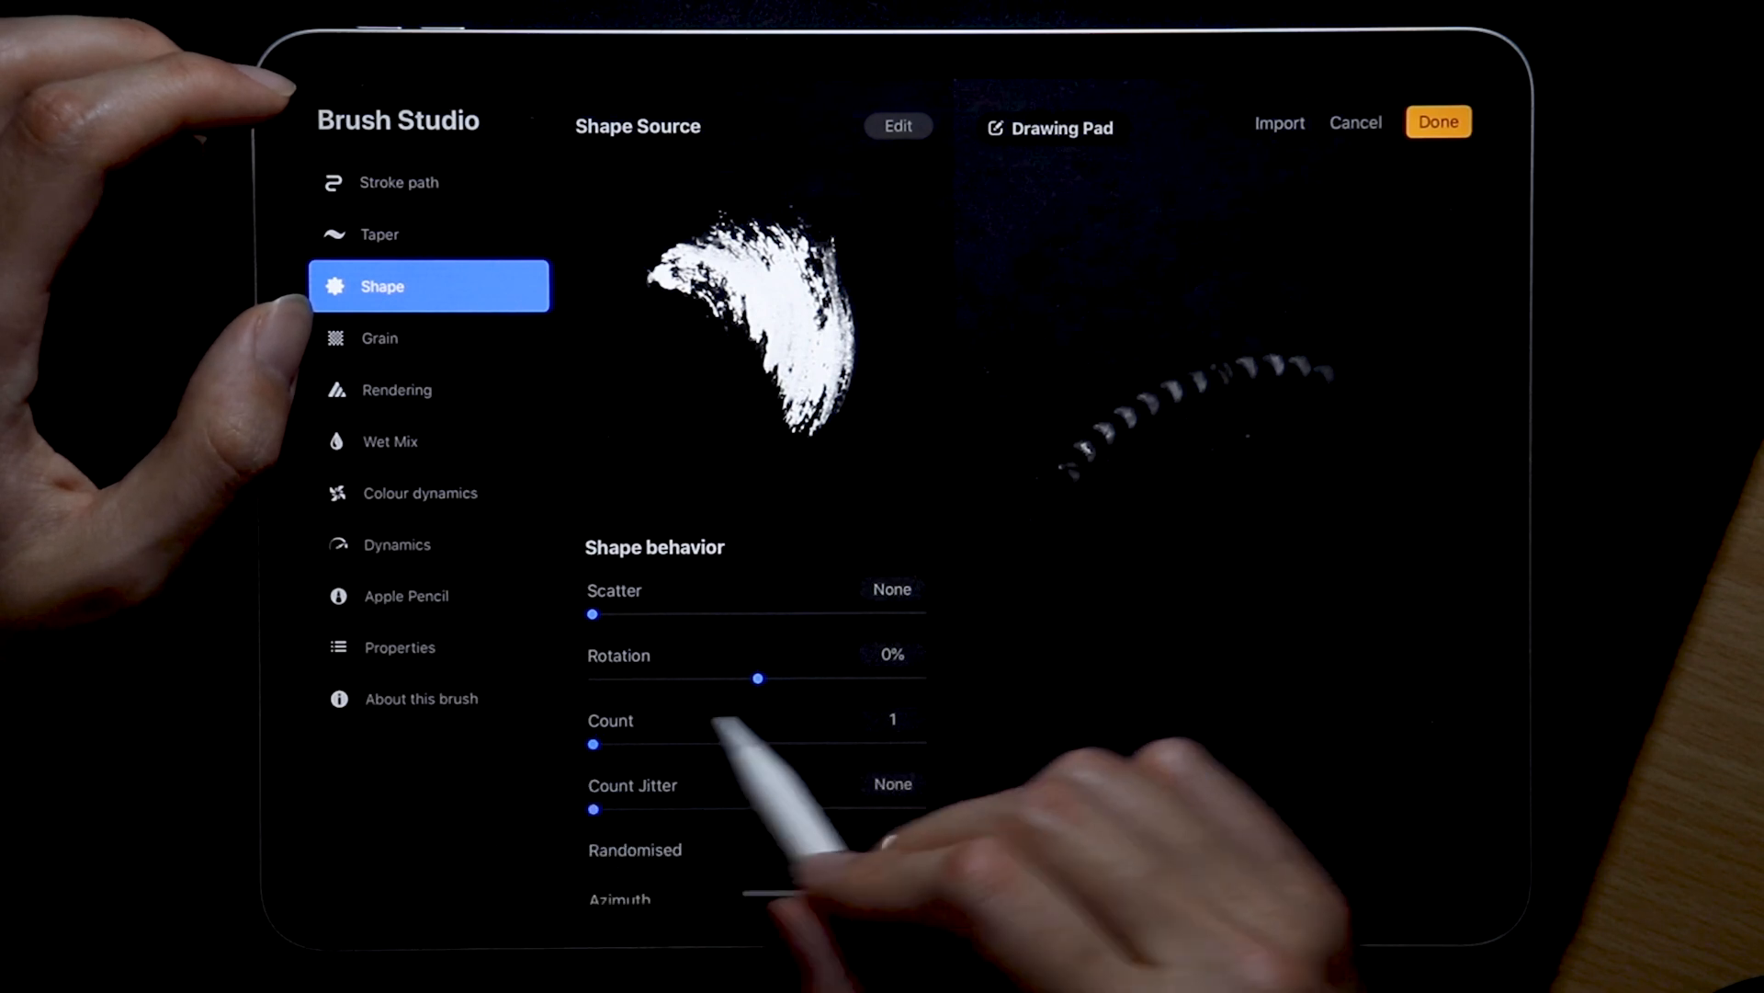
pyautogui.scroll(-3)
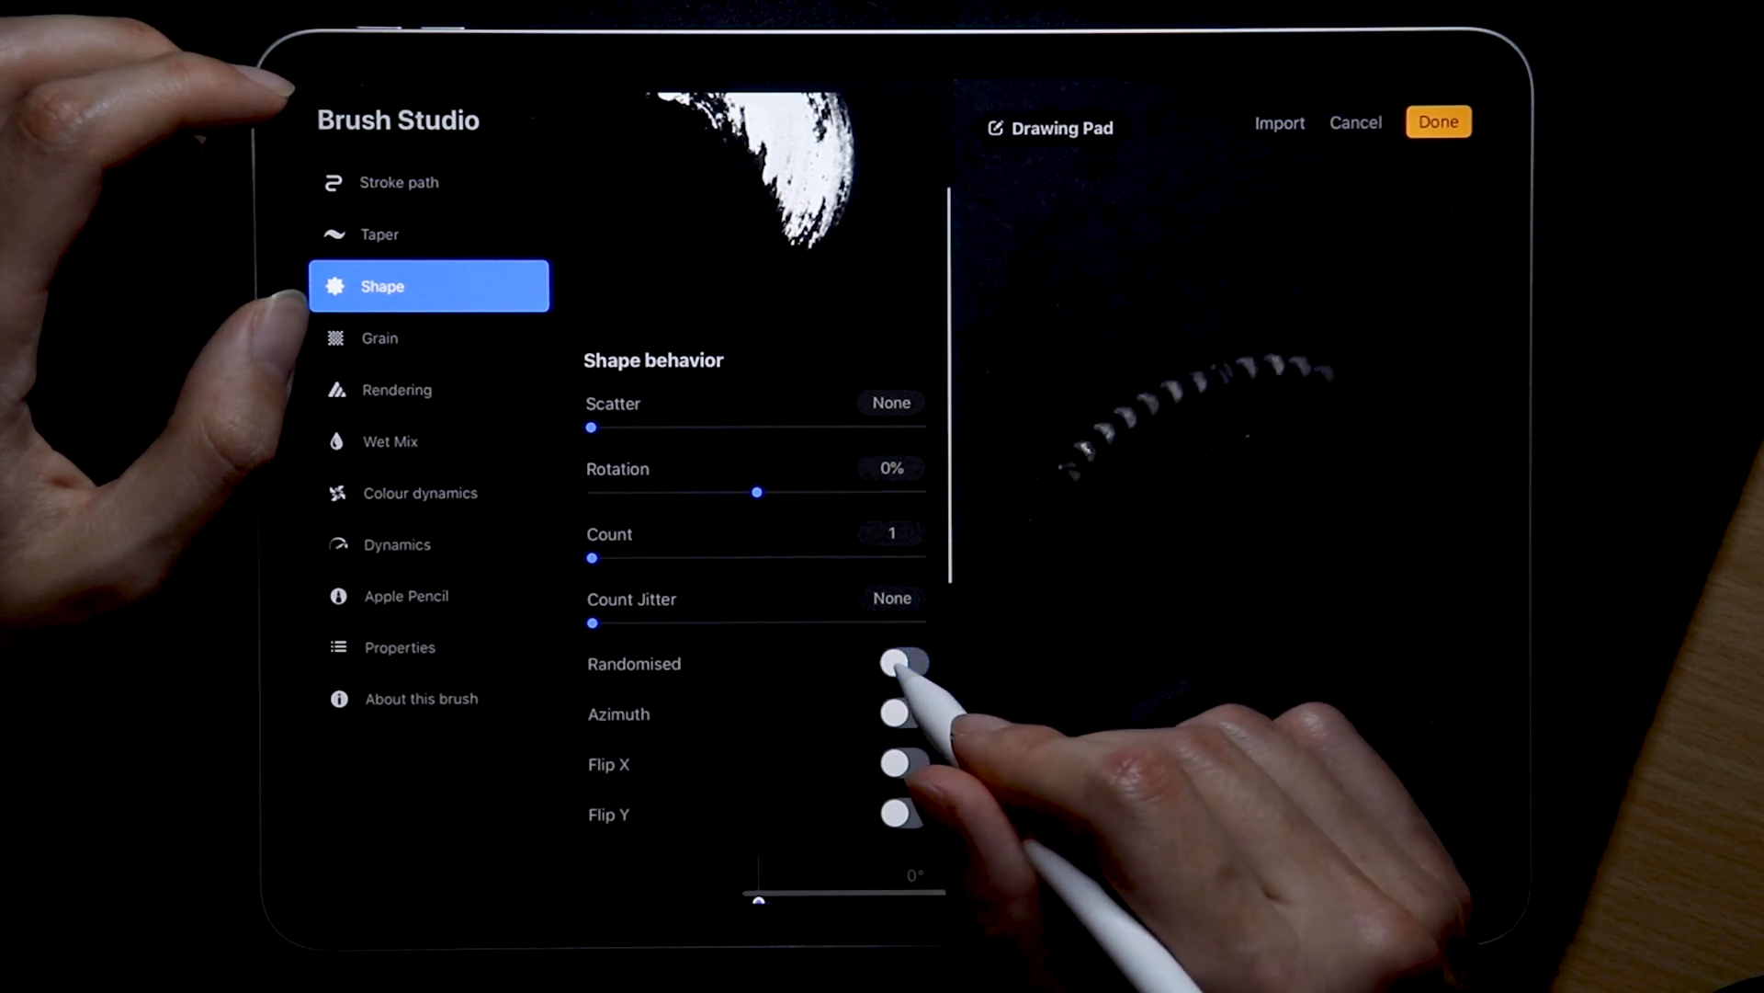
pyautogui.click(903, 713)
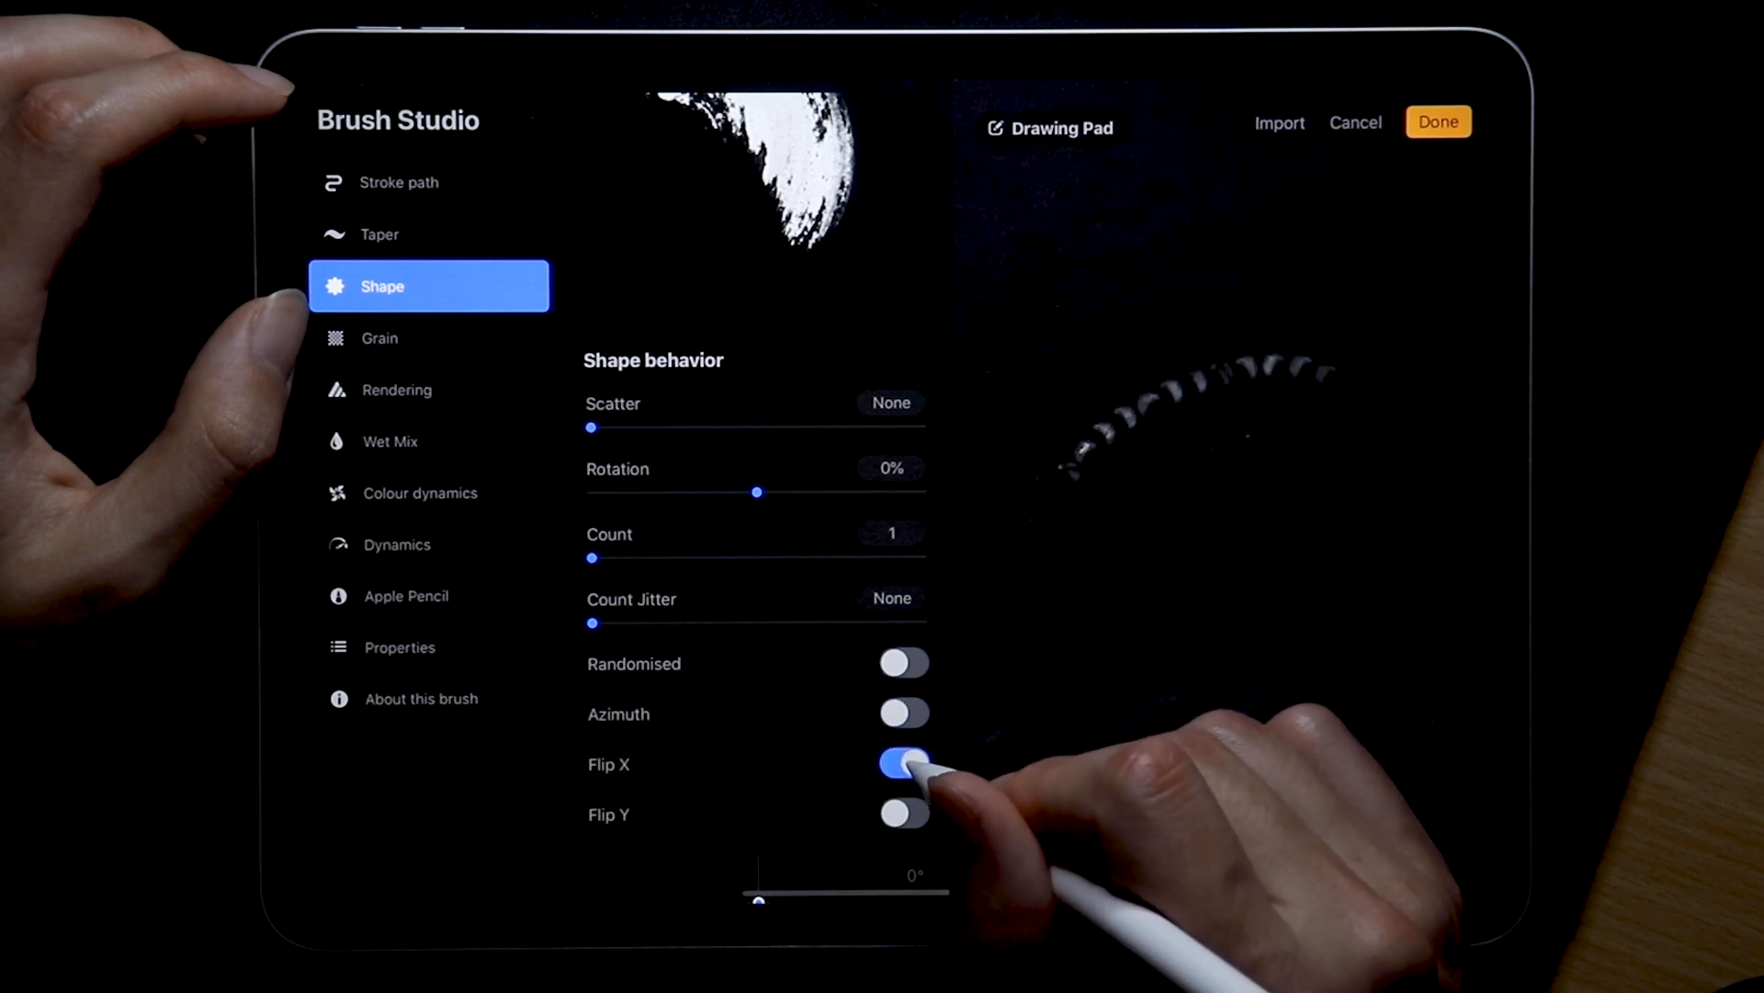
pyautogui.click(903, 813)
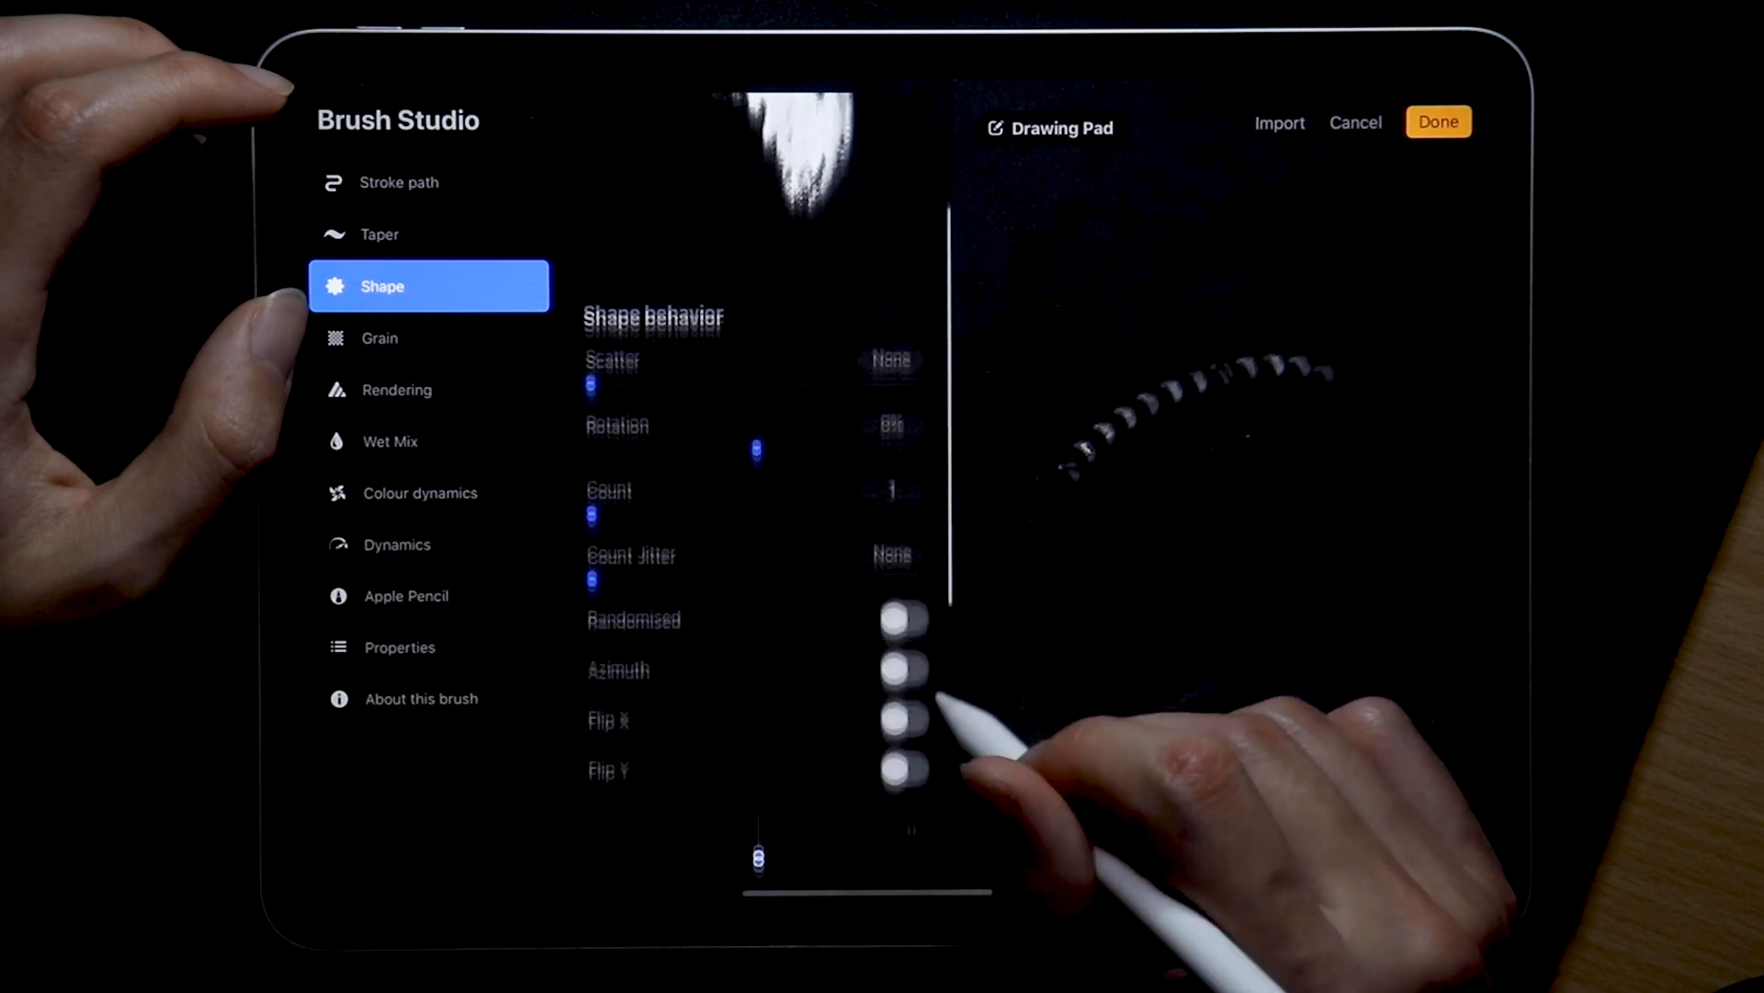
pyautogui.scroll(-3)
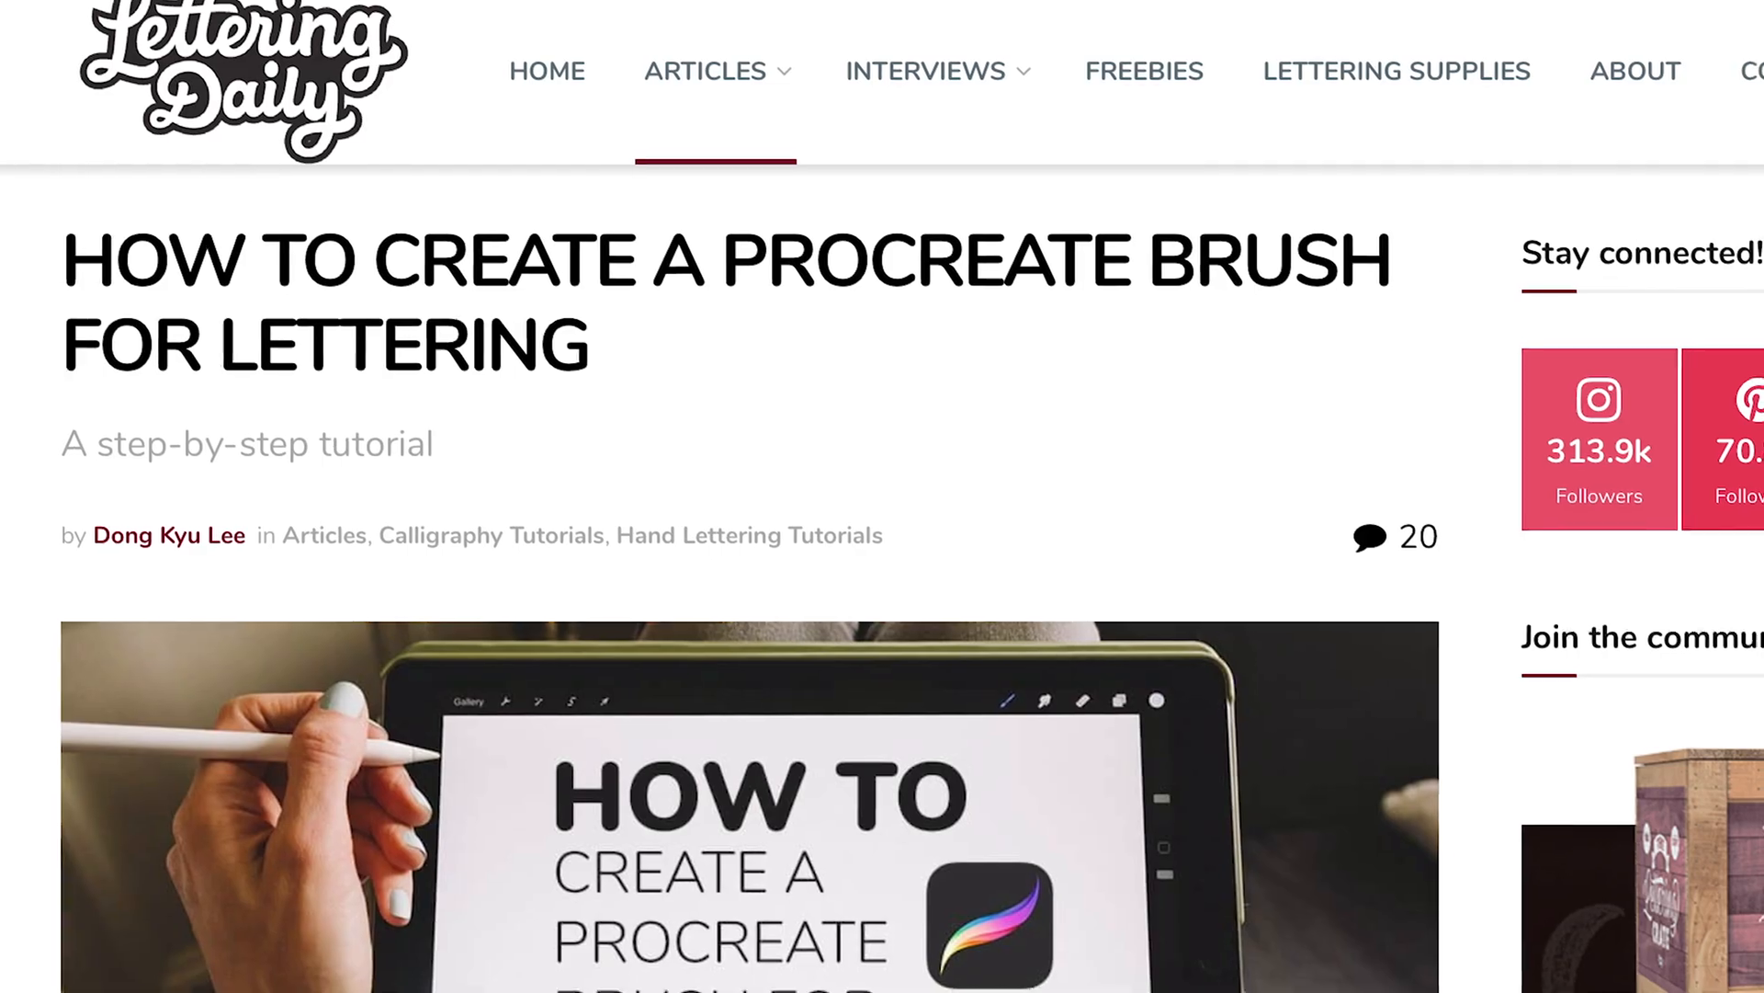
pyautogui.scroll(-3)
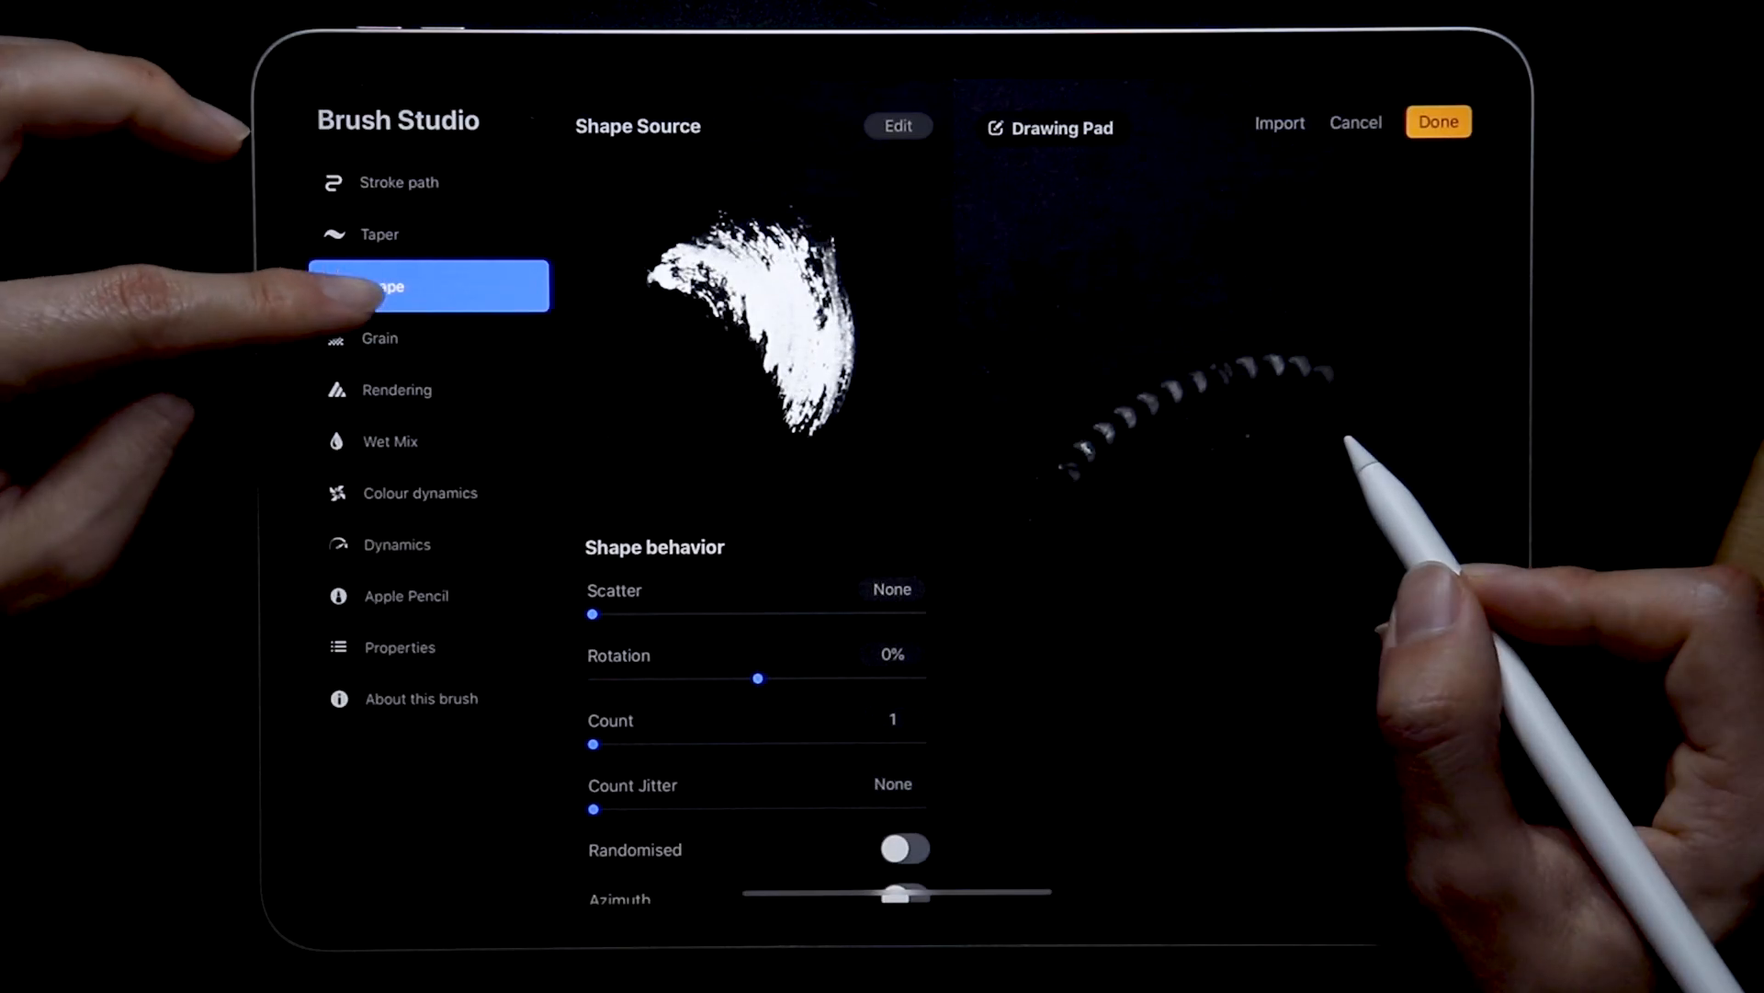
# Set the grain zoom to 63% in the Grain settings
pyautogui.click(380, 337)
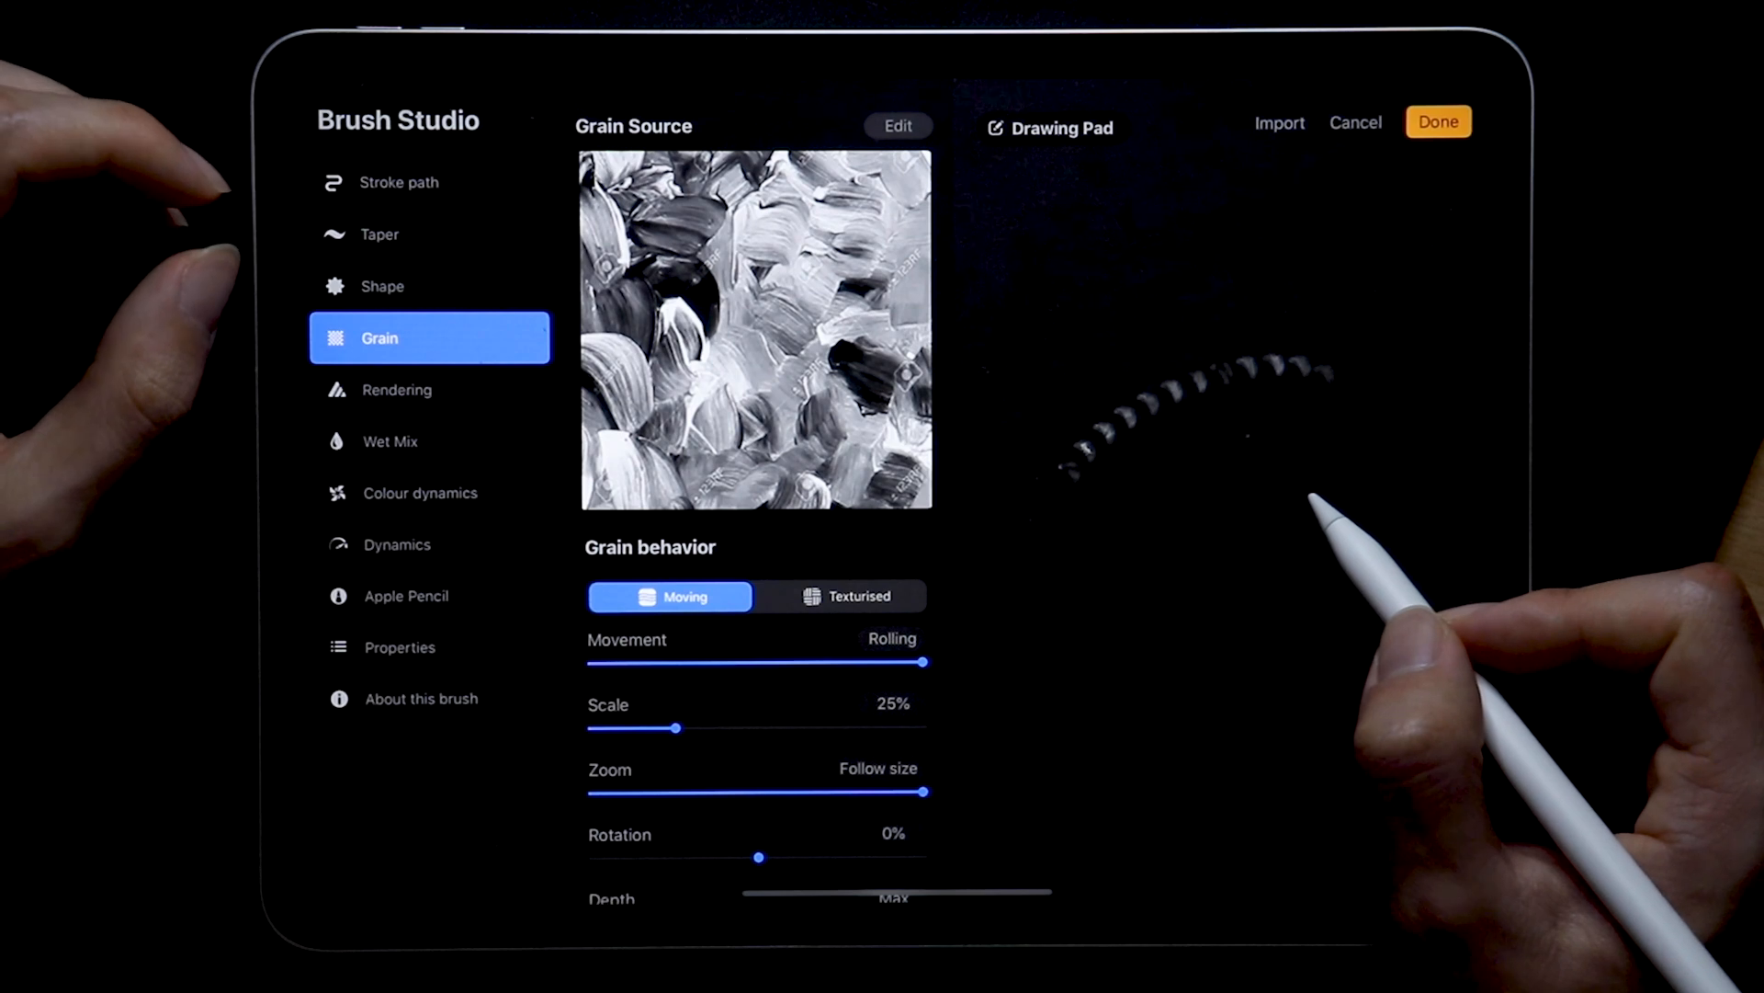
pyautogui.scroll(-3)
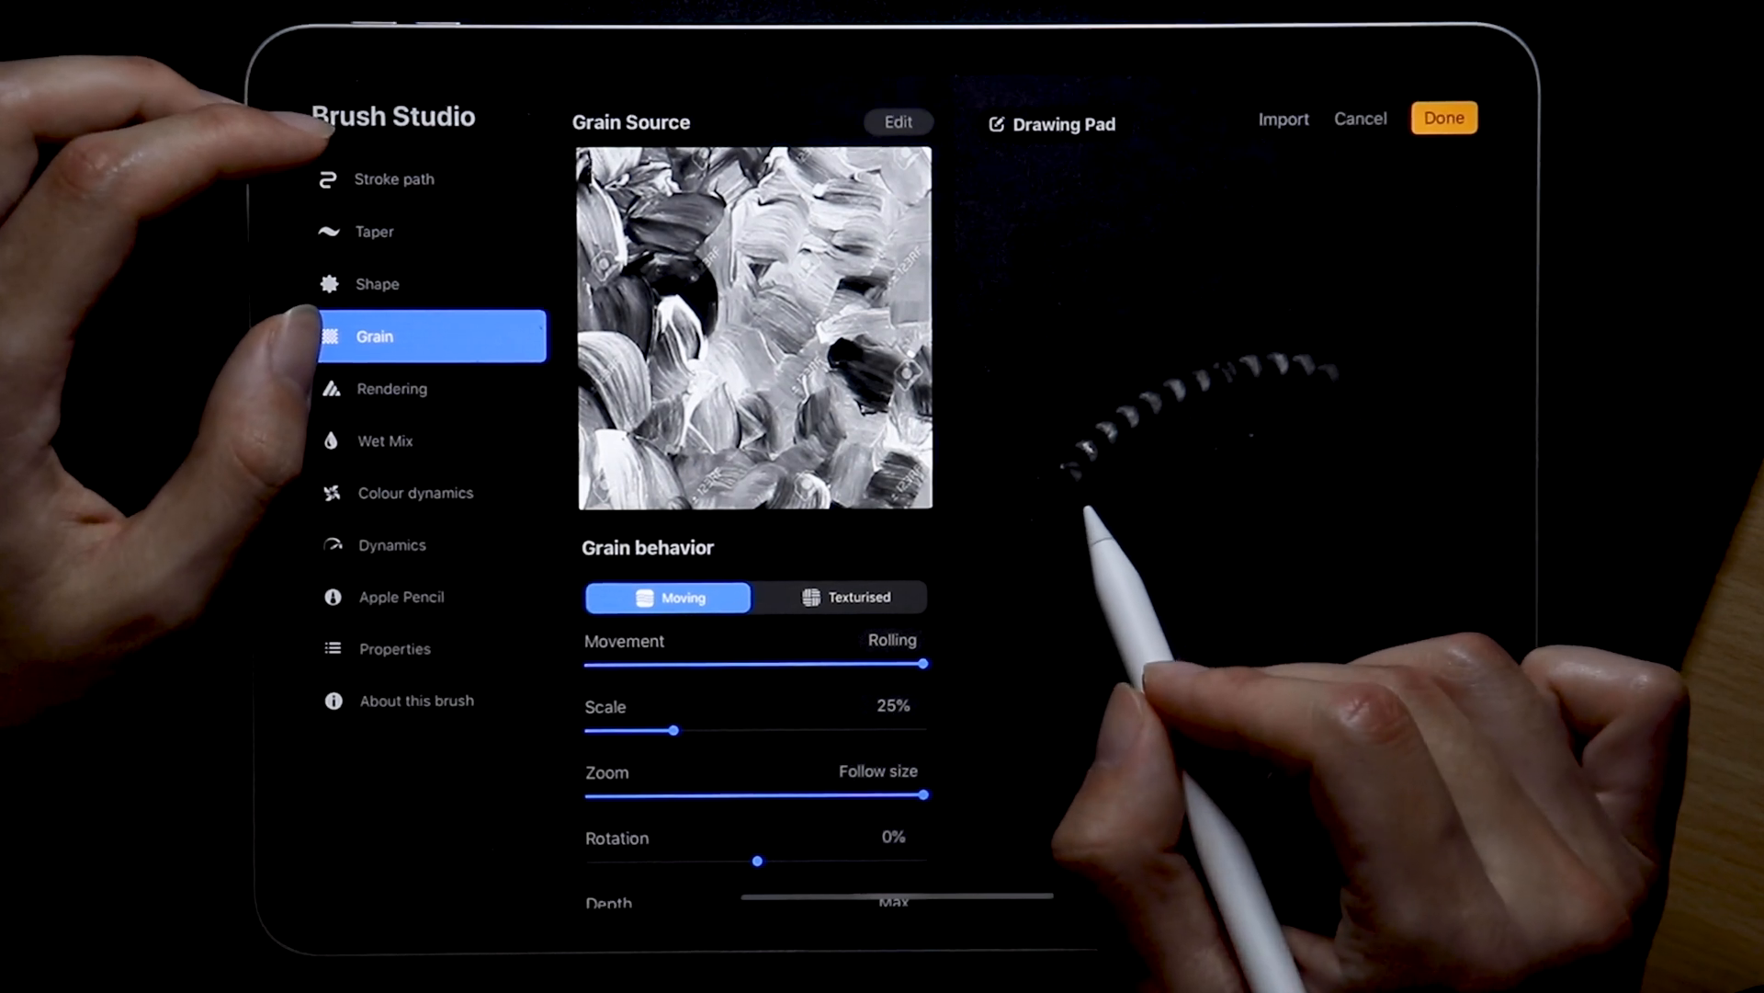
pyautogui.click(891, 640)
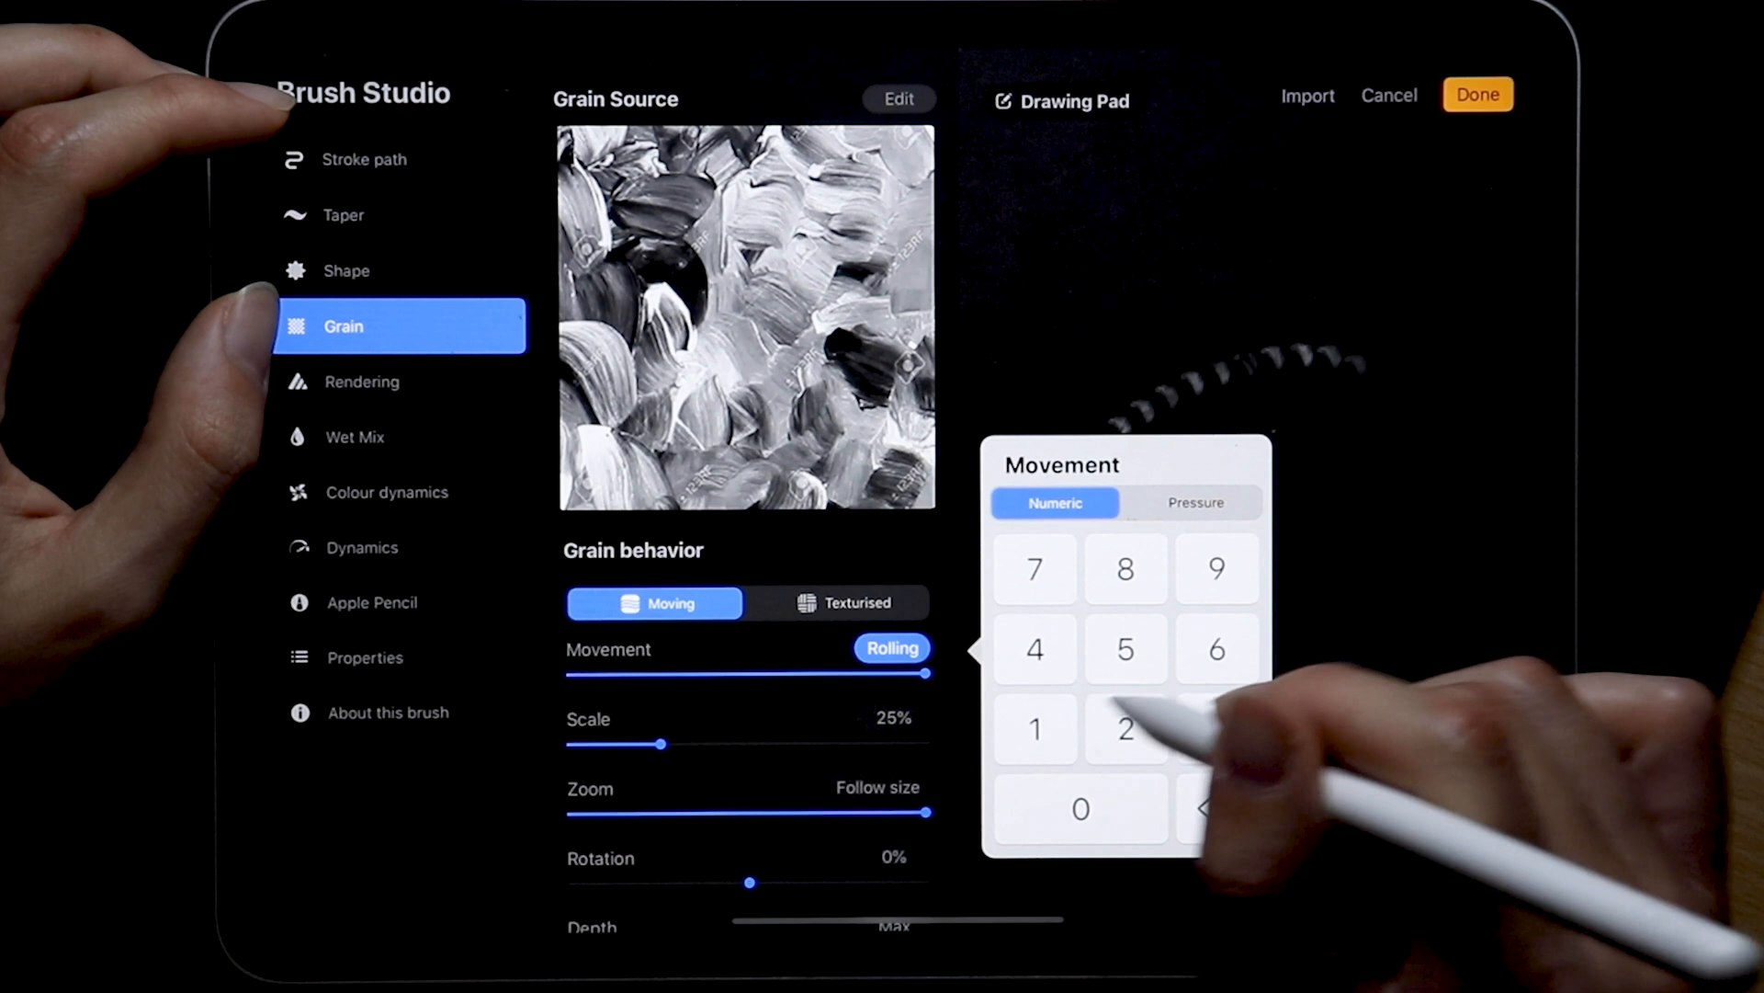
pyautogui.click(892, 717)
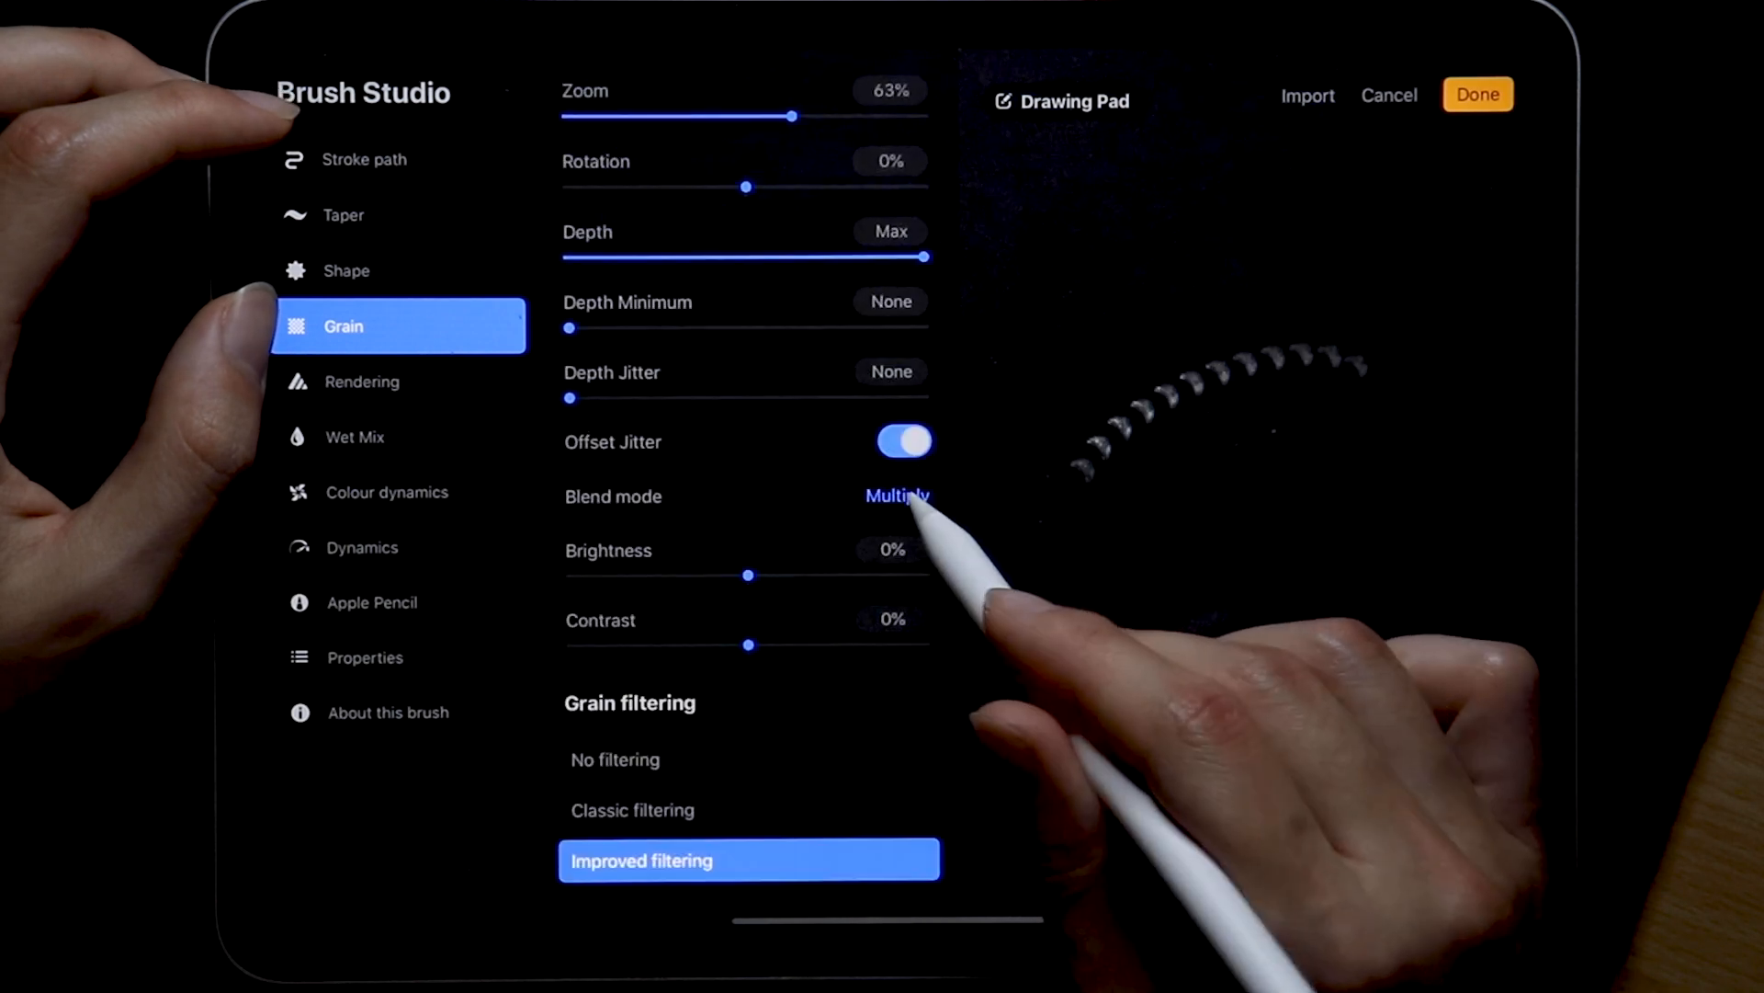
# Set grain blend to Multiply, brightness 45%, contrast 25%, and No filtering
pyautogui.click(897, 497)
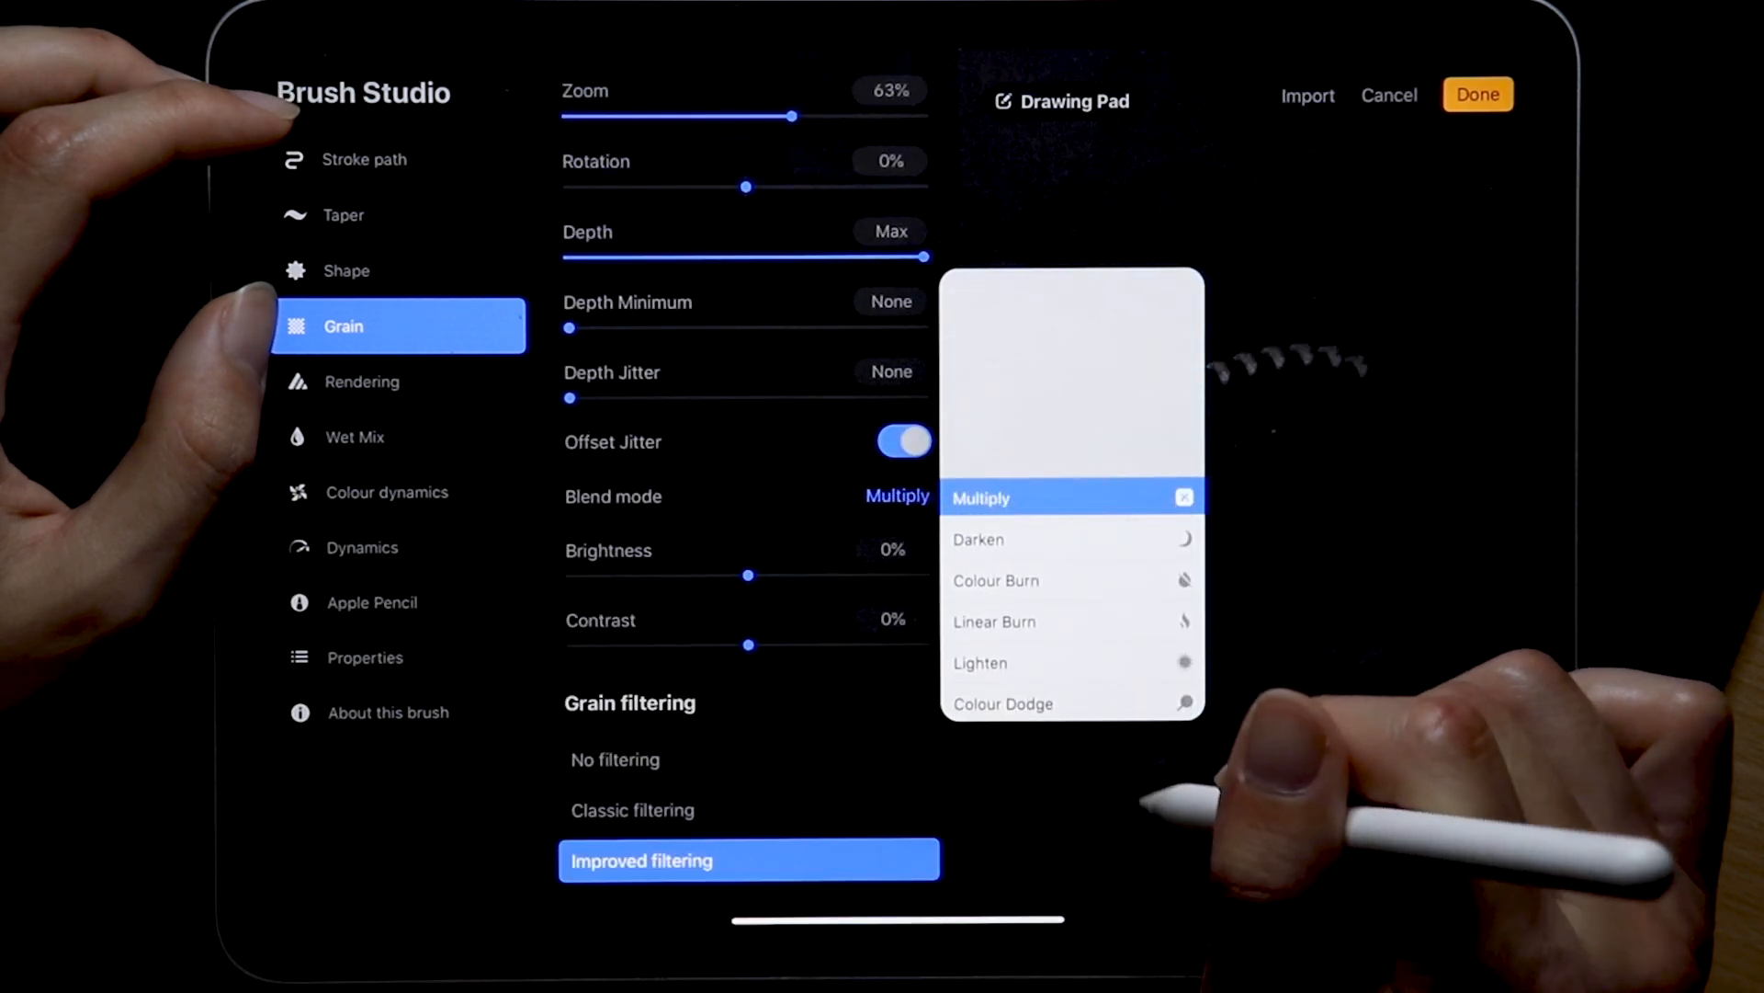
pyautogui.click(891, 550)
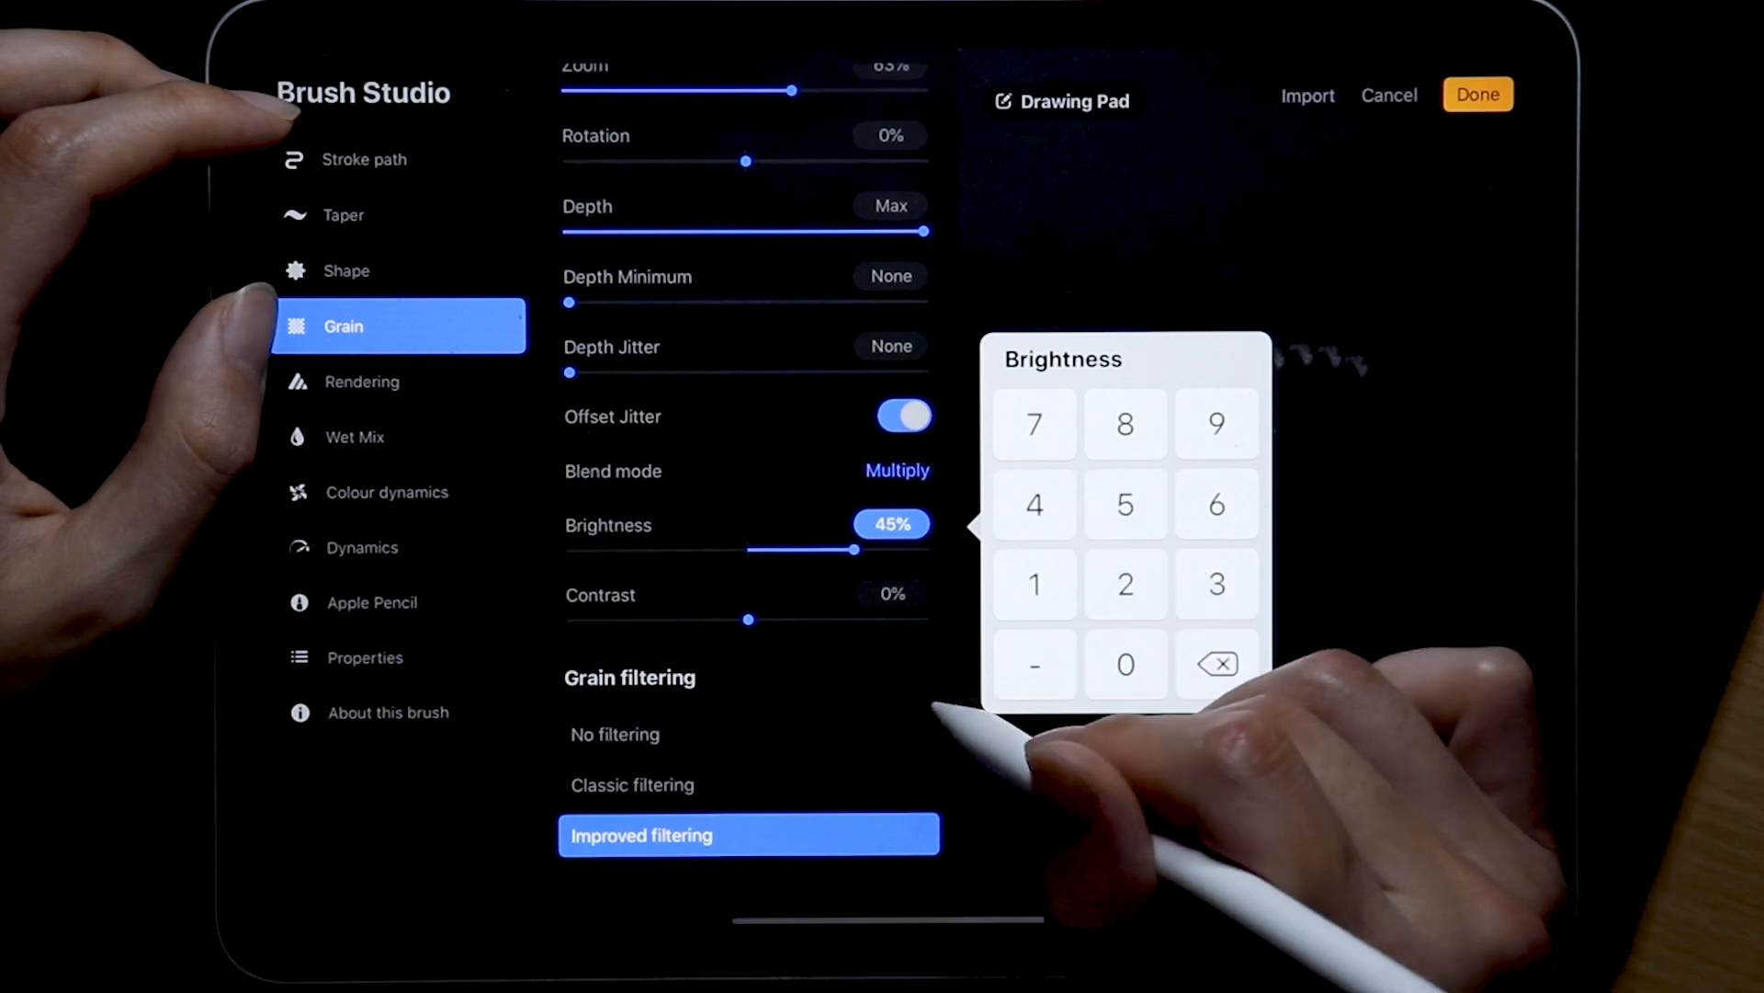
pyautogui.click(890, 595)
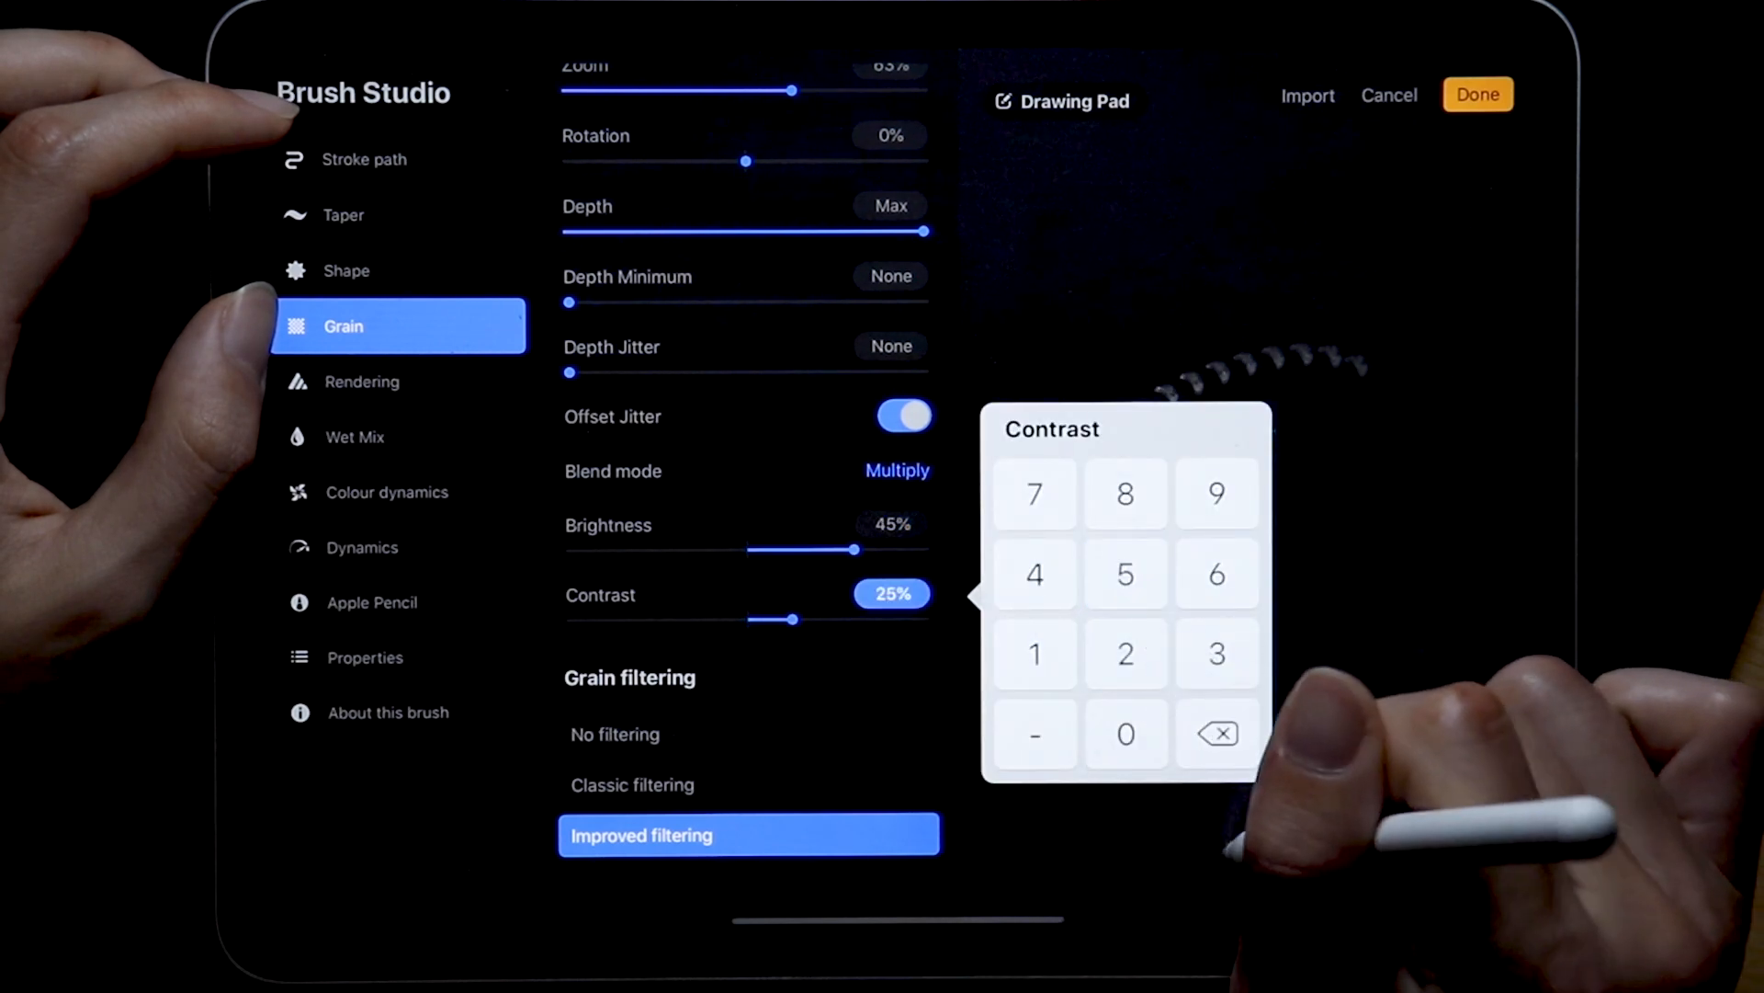
pyautogui.click(748, 733)
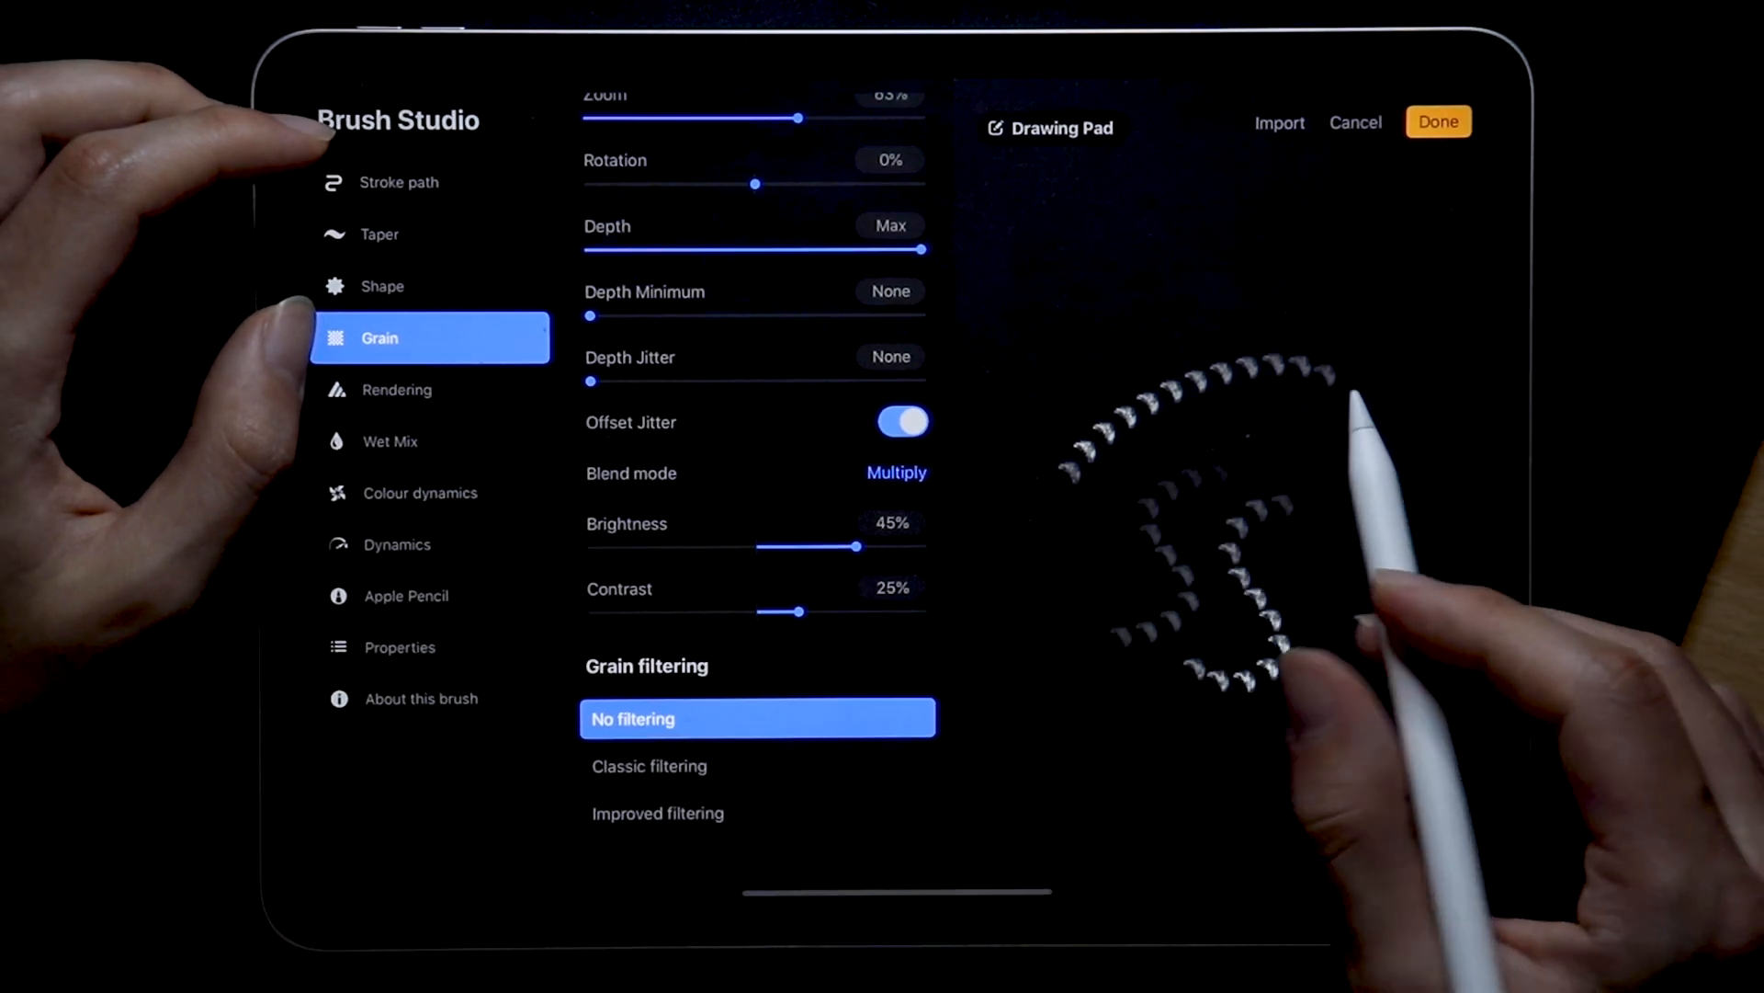
pyautogui.click(396, 390)
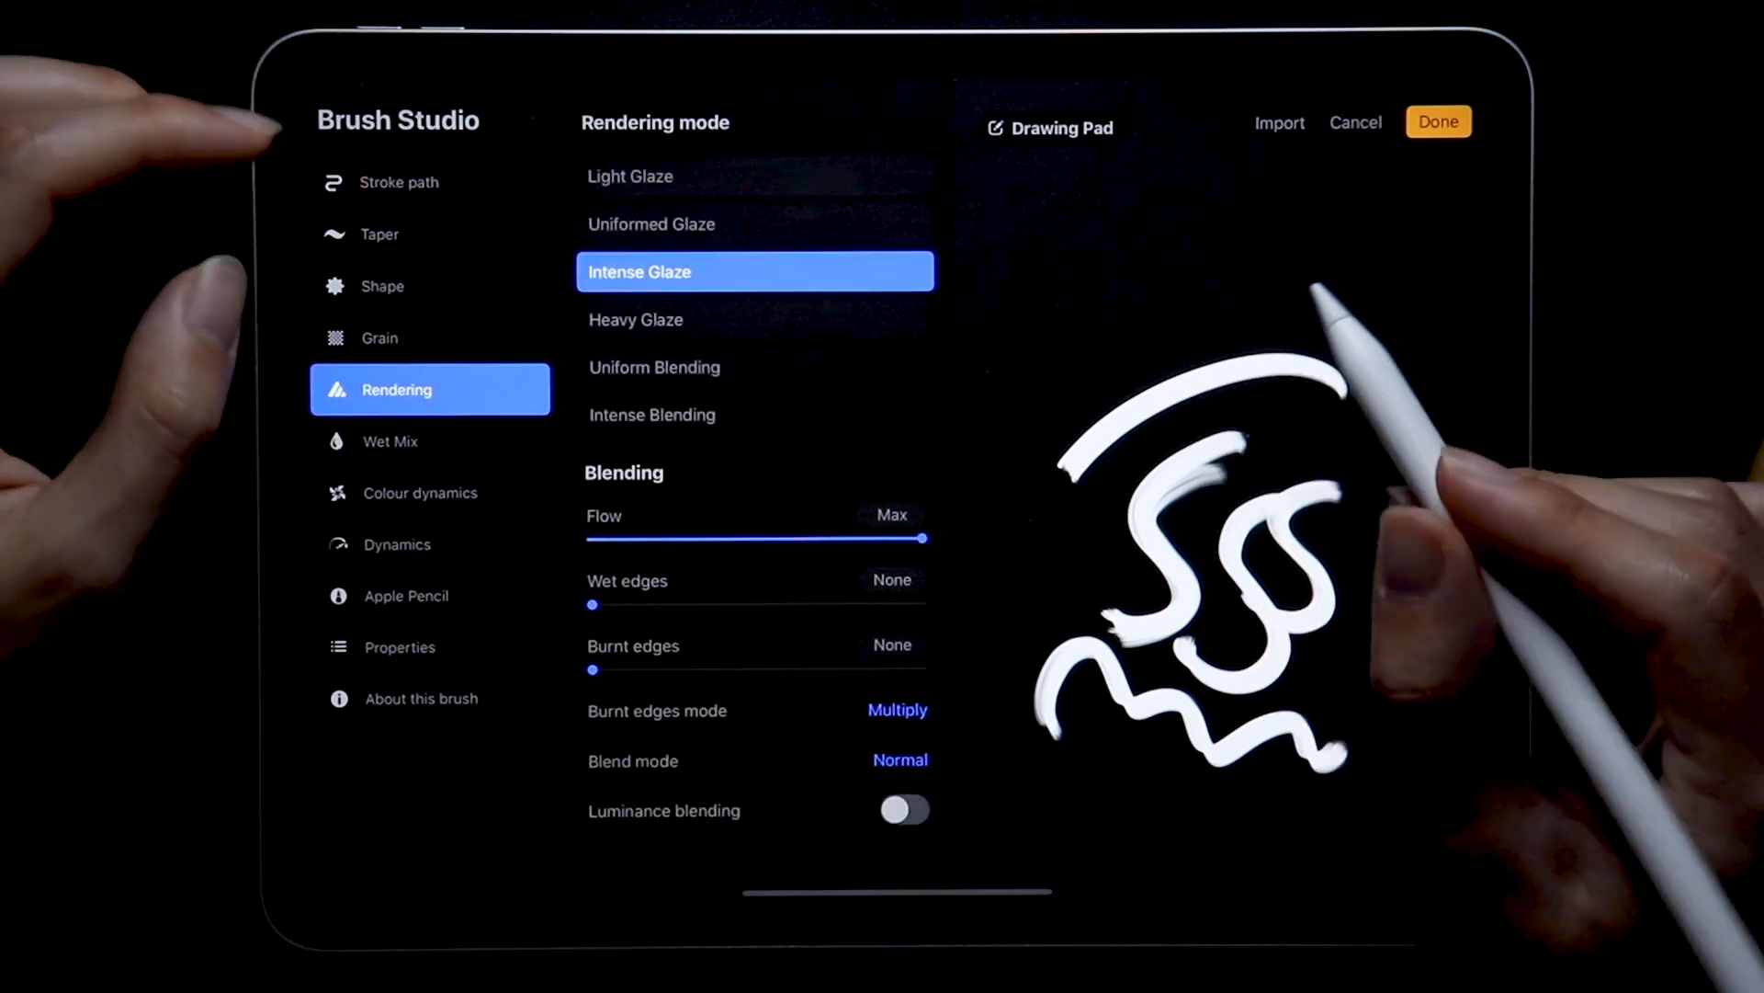
# Switch rendering to Uniform Blending with Luminance blending turned on
pyautogui.click(753, 366)
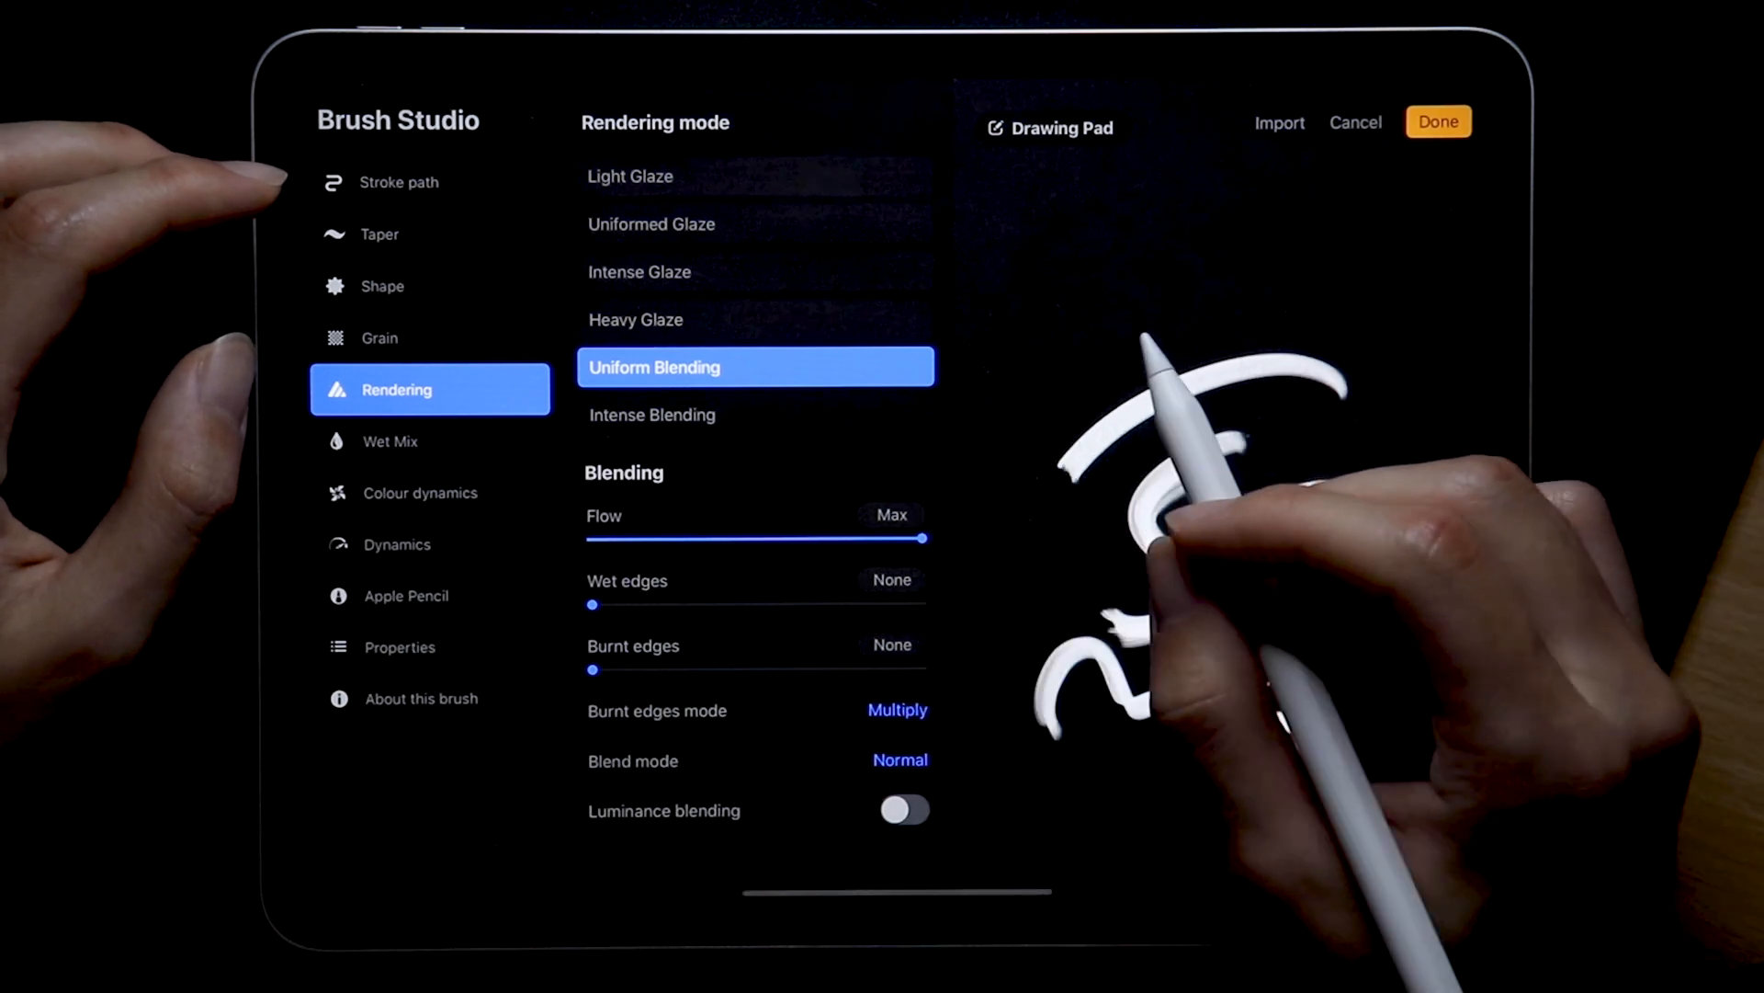
pyautogui.click(903, 811)
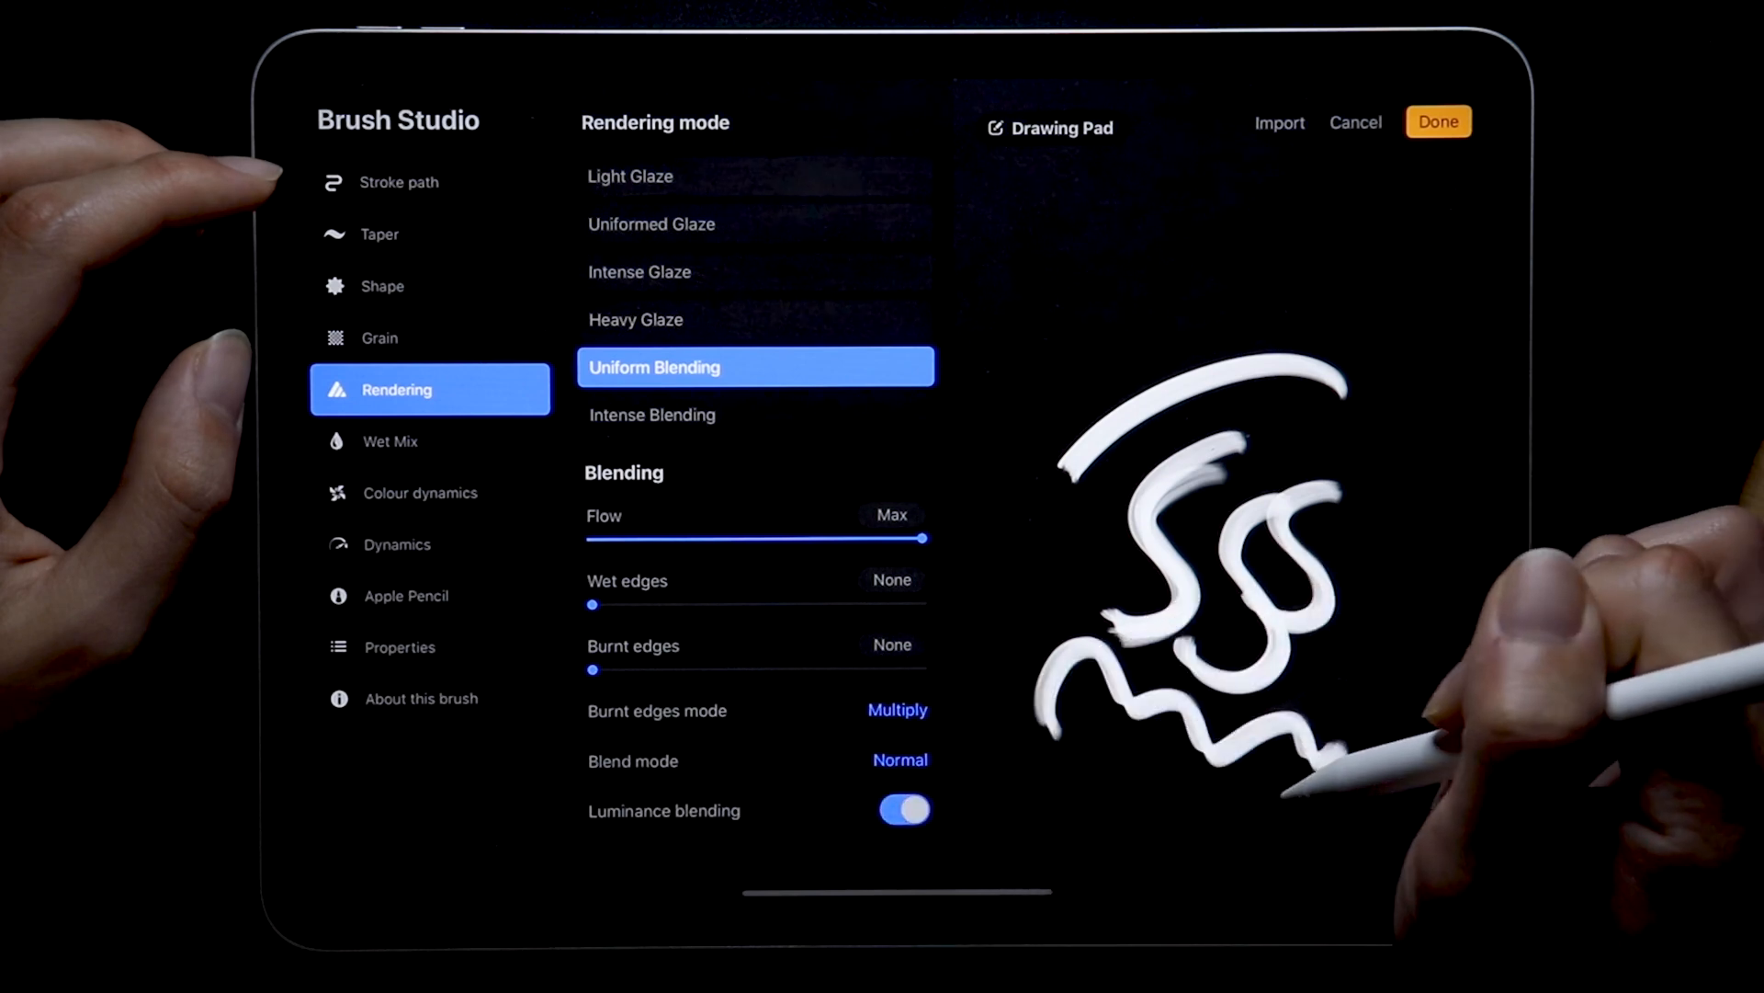
pyautogui.click(1438, 120)
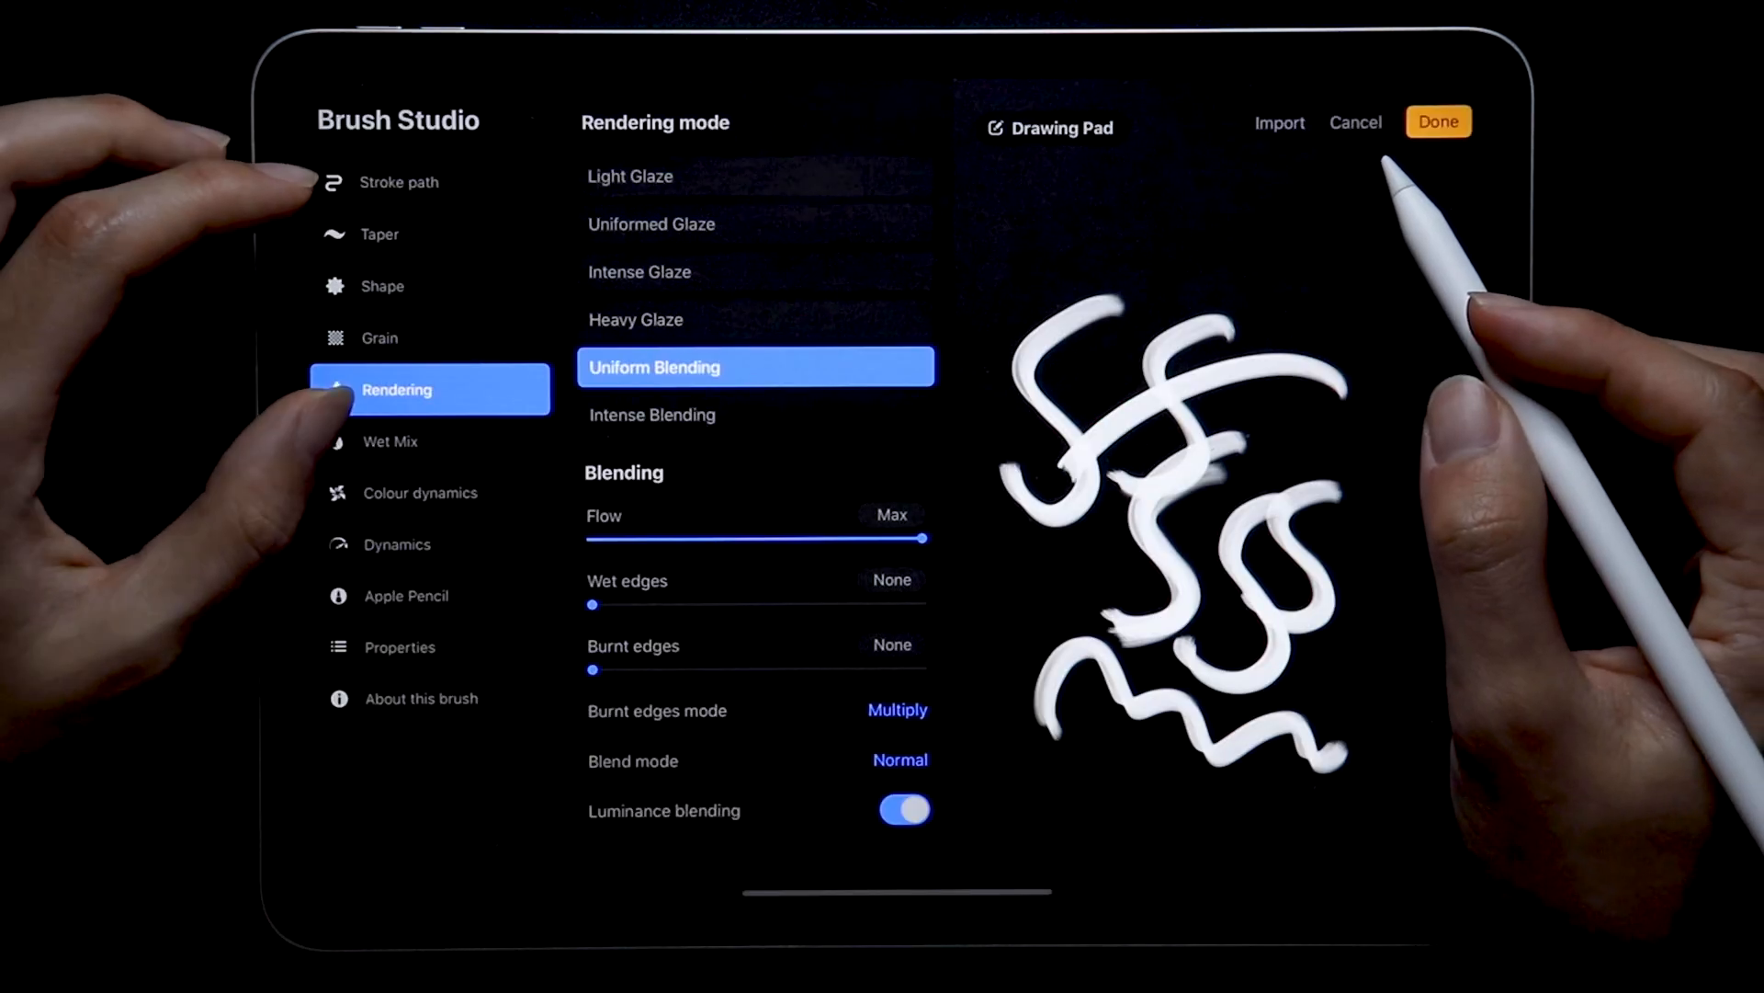
pyautogui.click(390, 441)
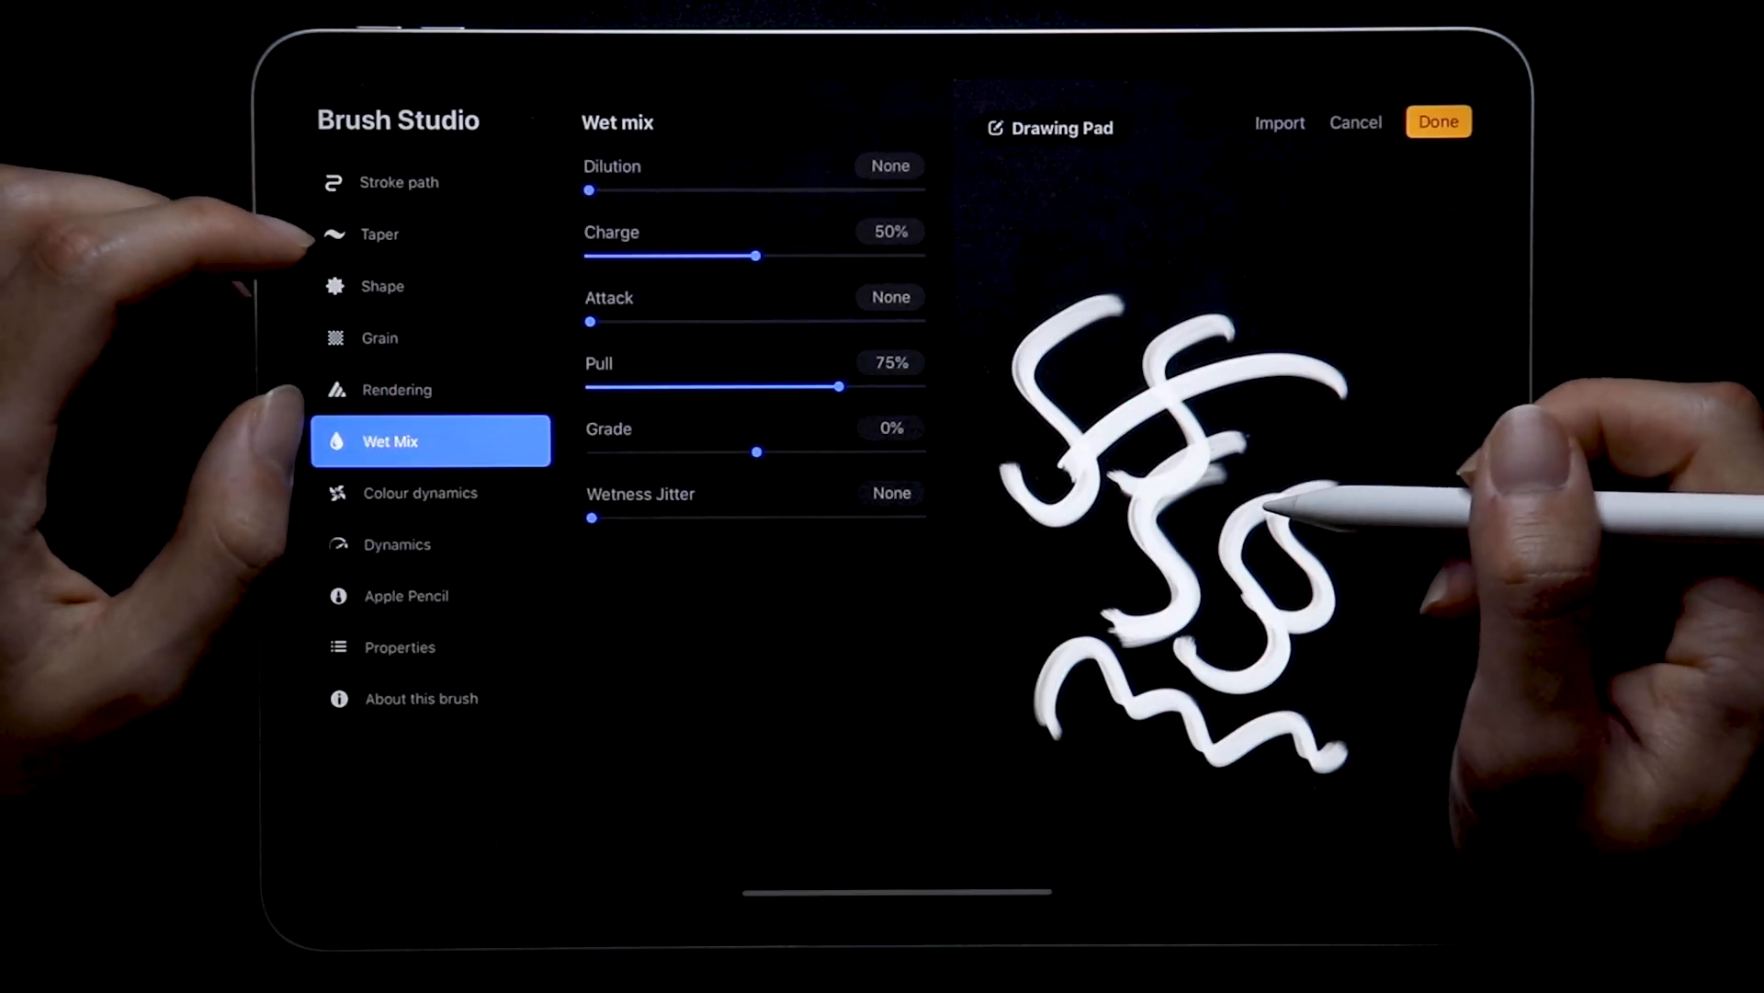
# Clear the drawing pad and set wet mix charge 34%, attack 70%, pull 34%, Smooth grade
pyautogui.click(1438, 122)
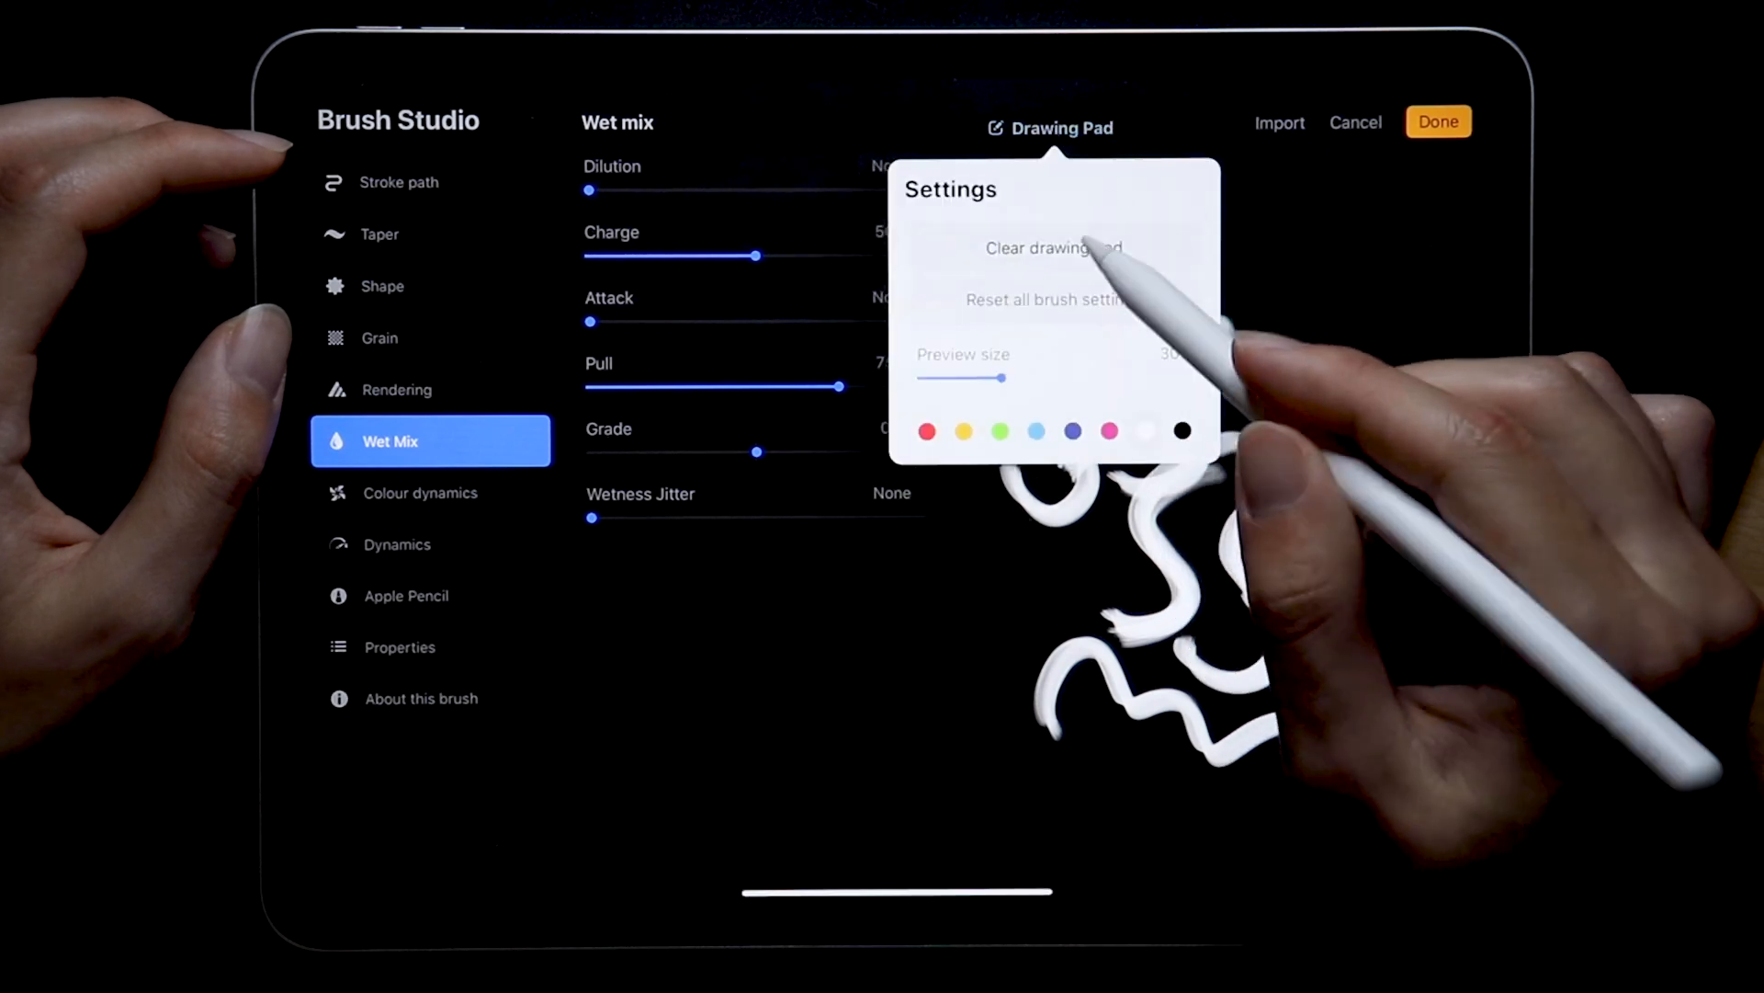
pyautogui.click(1054, 247)
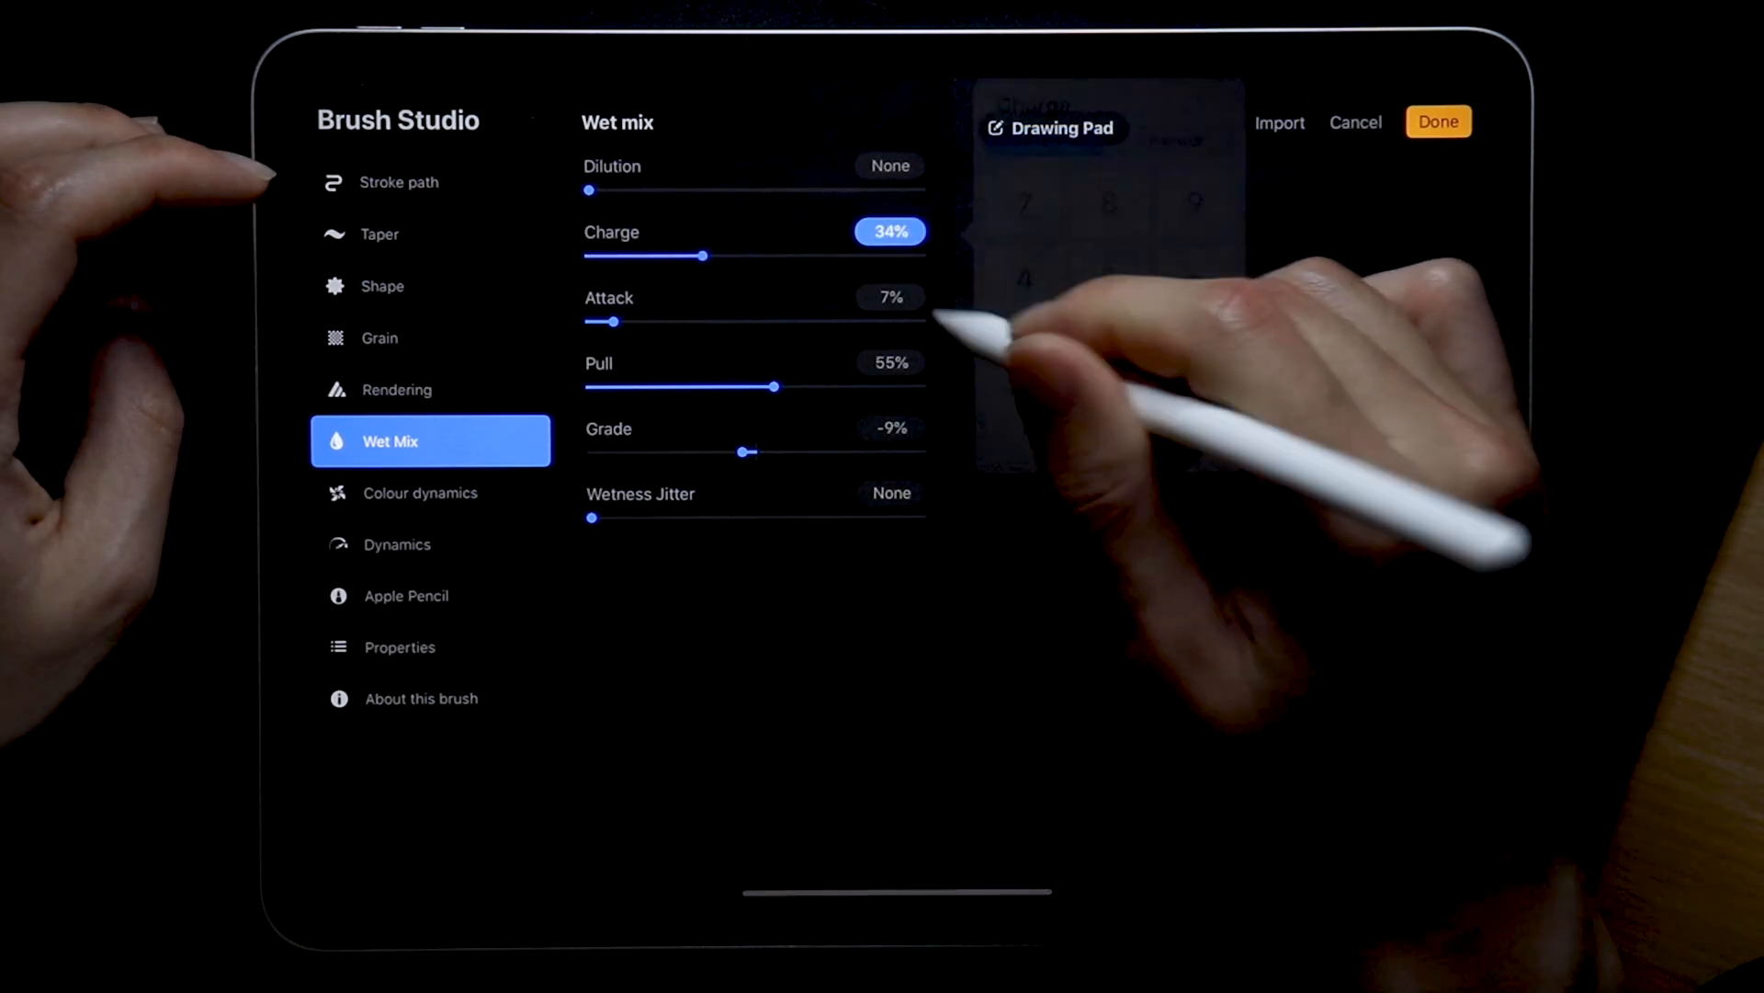
pyautogui.click(889, 297)
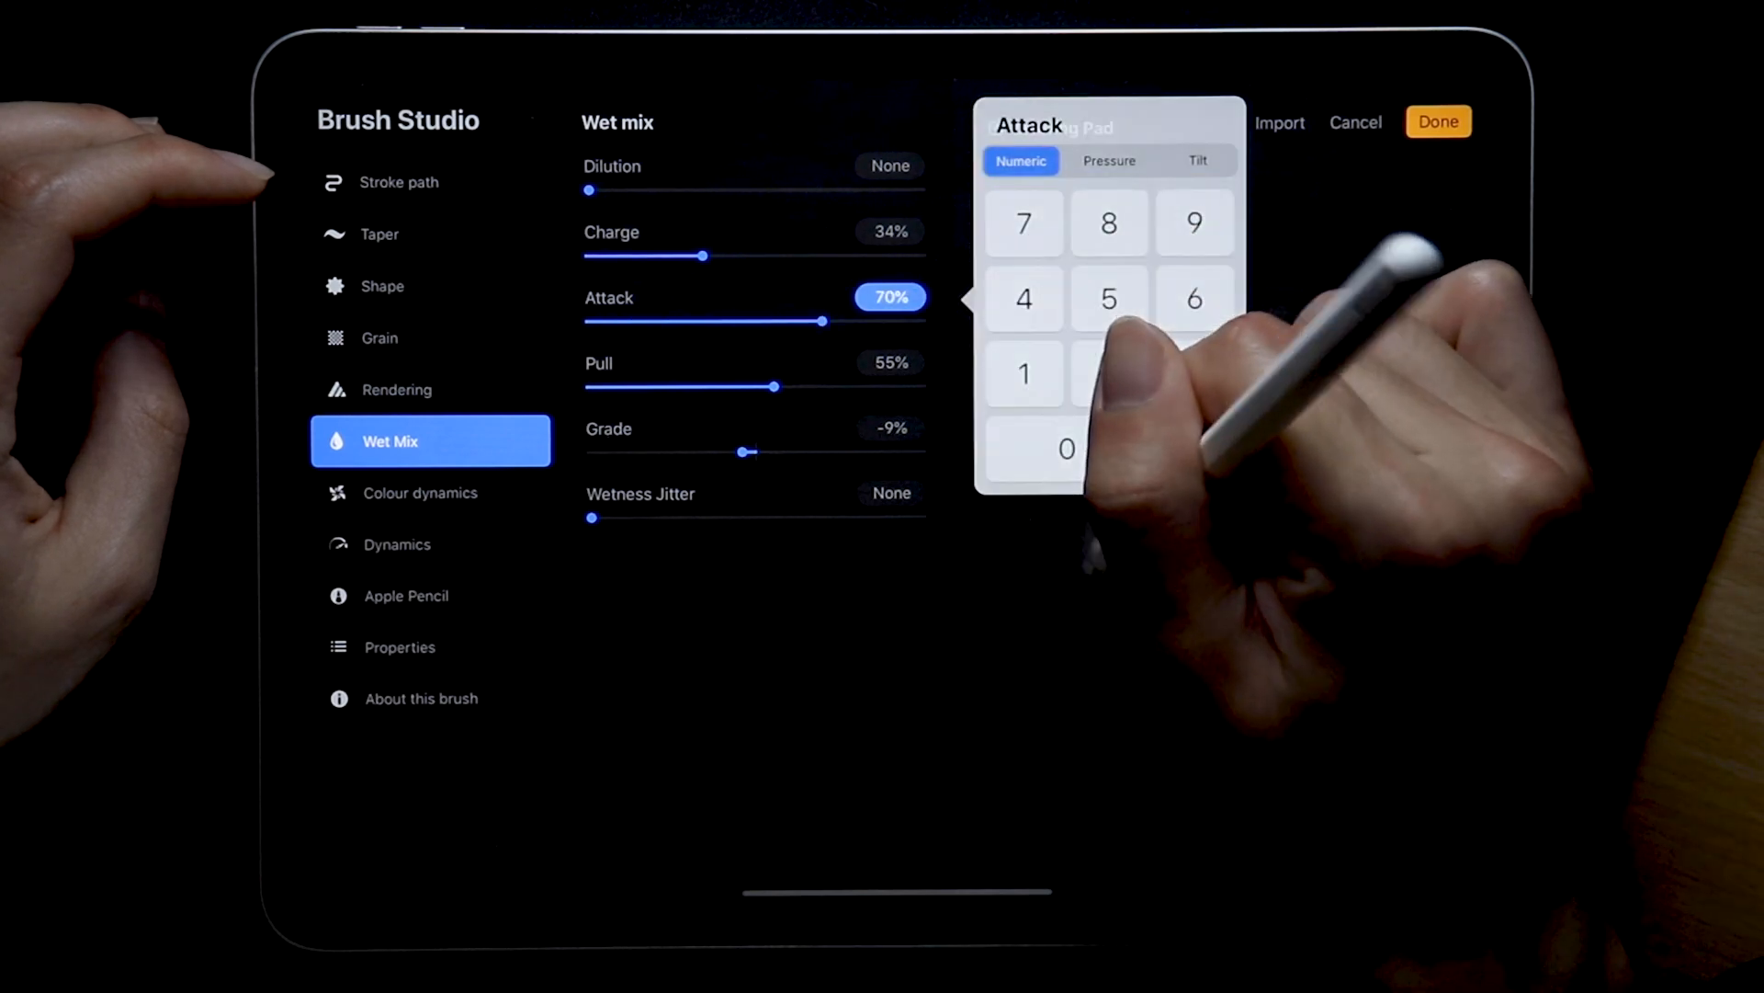
pyautogui.click(889, 363)
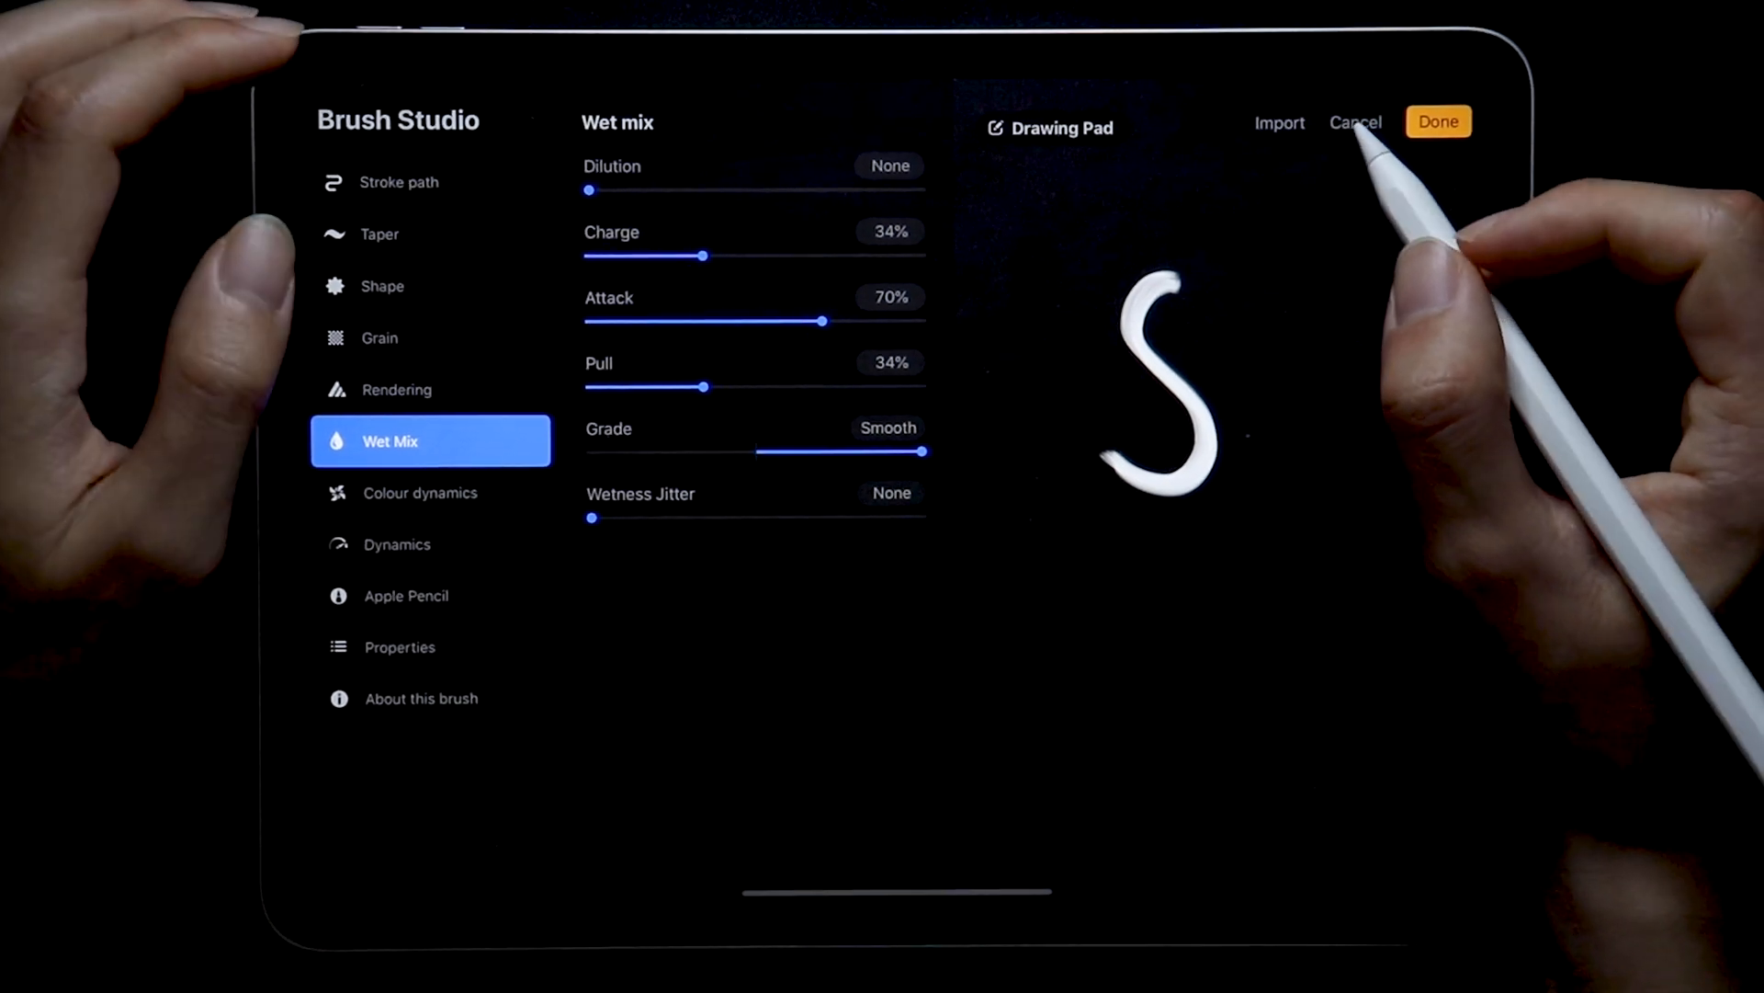
pyautogui.click(1438, 121)
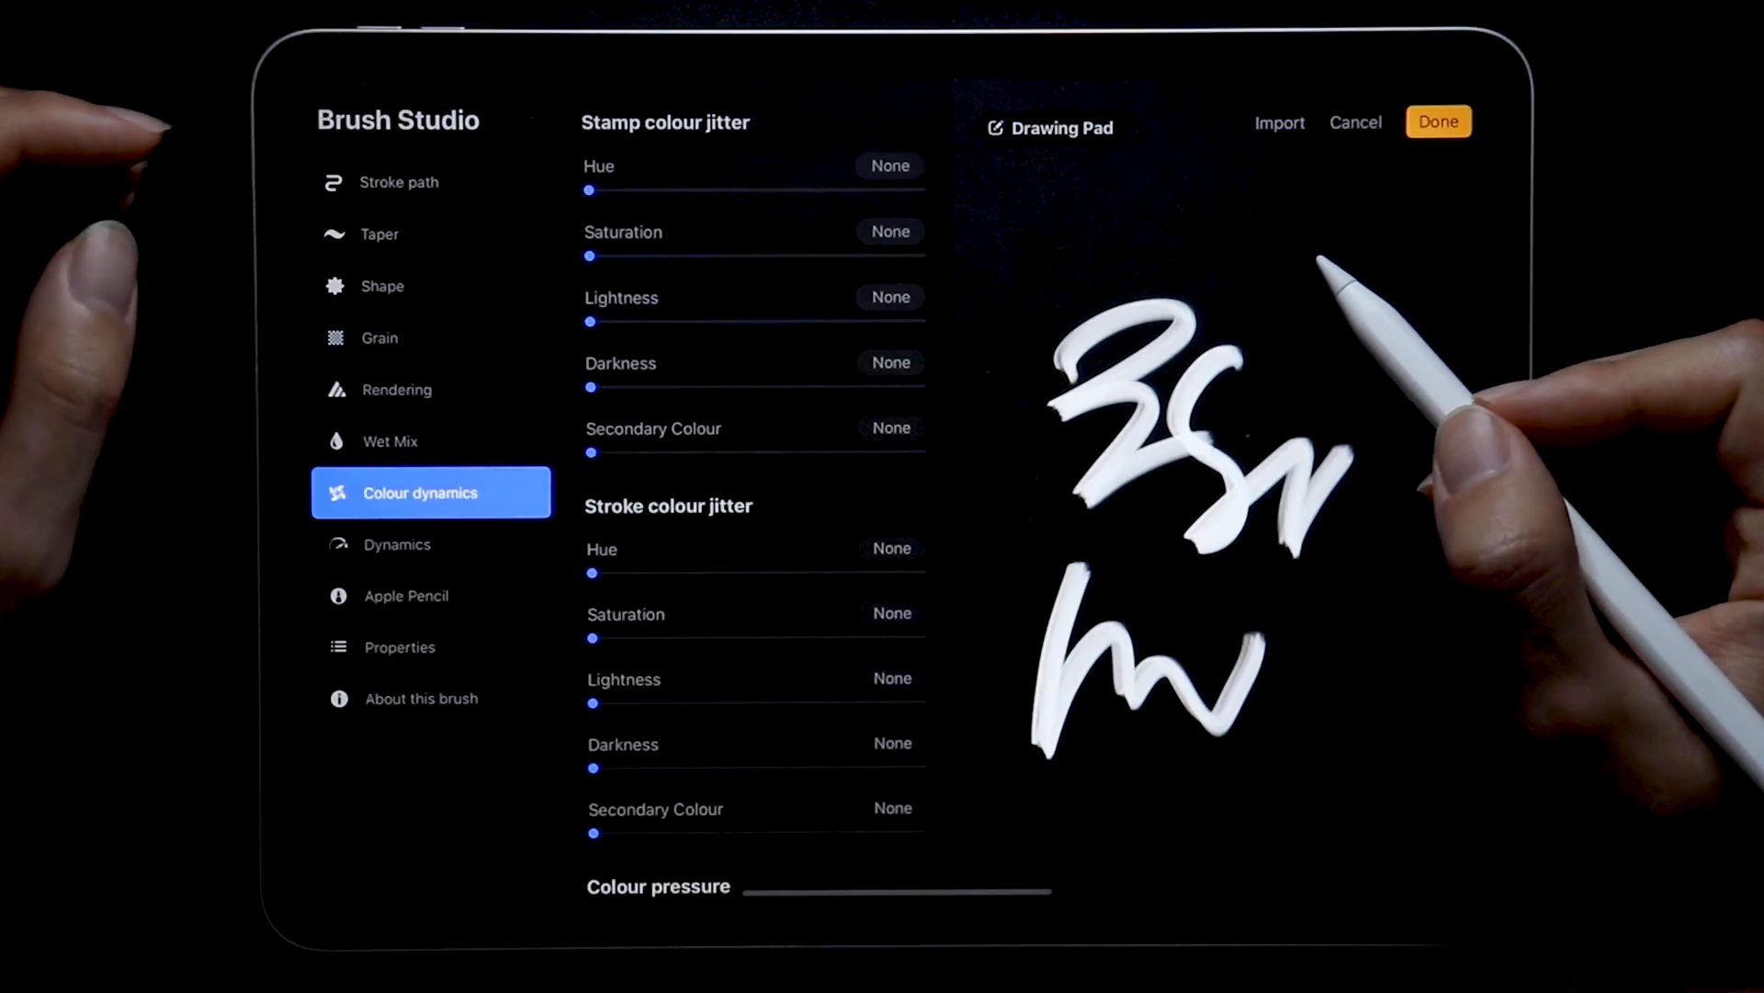
# Set stroke colour jitter hue to 60% and saturation to Max
pyautogui.scroll(-3)
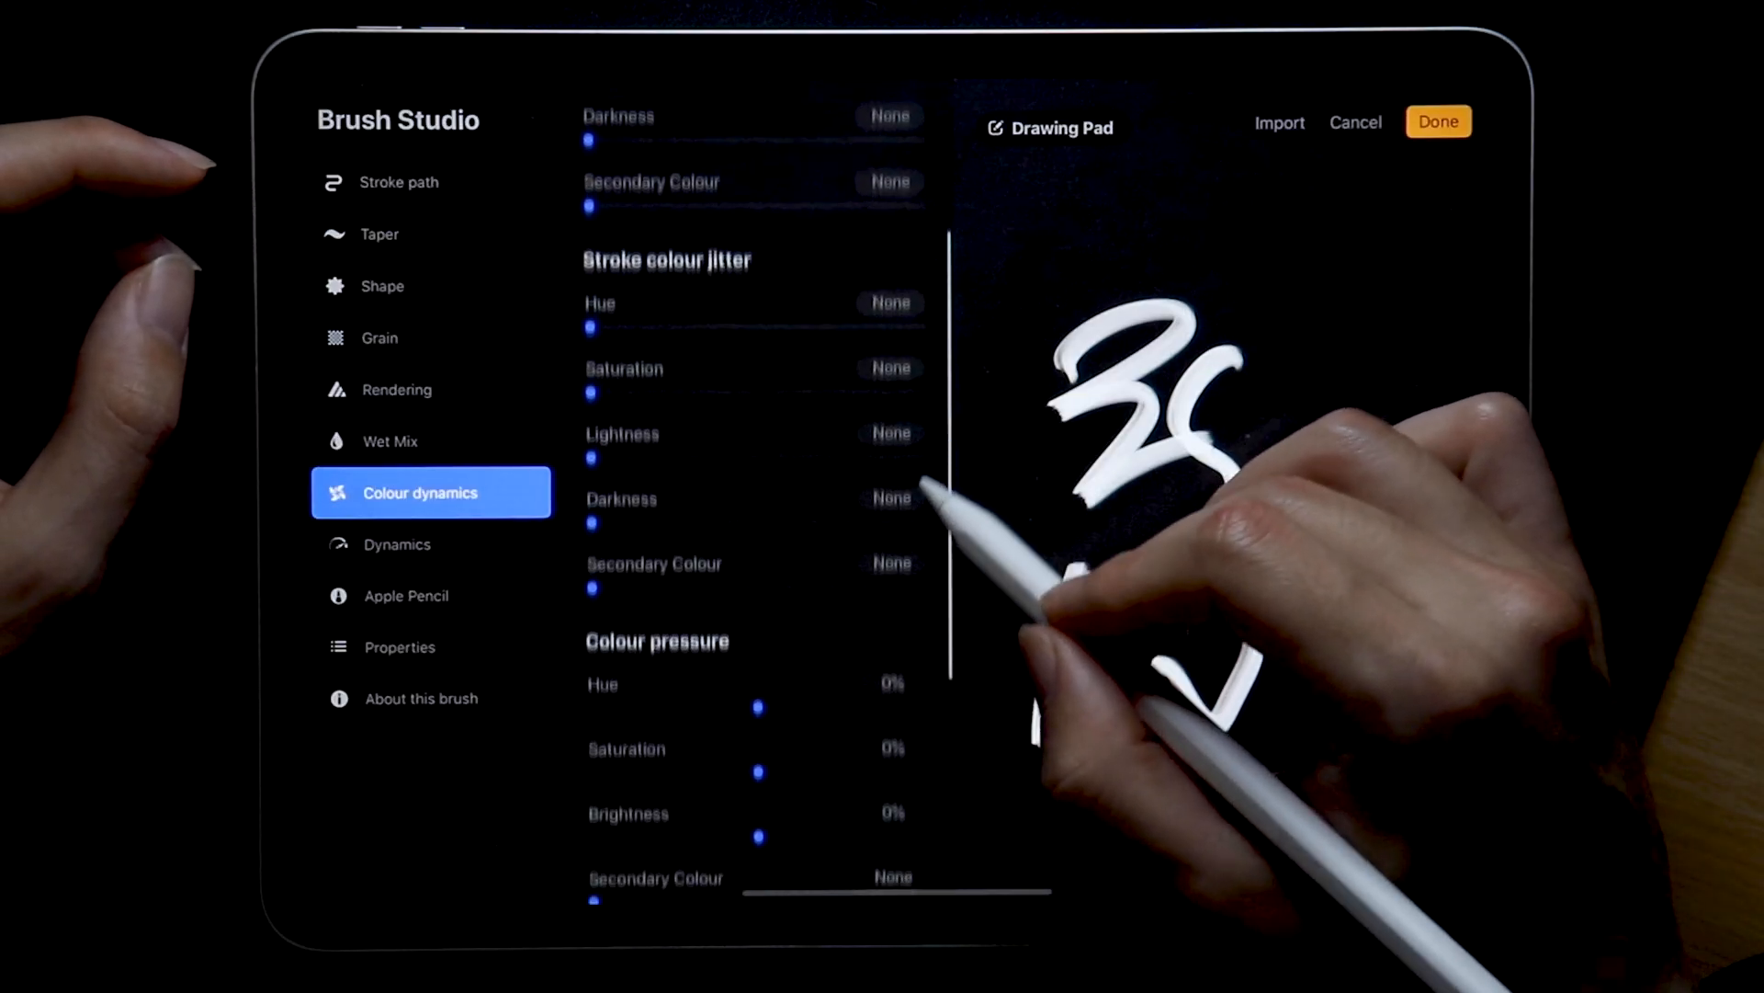
pyautogui.scroll(3)
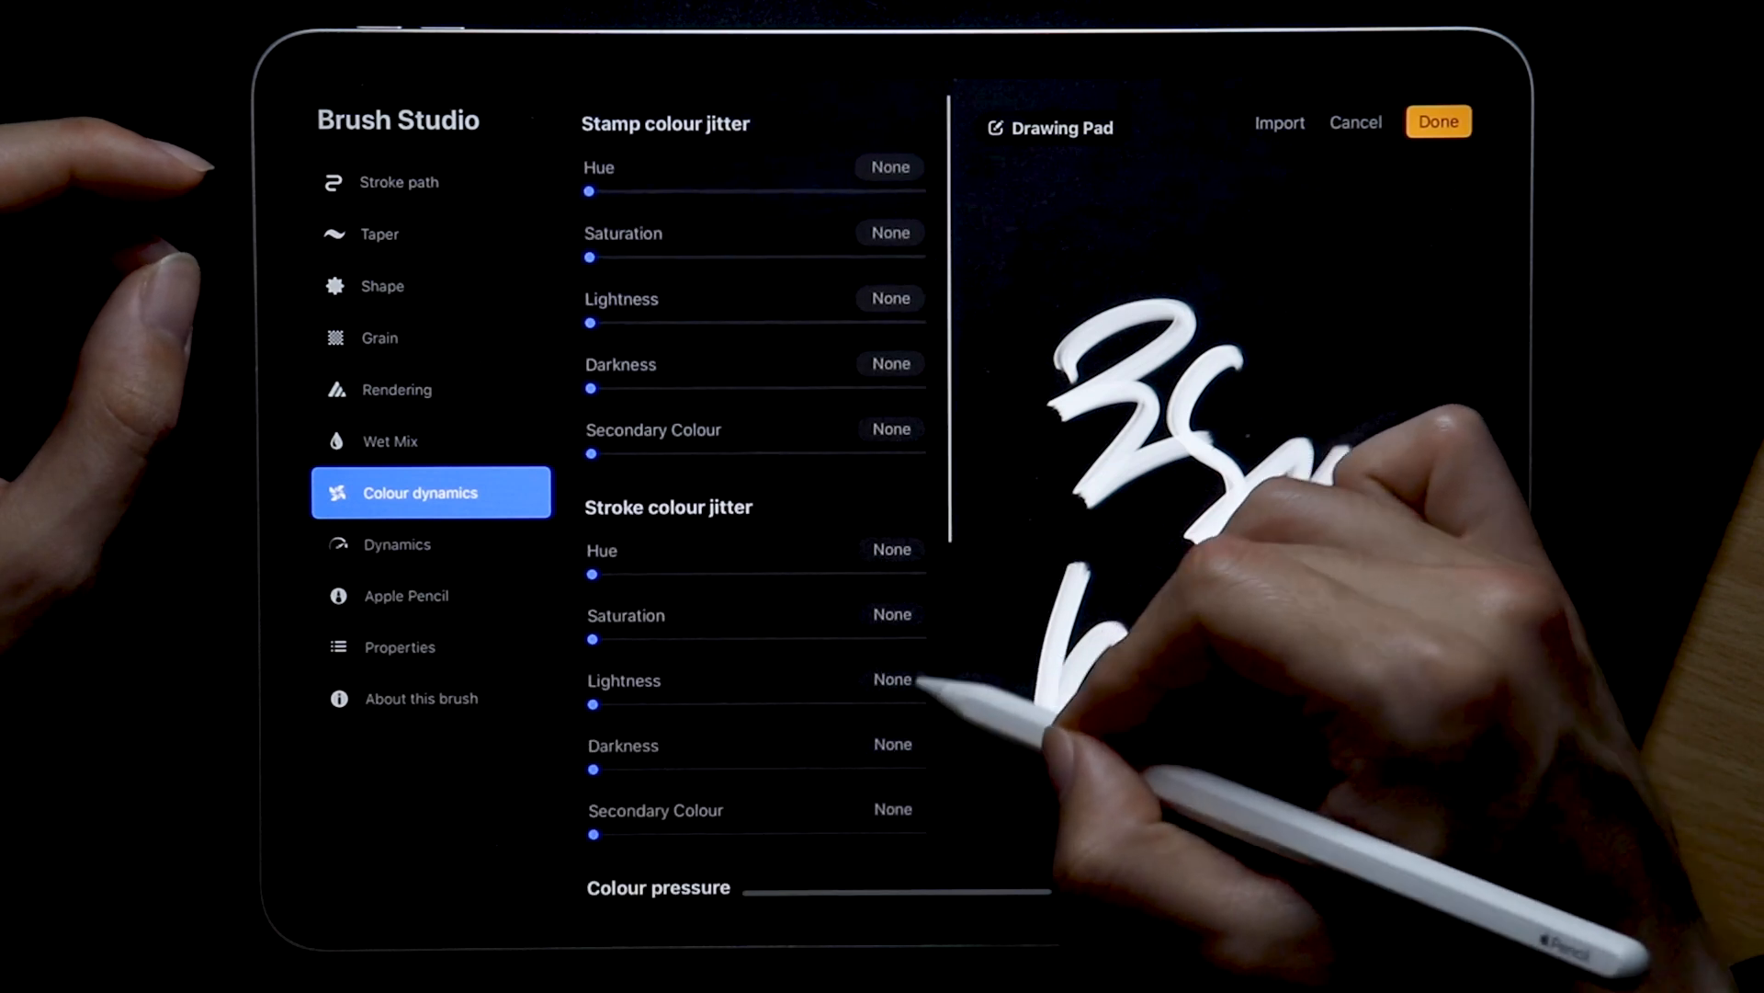
pyautogui.scroll(-3)
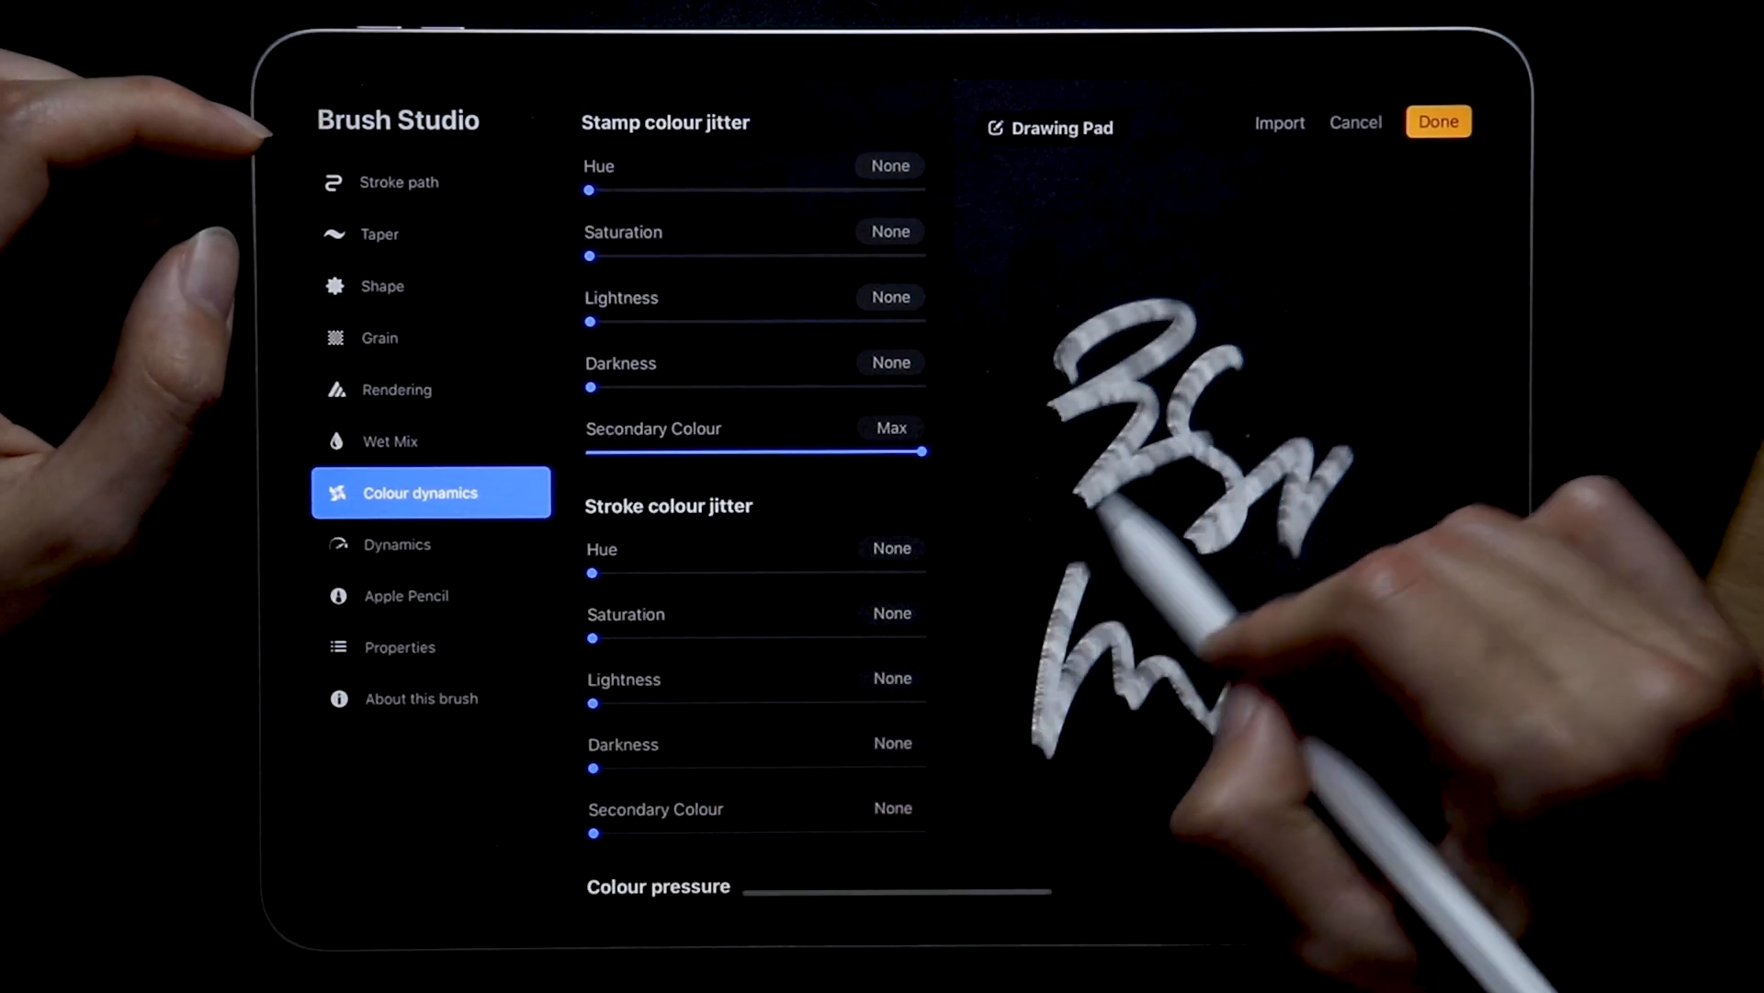
pyautogui.scroll(-3)
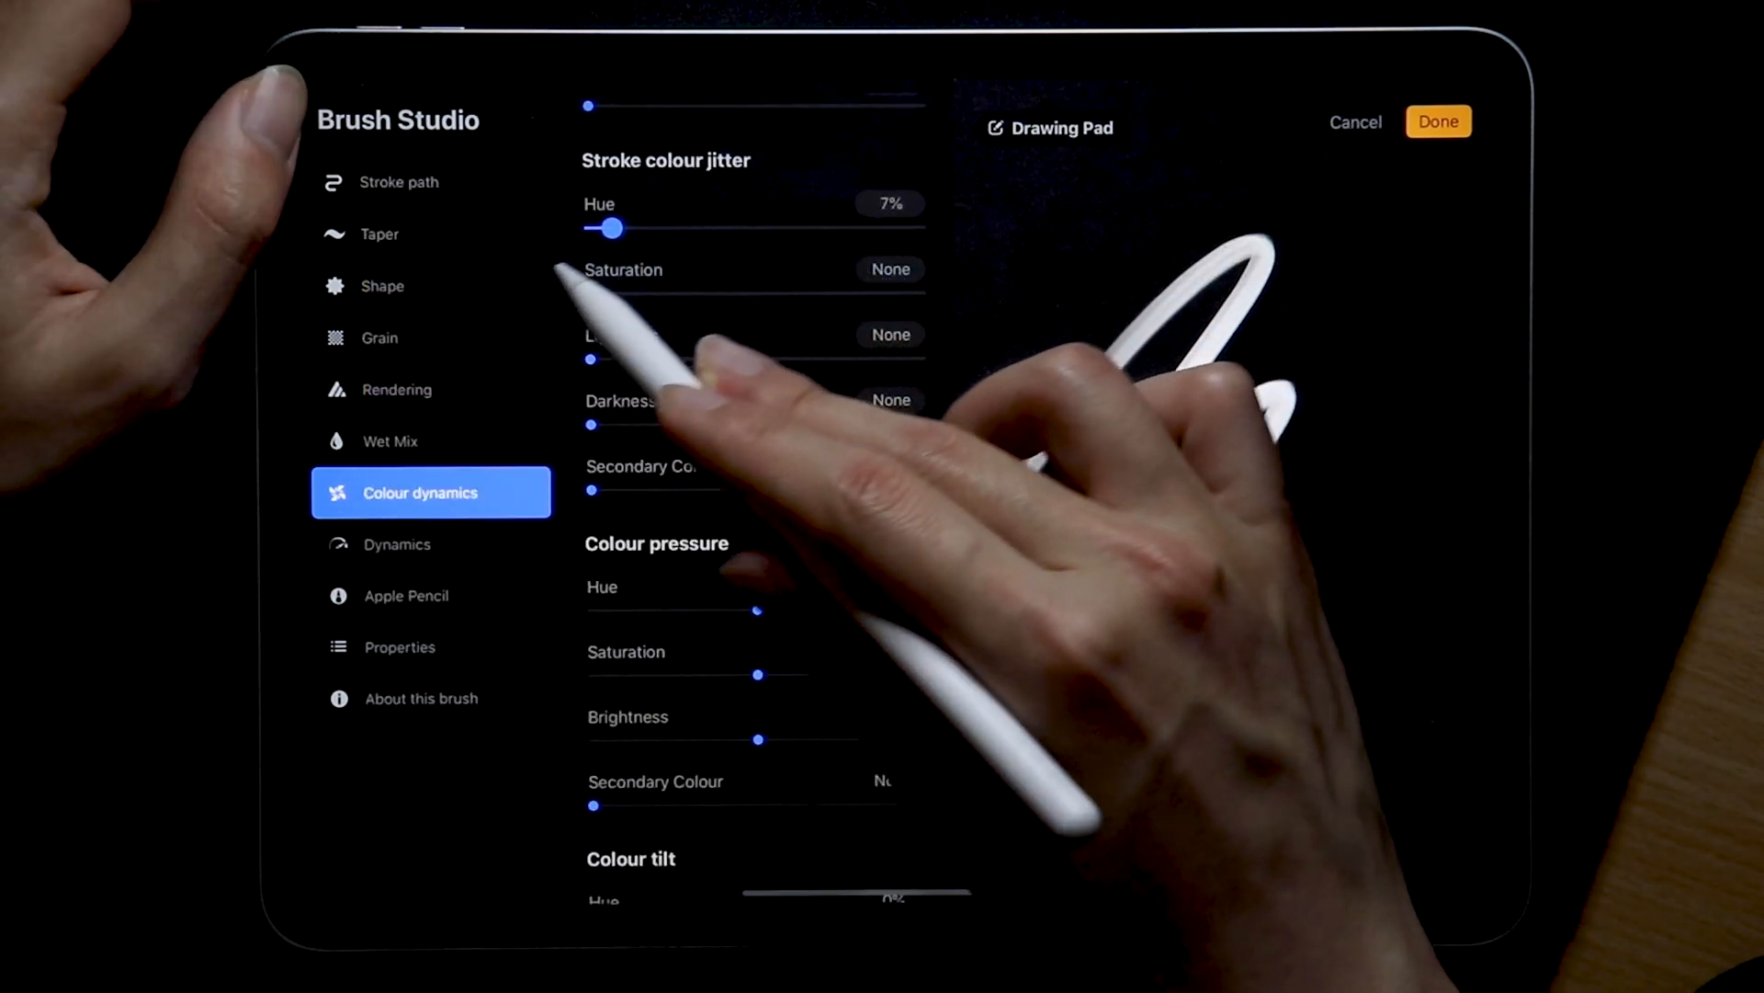
pyautogui.click(889, 204)
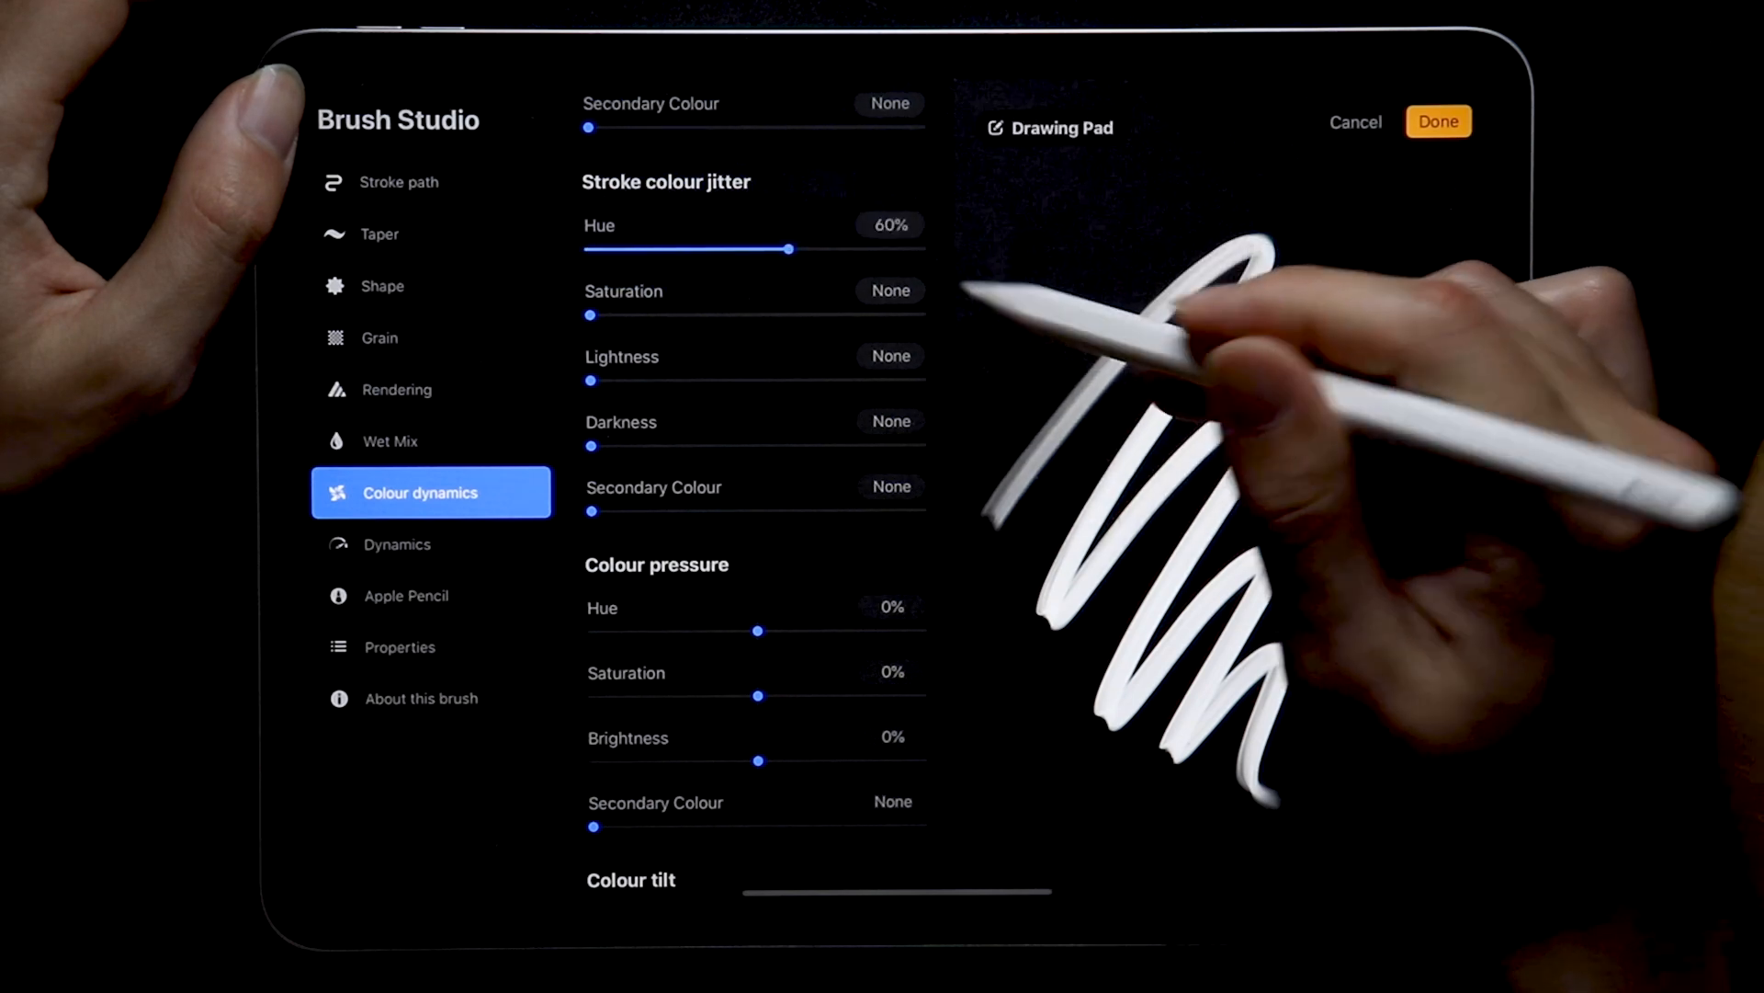
pyautogui.click(889, 290)
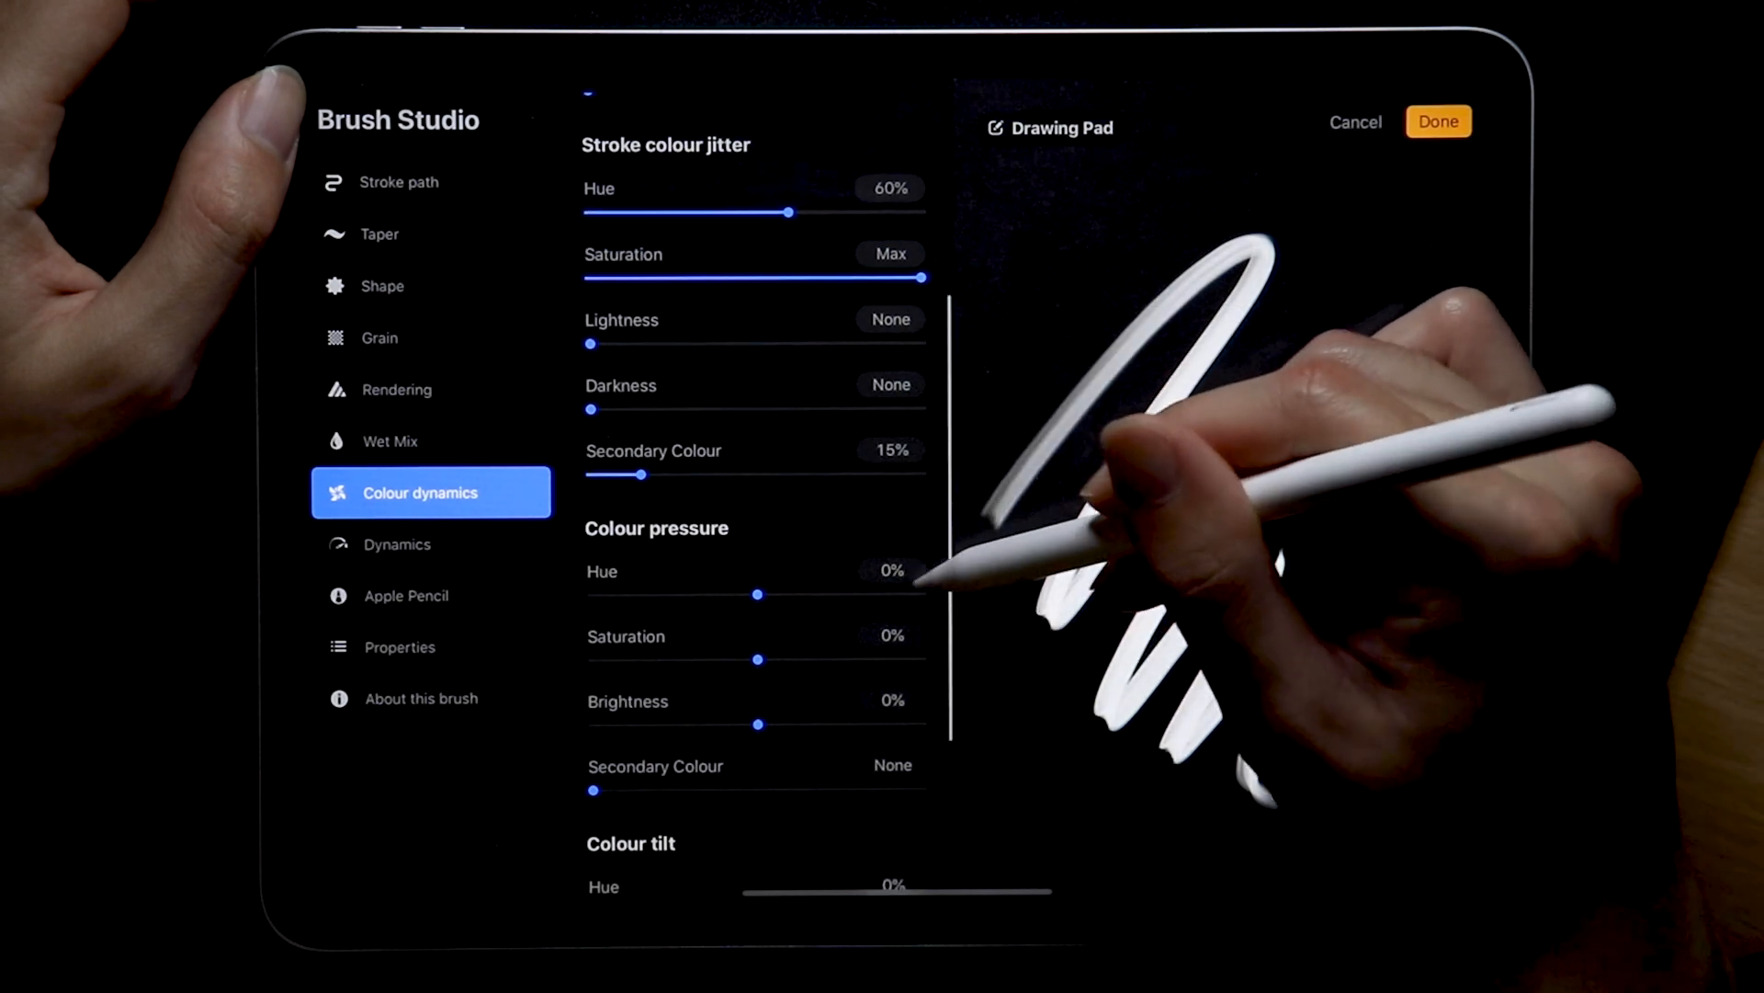
# Set colour pressure hue to 70%, saturation 25%, and brightness Max
pyautogui.click(891, 571)
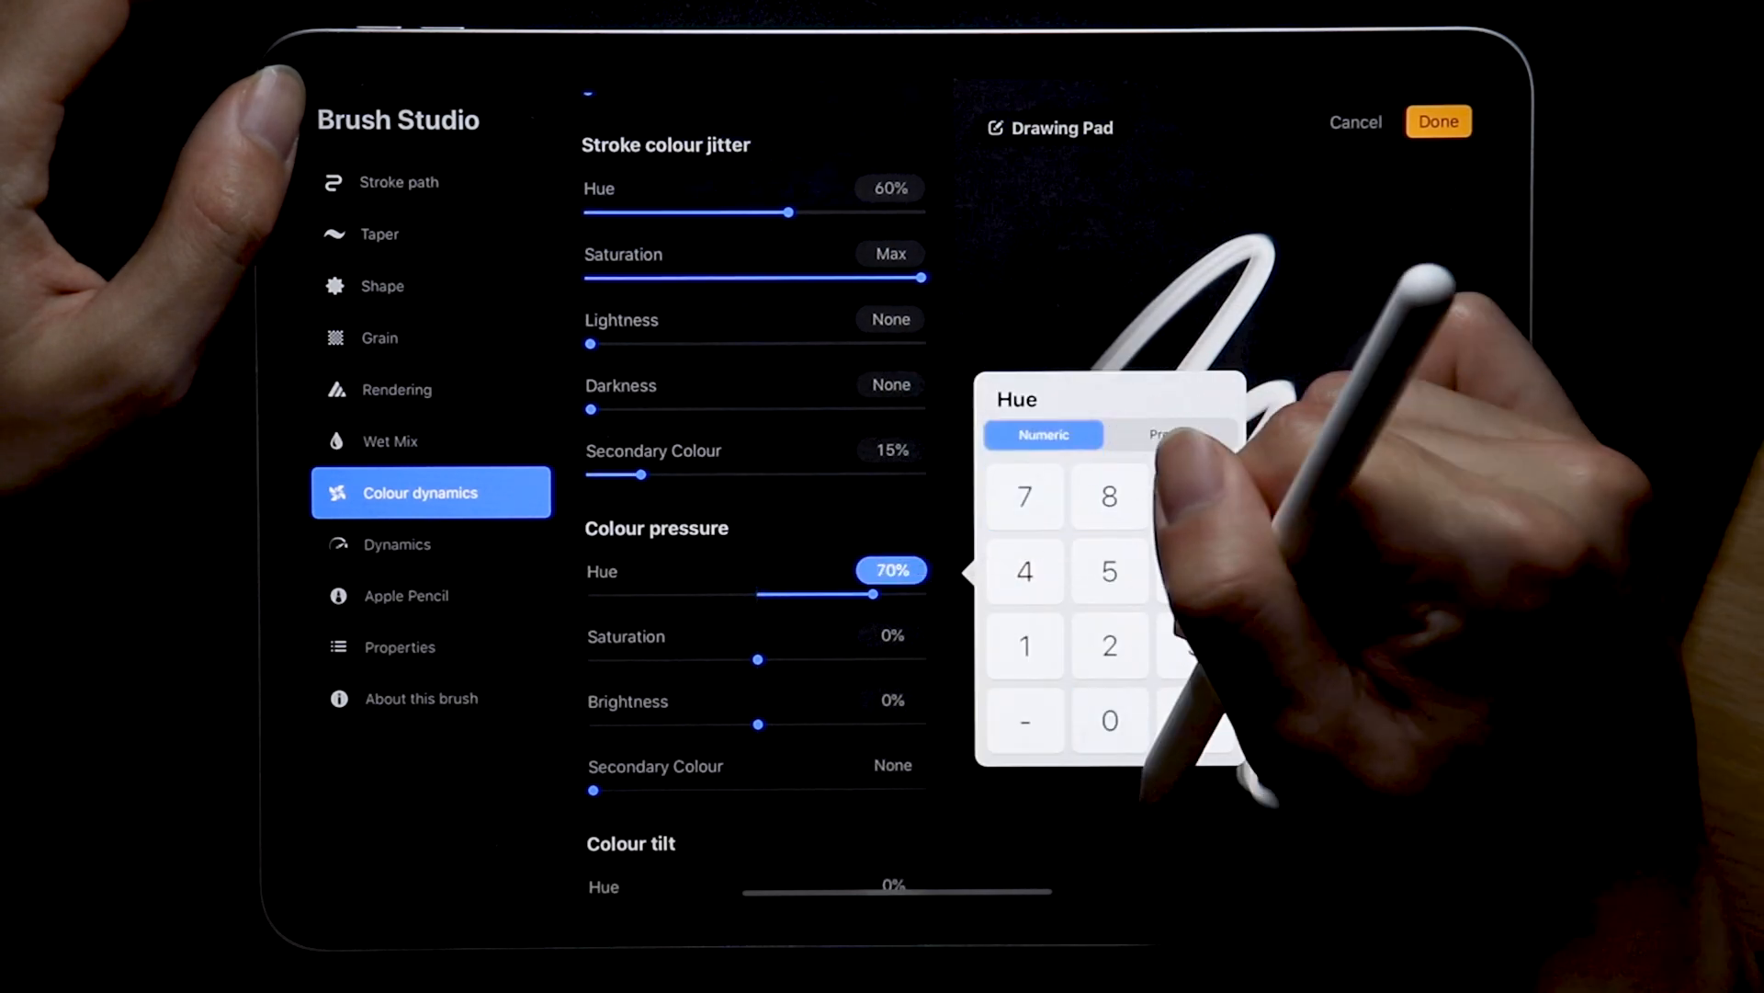
pyautogui.click(891, 635)
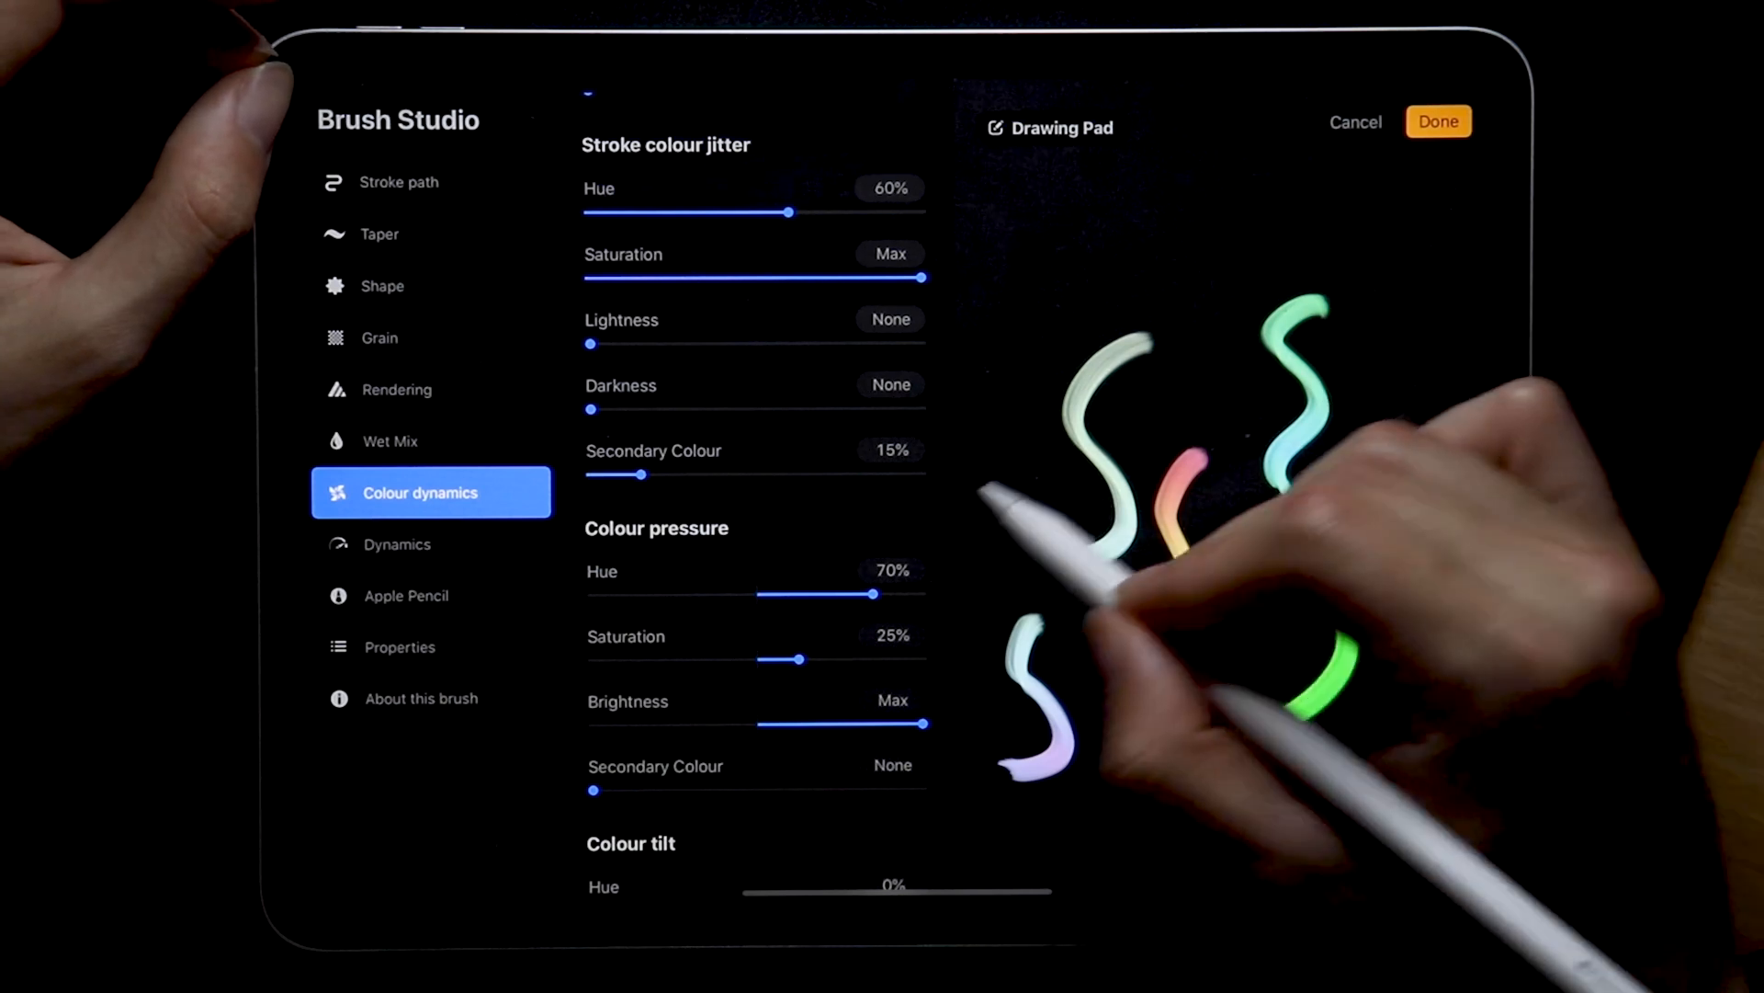
pyautogui.click(397, 543)
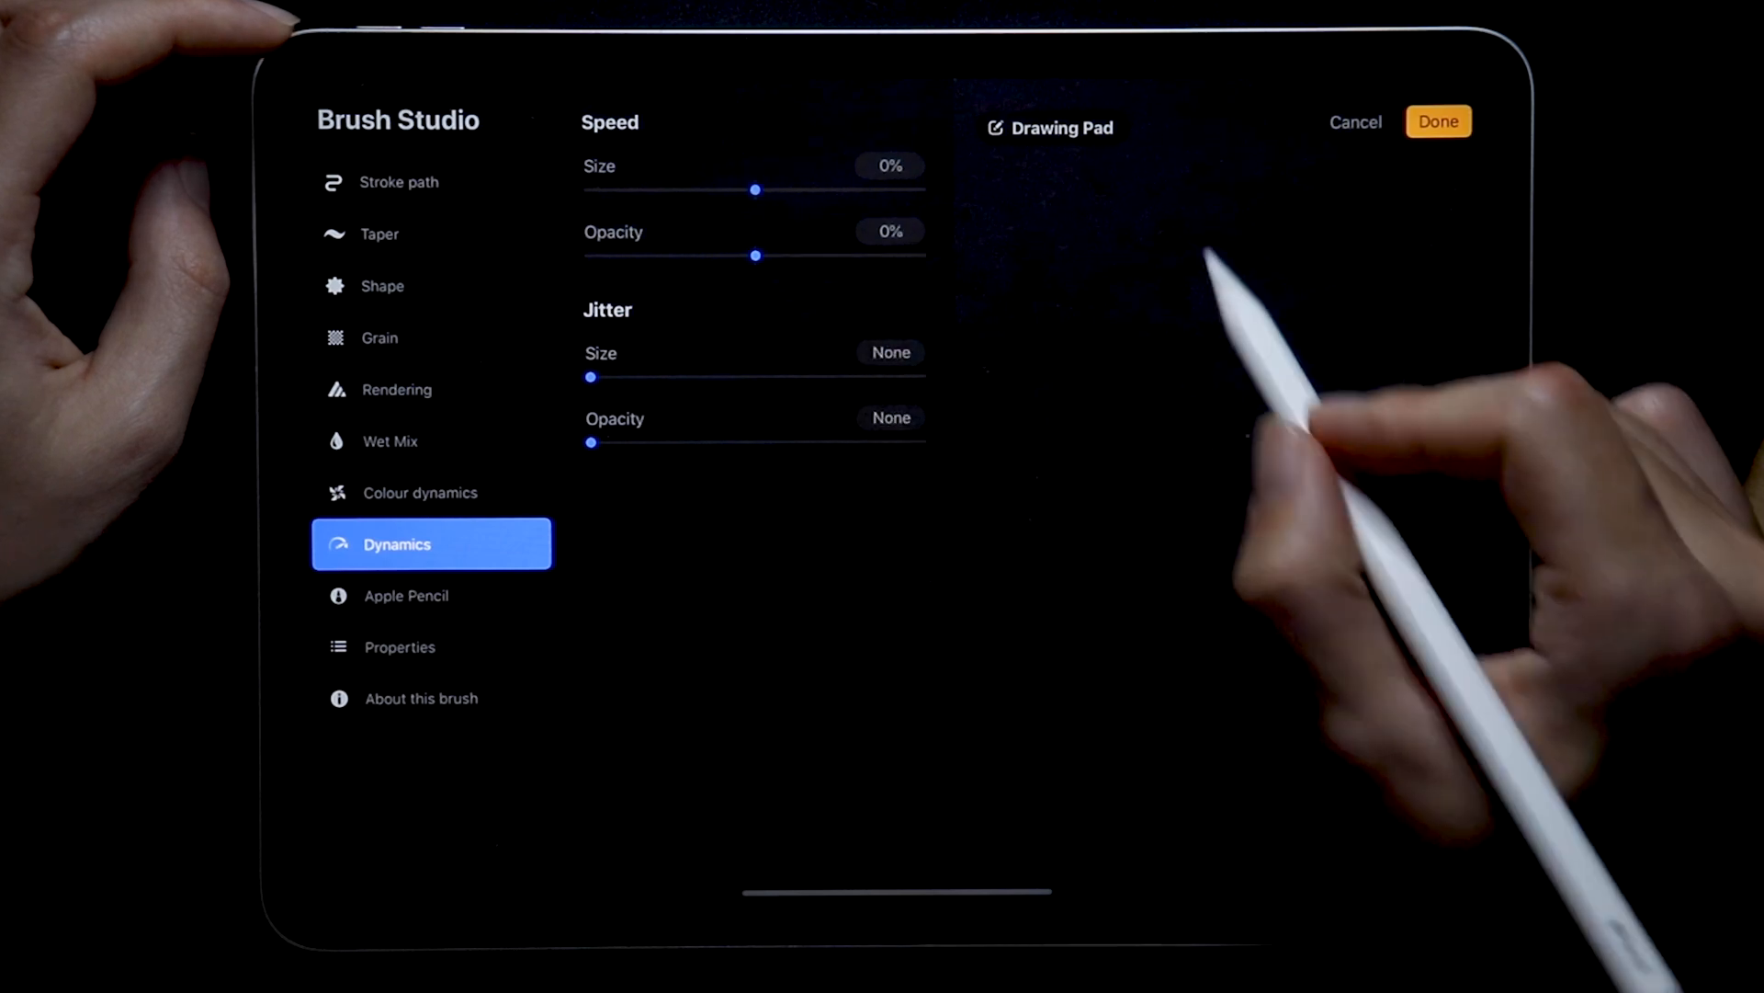
# Set Dynamics speed opacity to Max and size jitter to 10%
pyautogui.click(1439, 121)
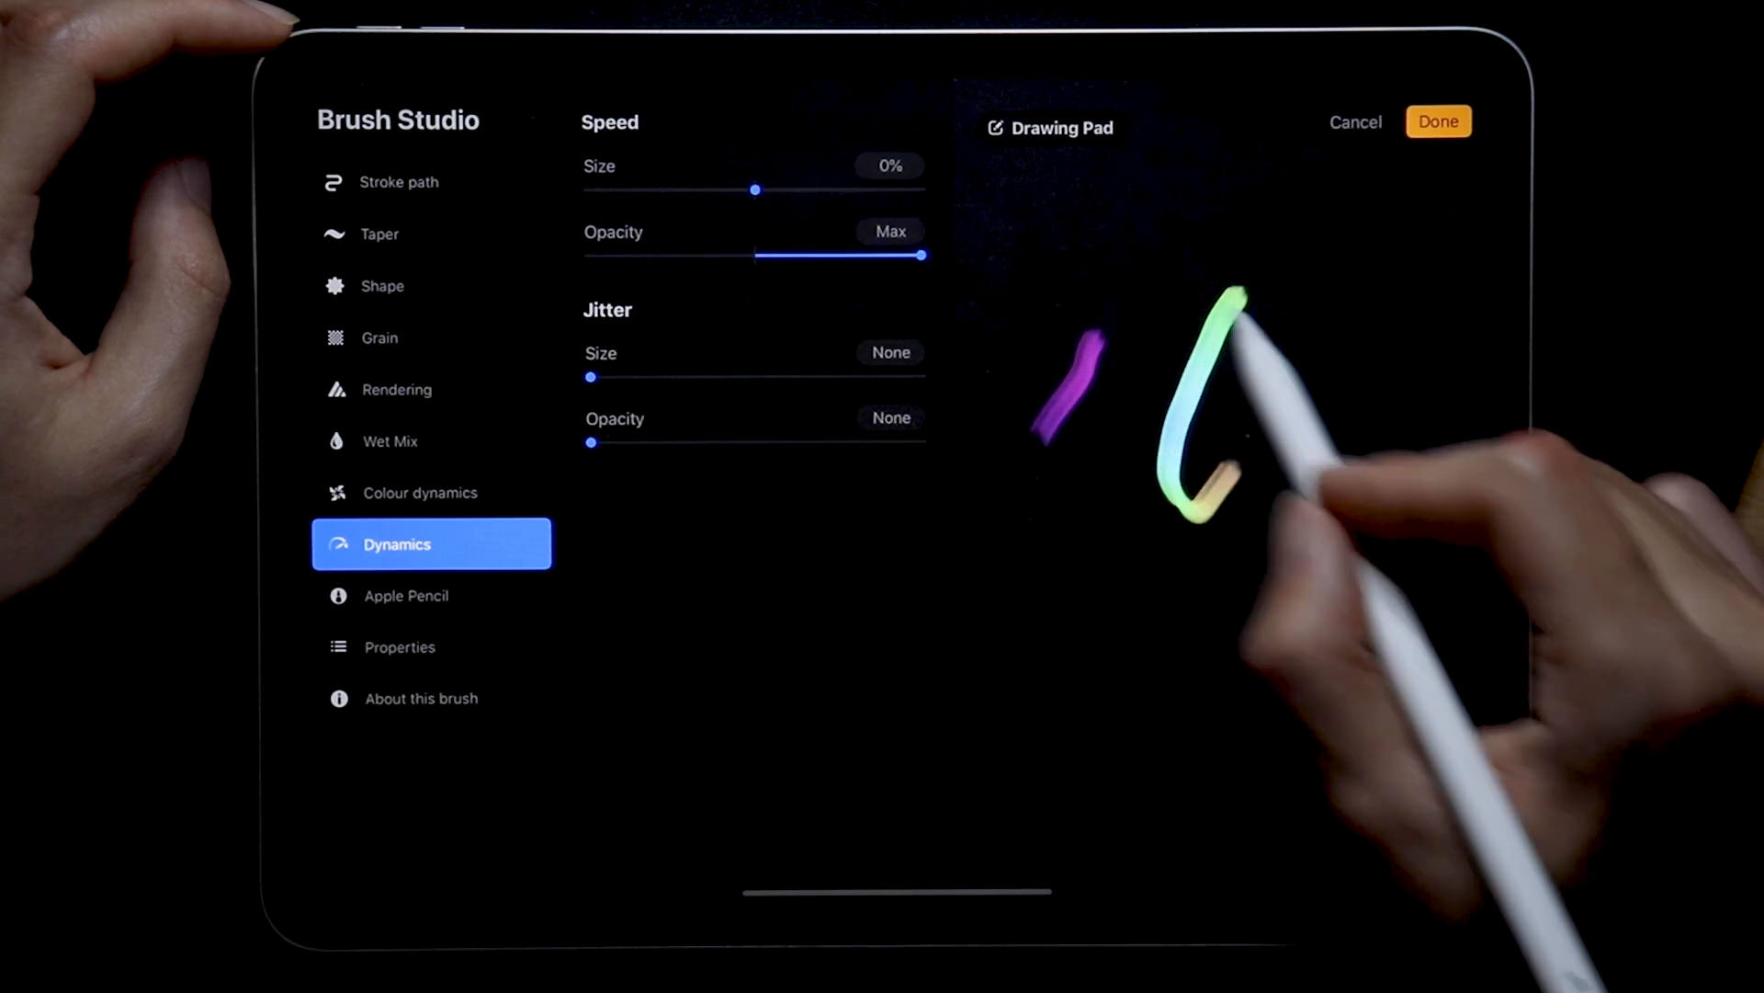
pyautogui.click(1438, 122)
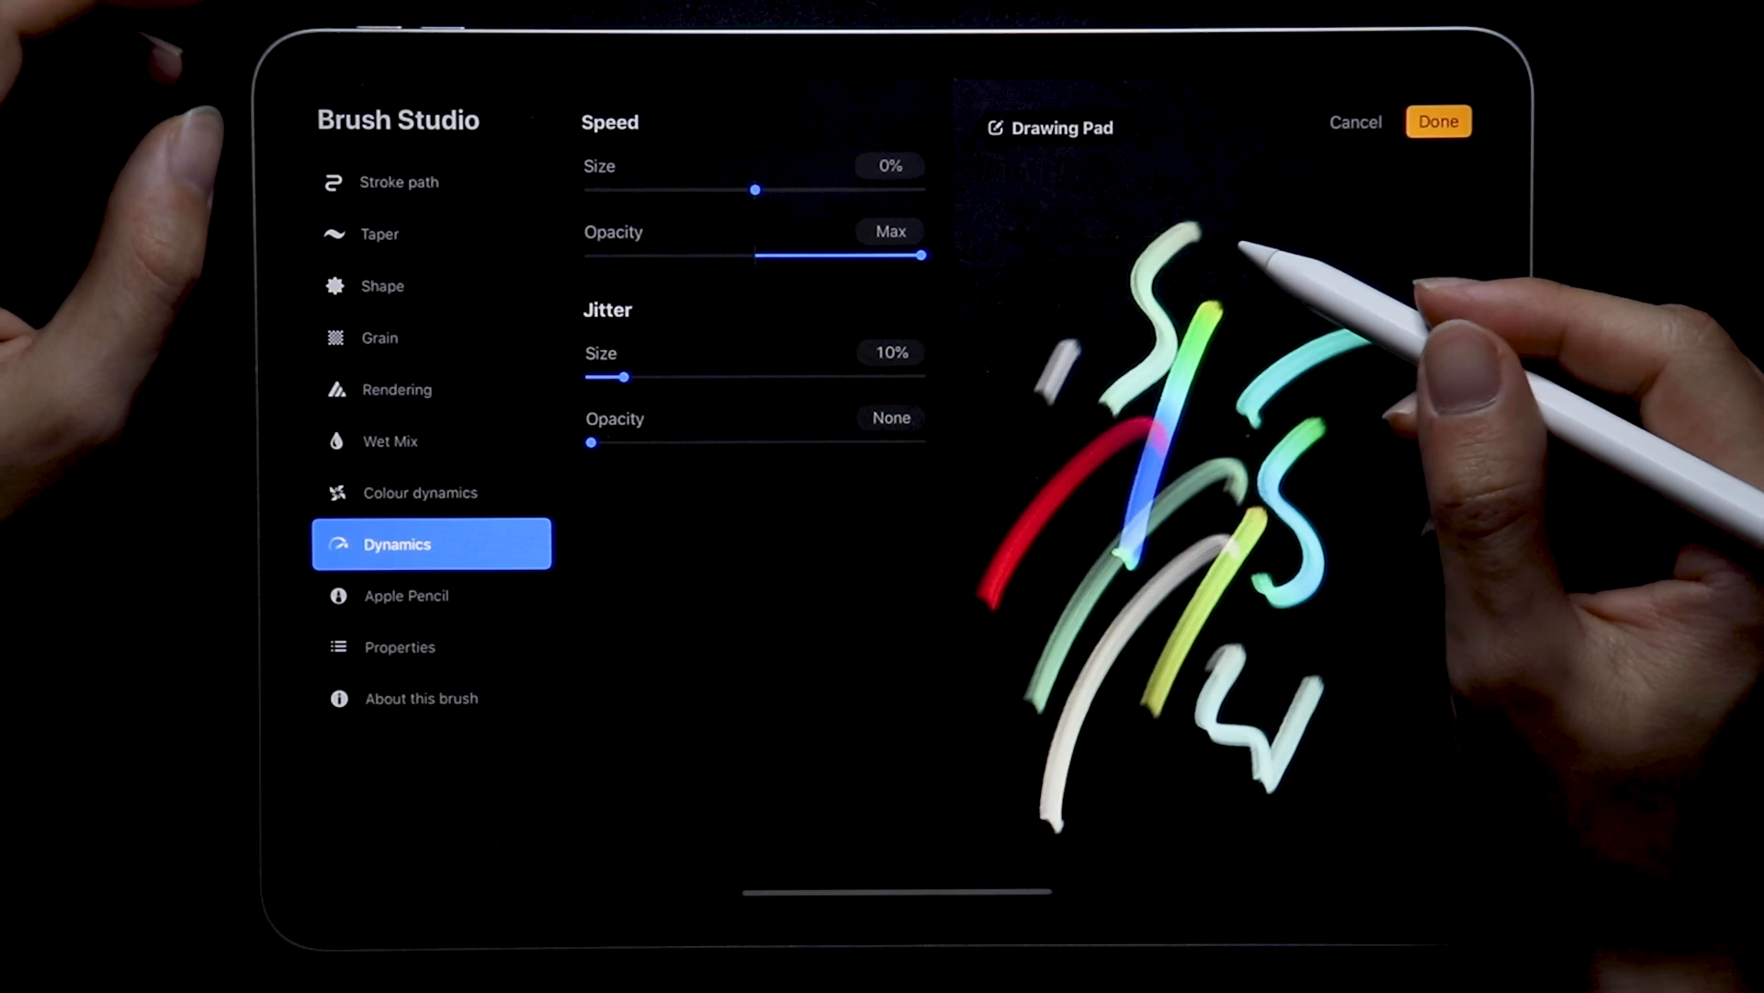
pyautogui.click(406, 596)
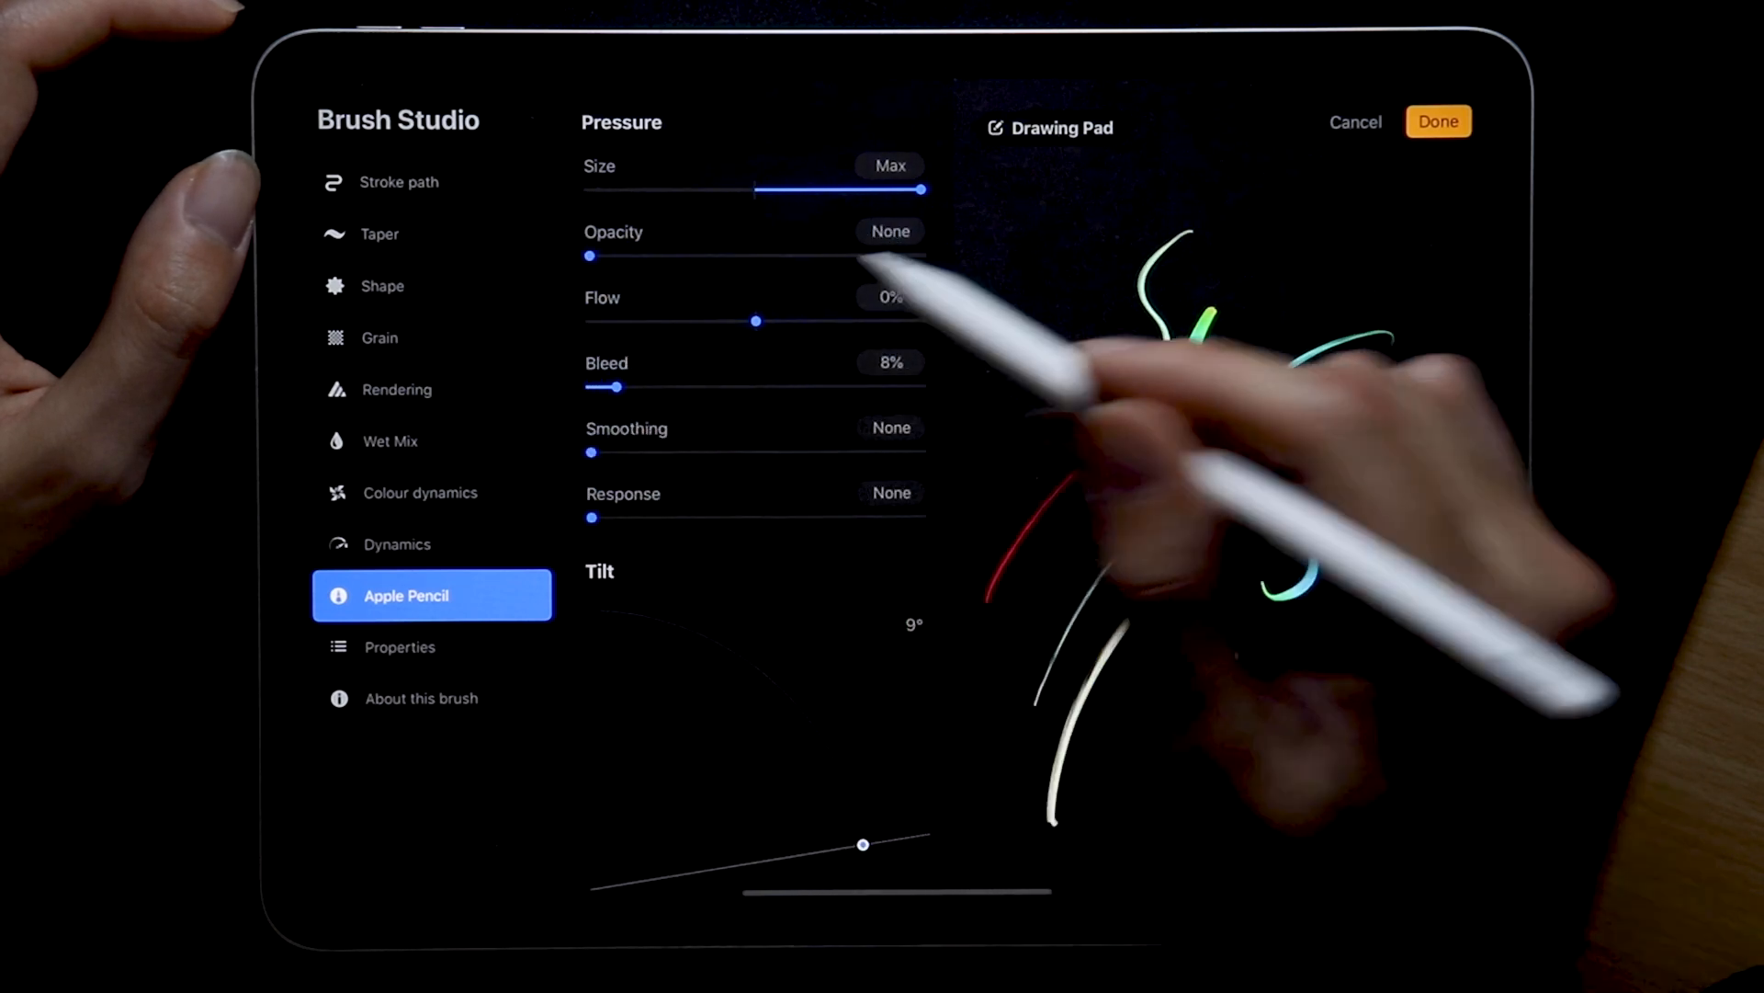
# Set the Apple Pencil pressure bleed to exactly 1% and review the Tilt settings
pyautogui.click(888, 362)
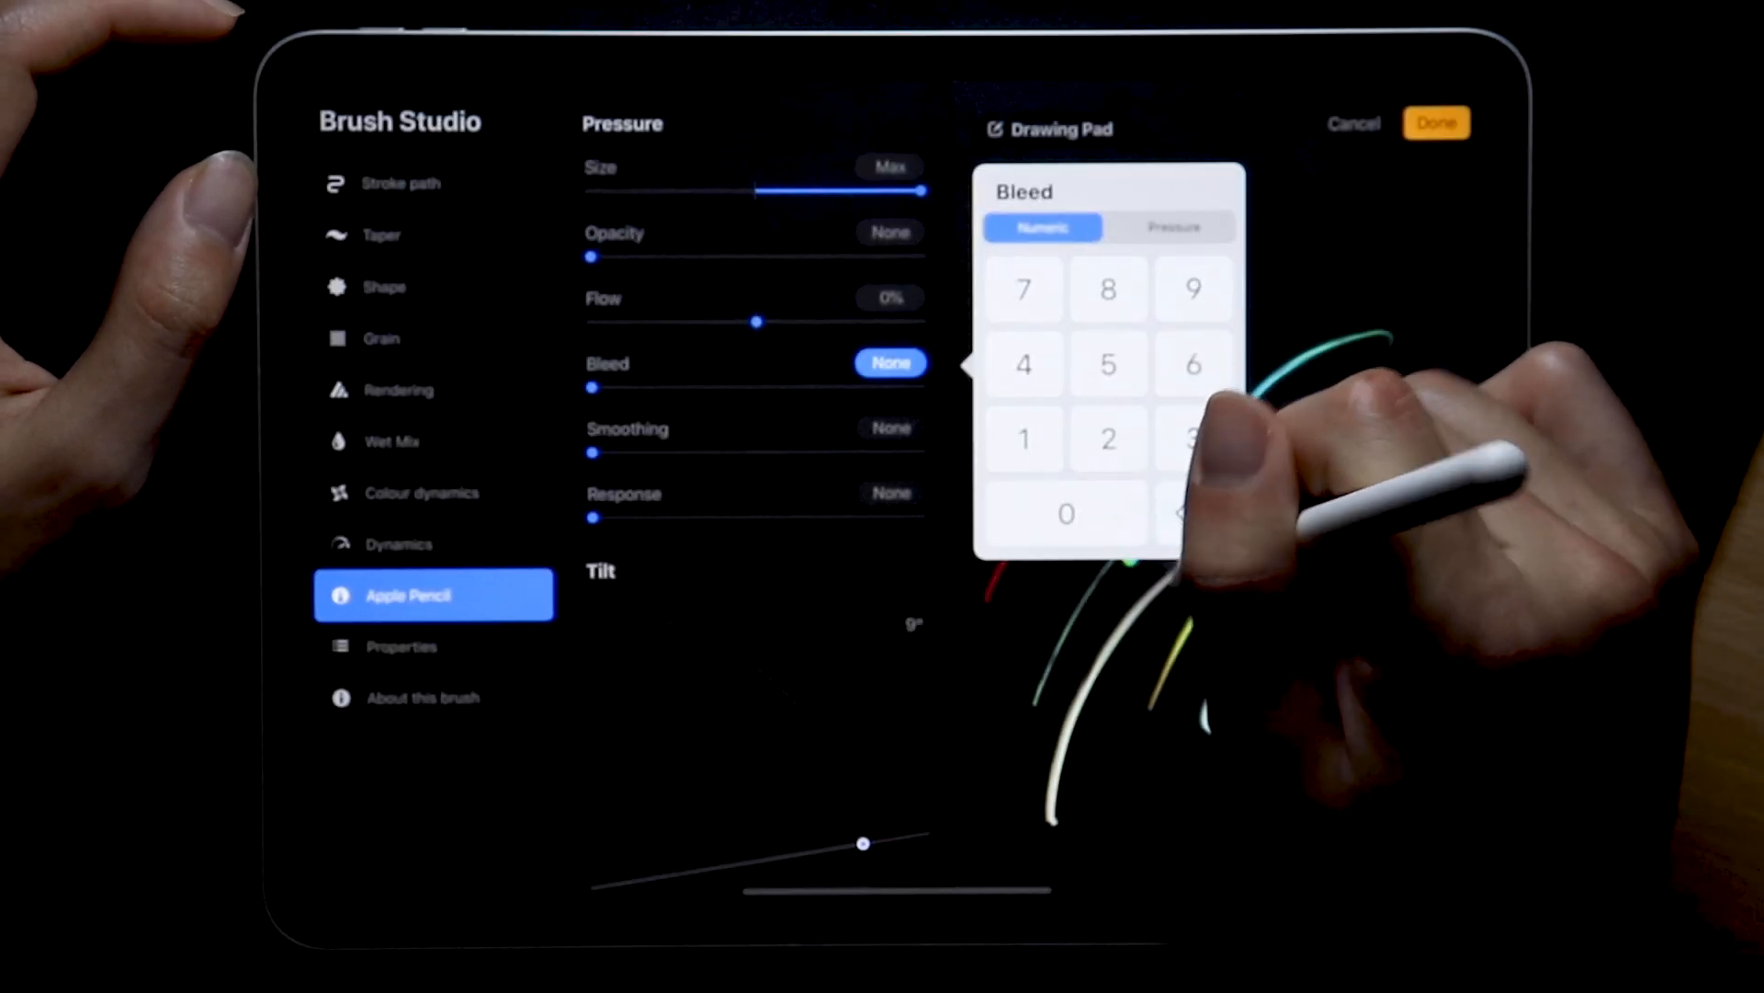
pyautogui.click(1022, 440)
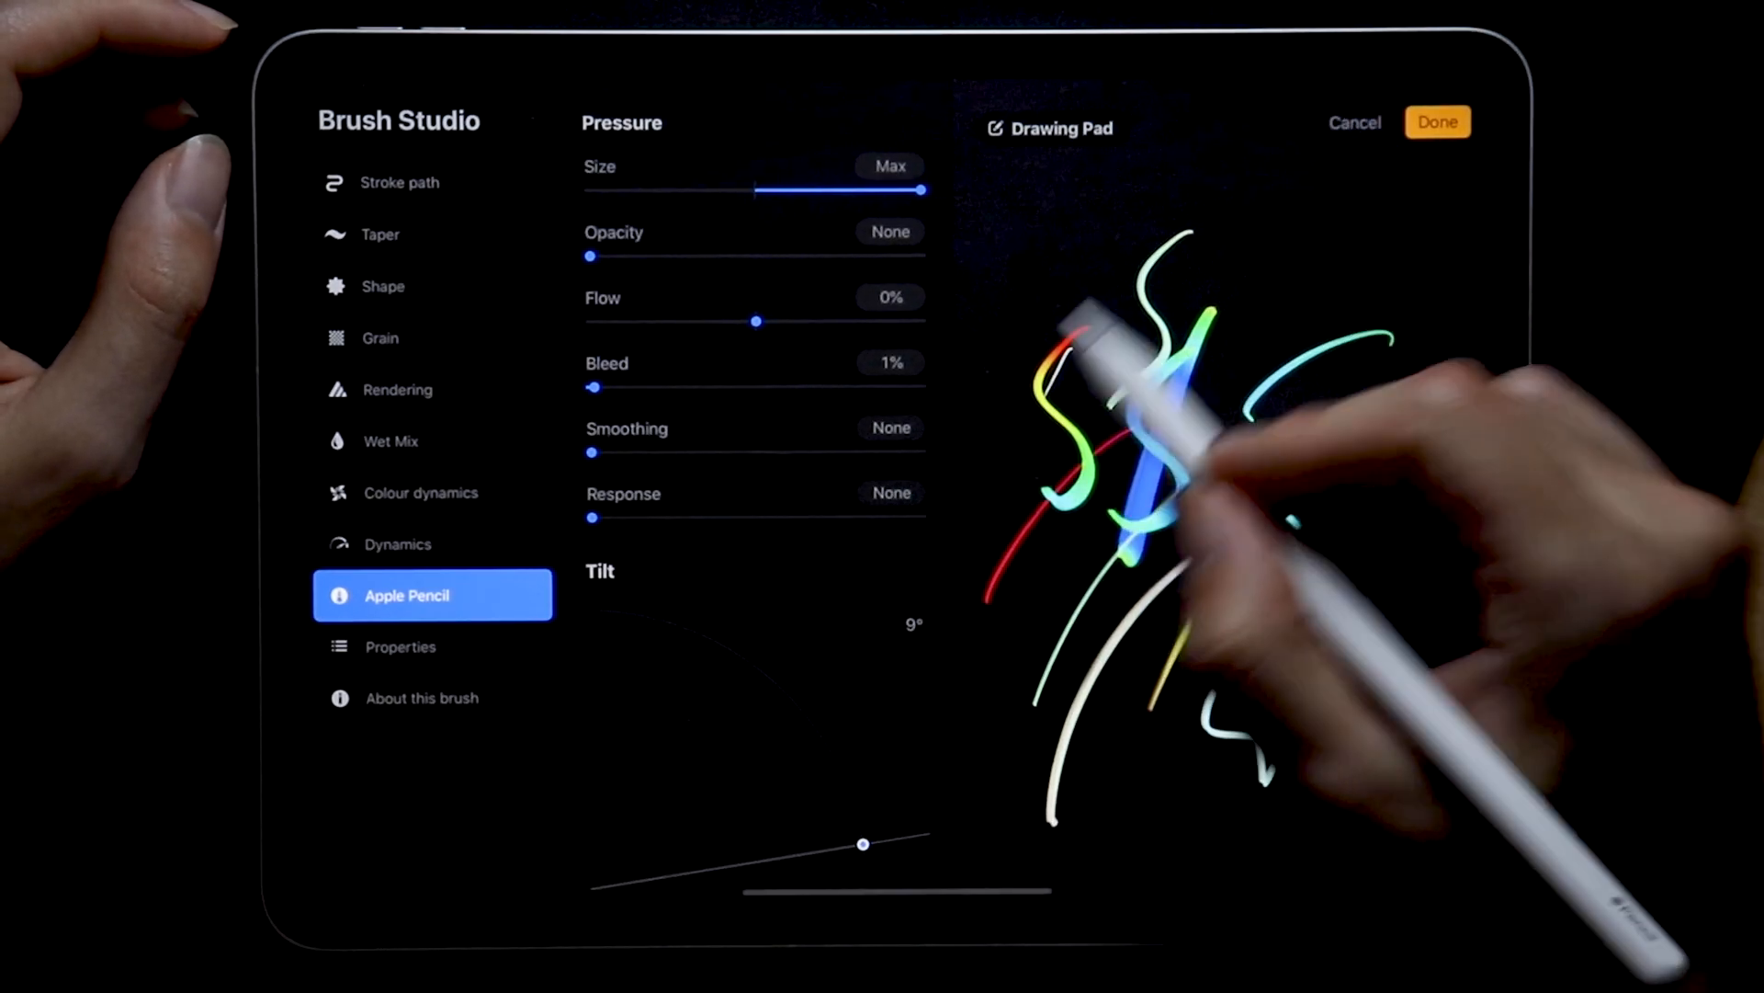
pyautogui.scroll(-3)
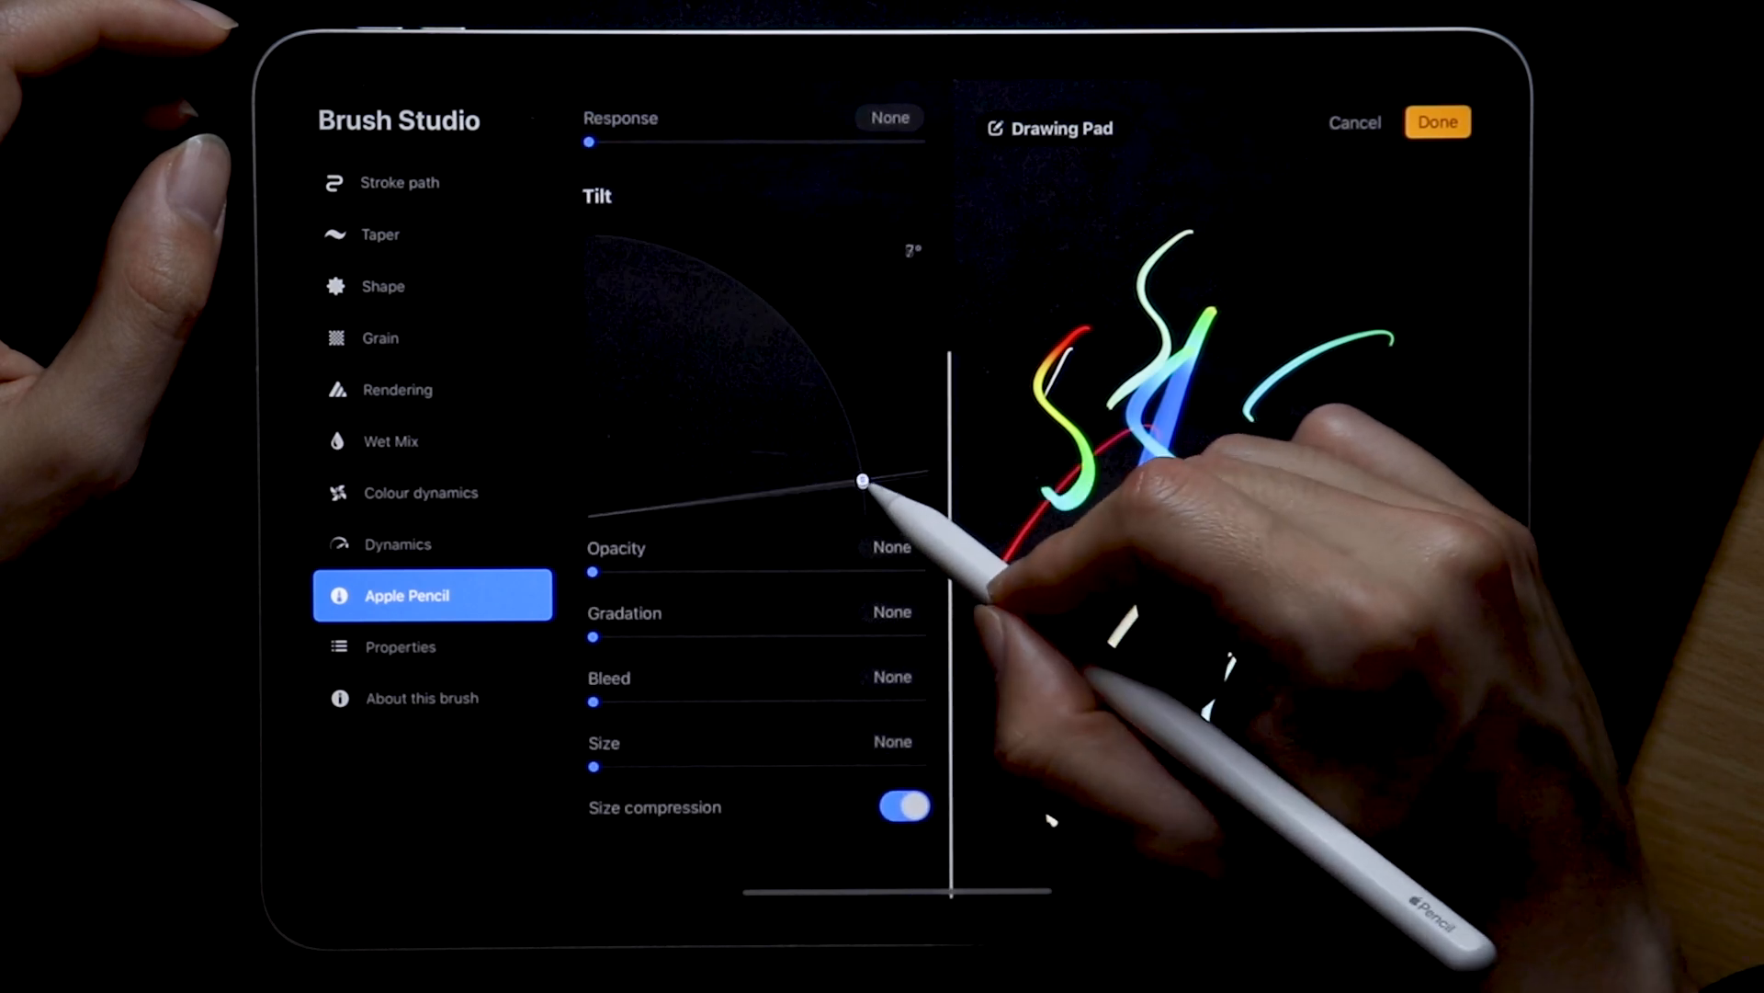
pyautogui.click(401, 646)
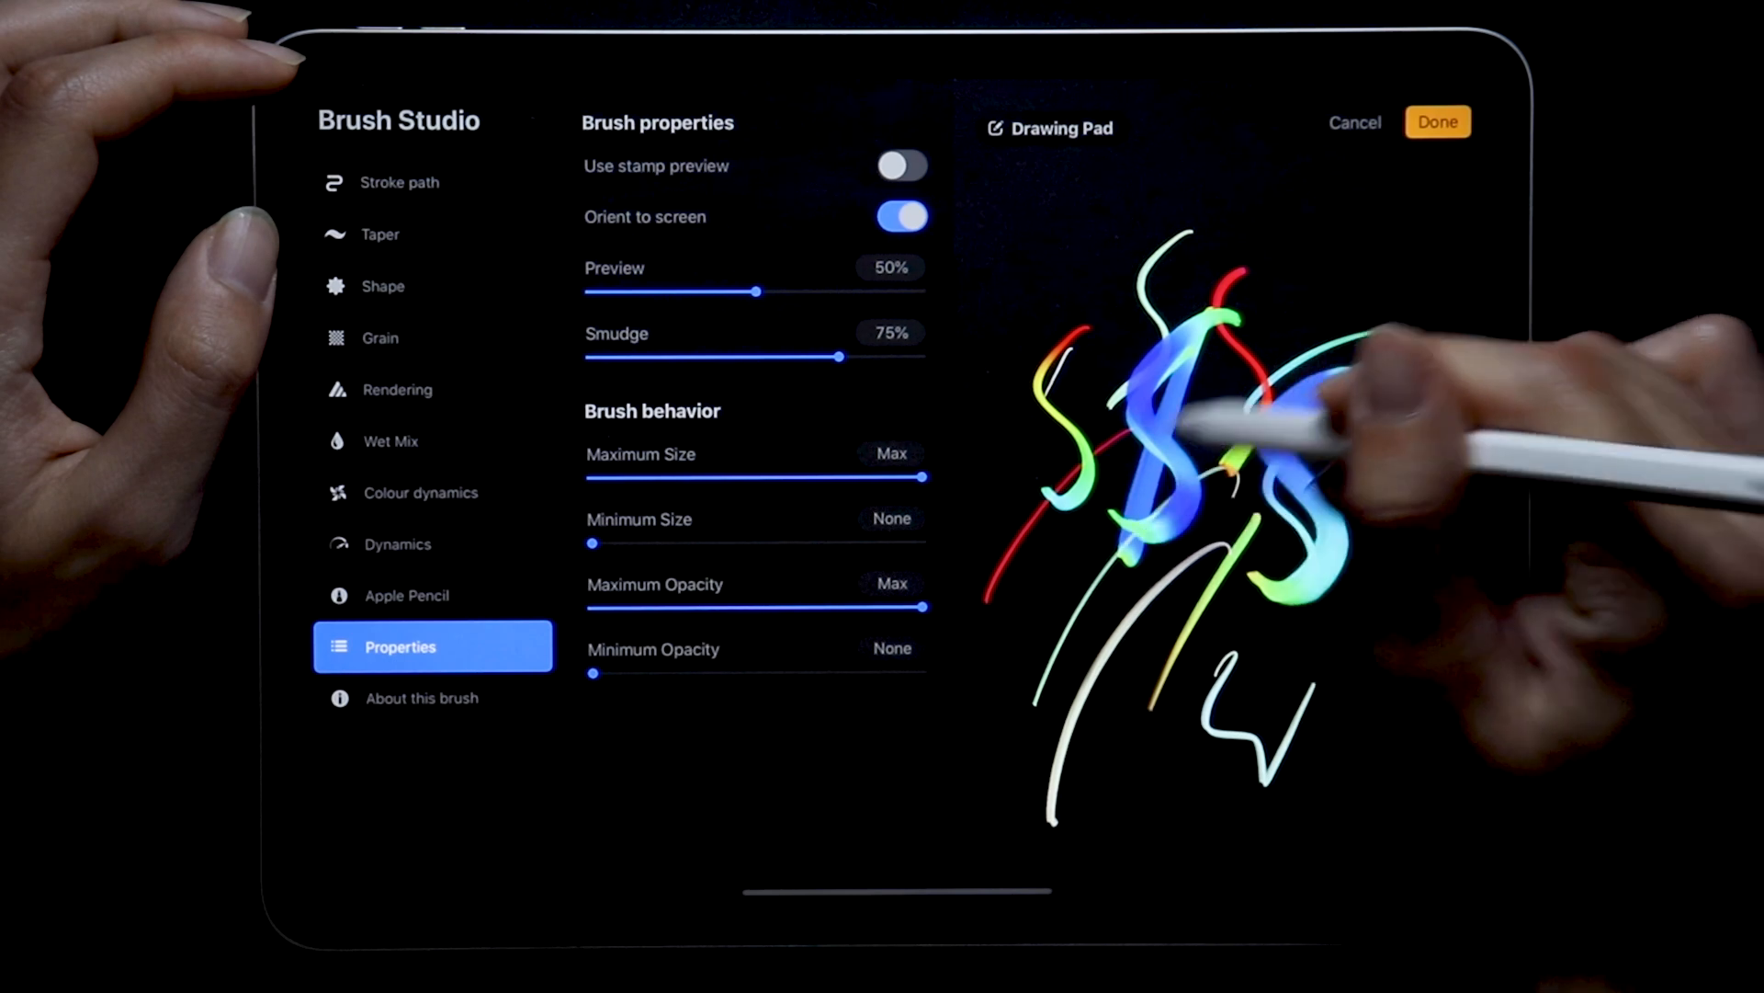
# Reduce the brush's library preview size to 40% in Properties
pyautogui.click(1048, 127)
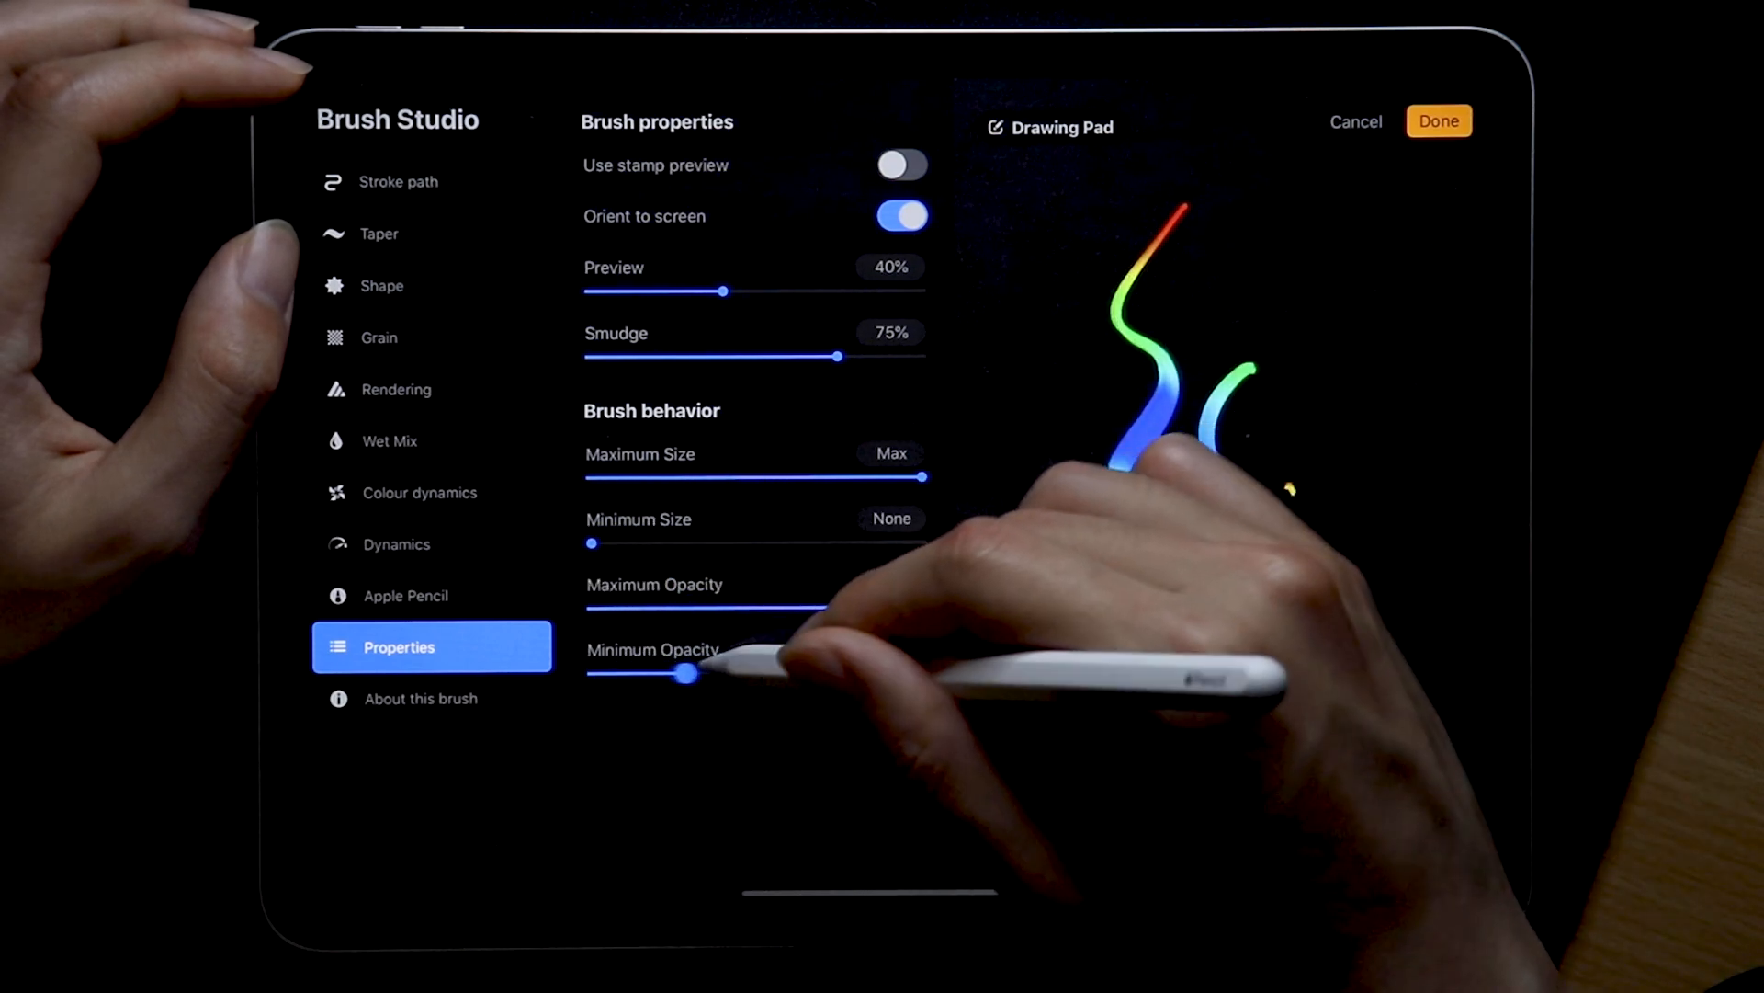
pyautogui.click(422, 696)
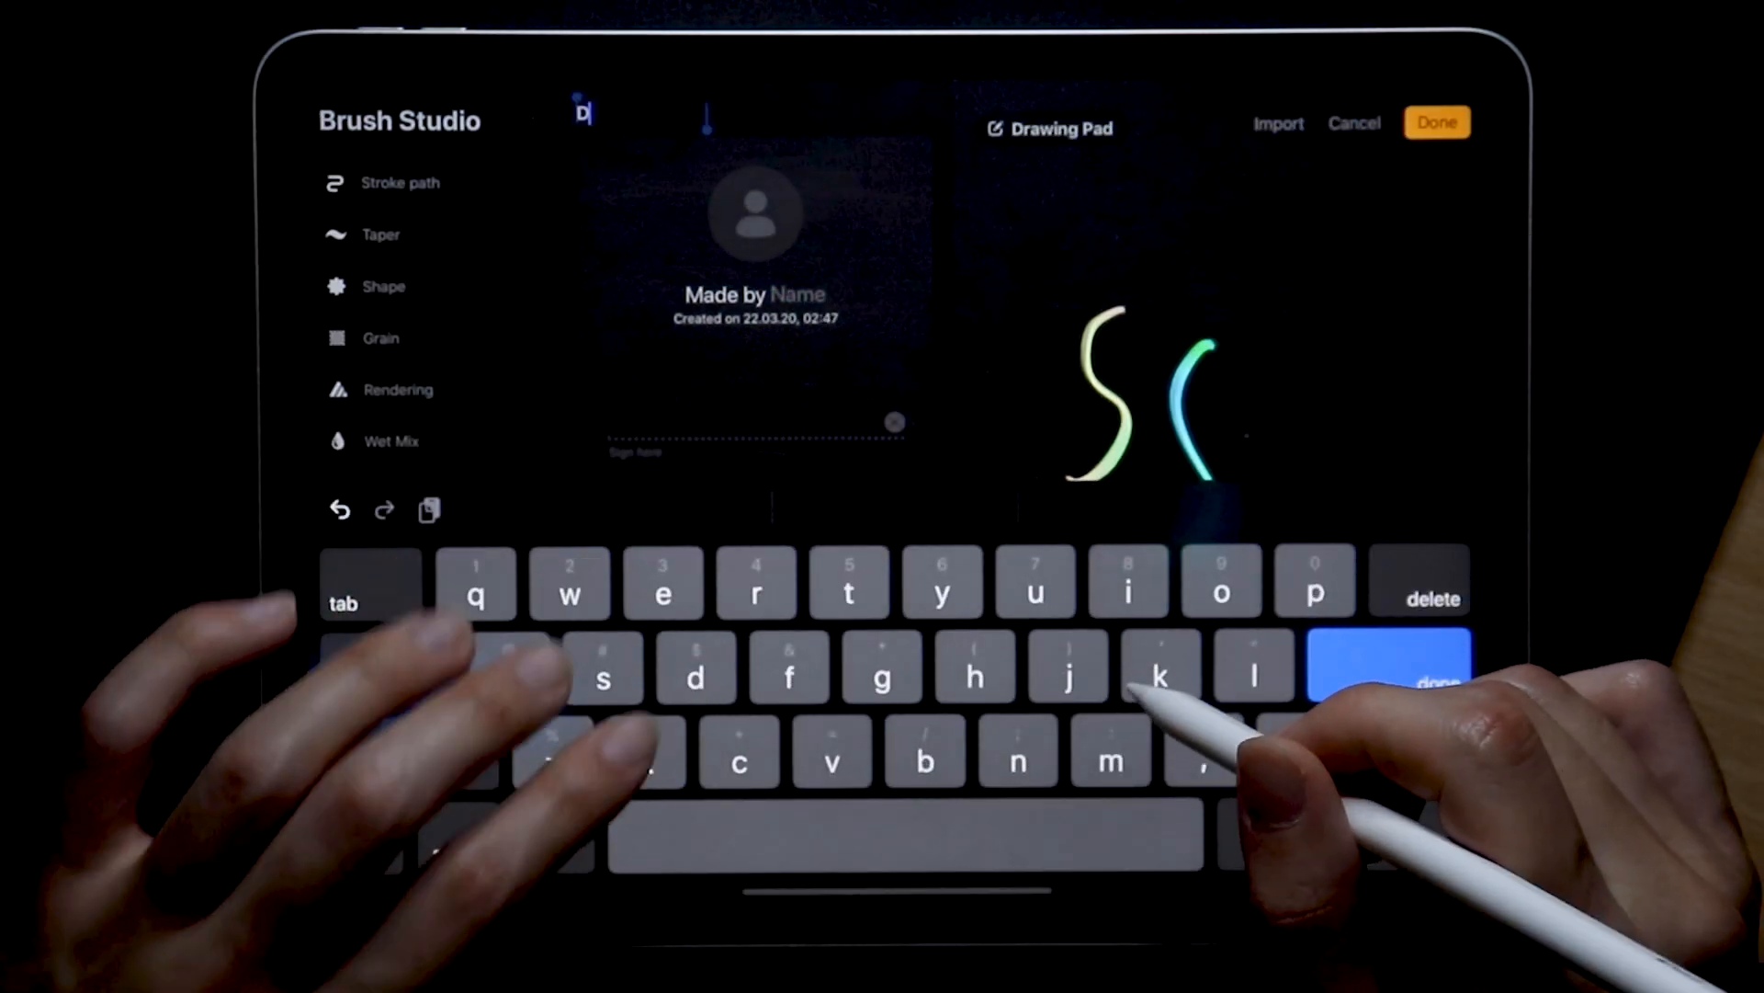
# Name the brush 'DK Chameleon', create a new reset point, and exit Brush Studio
pyautogui.write('DK Chameleon')
pyautogui.click(798, 293)
pyautogui.write('Calligraphy DK')
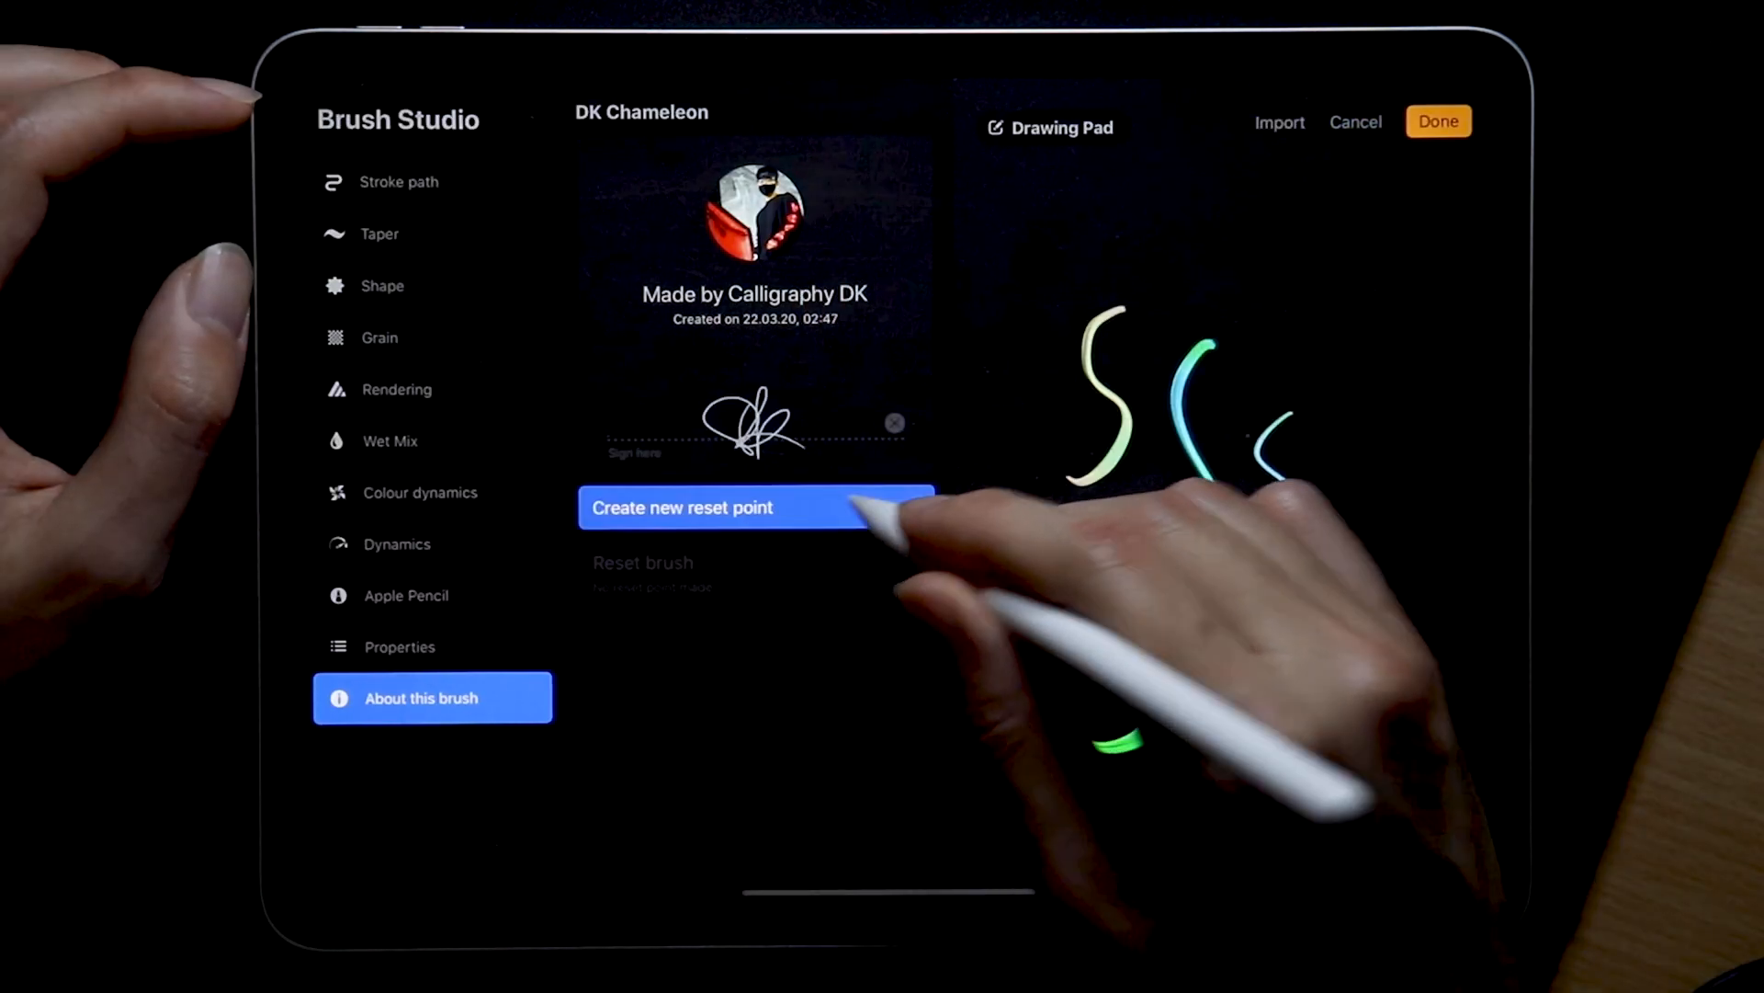
pyautogui.click(682, 507)
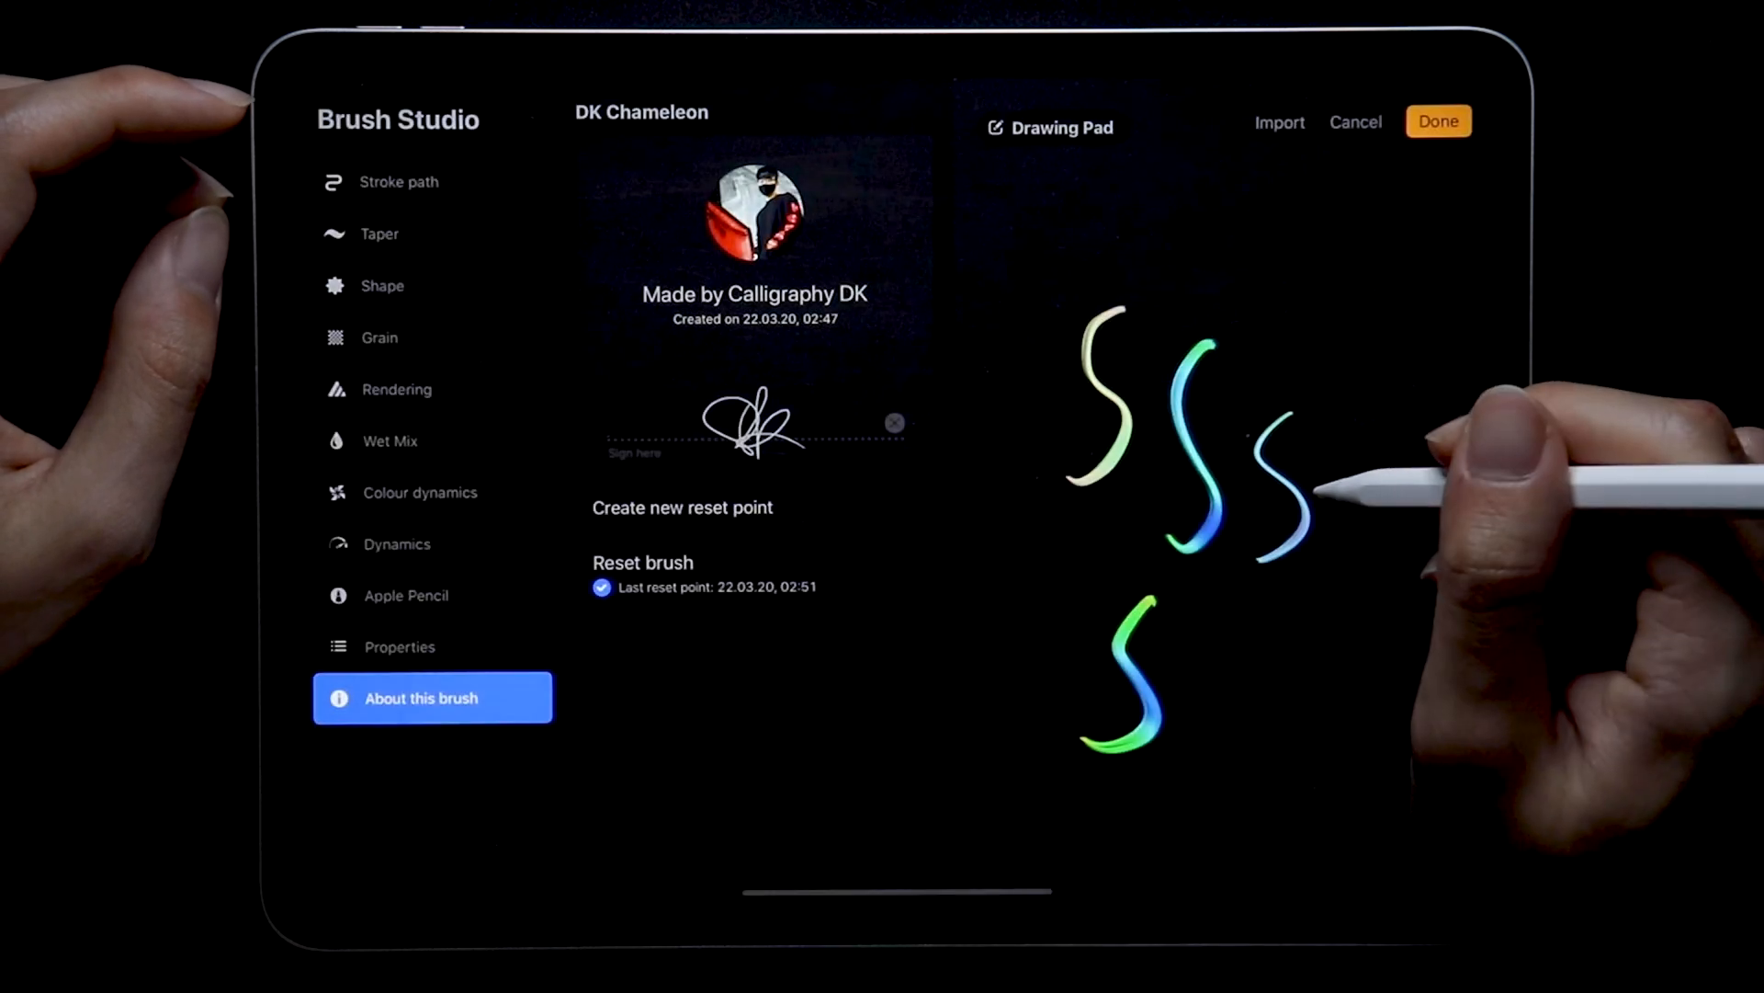
pyautogui.click(1438, 120)
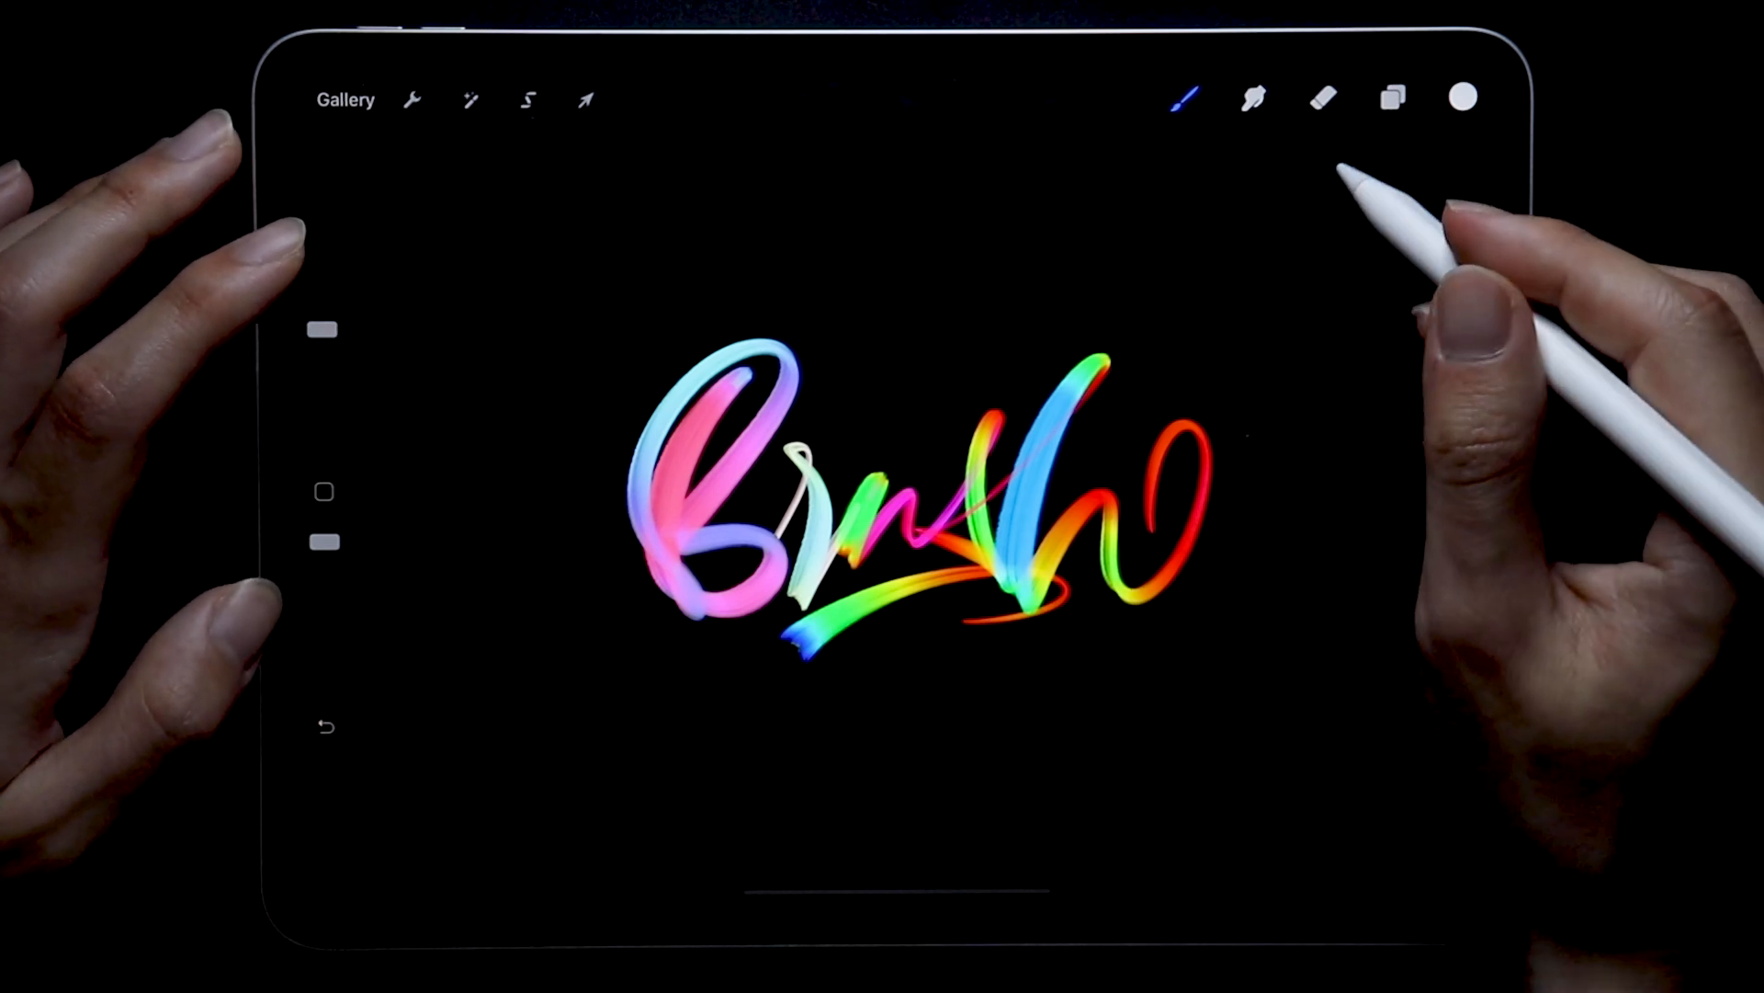
# Pick a purple colour from the colour disc to repaint the B
pyautogui.click(586, 99)
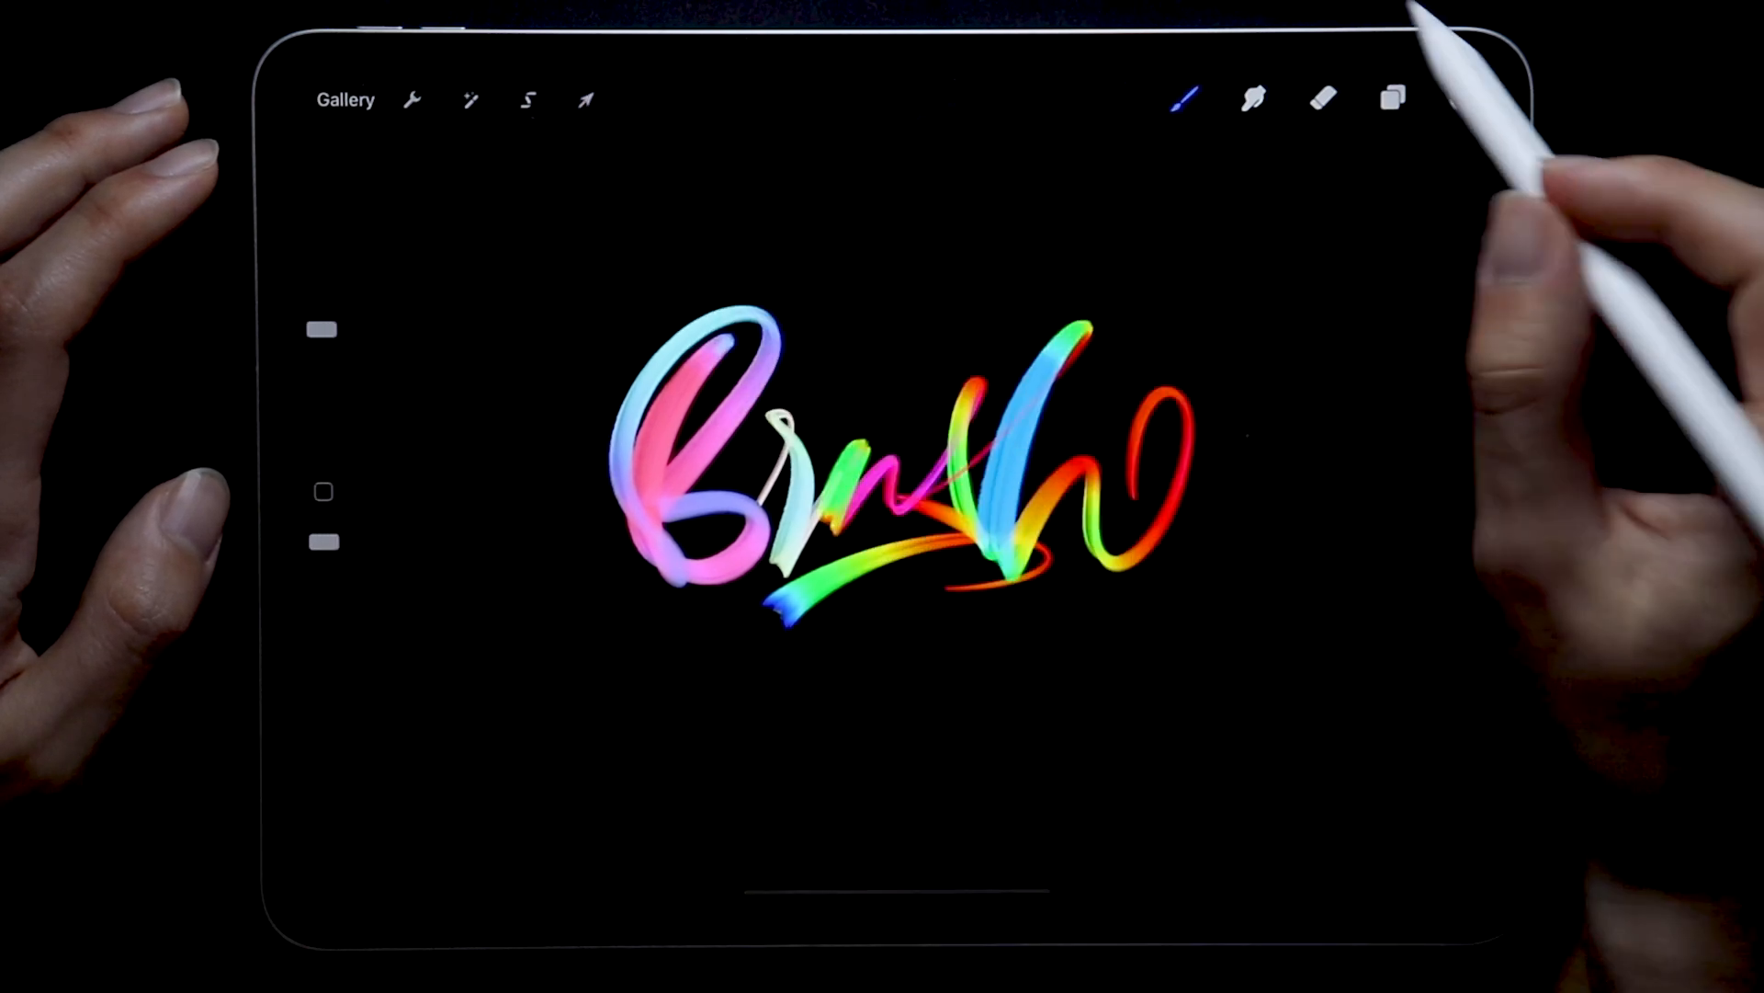
pyautogui.click(1460, 99)
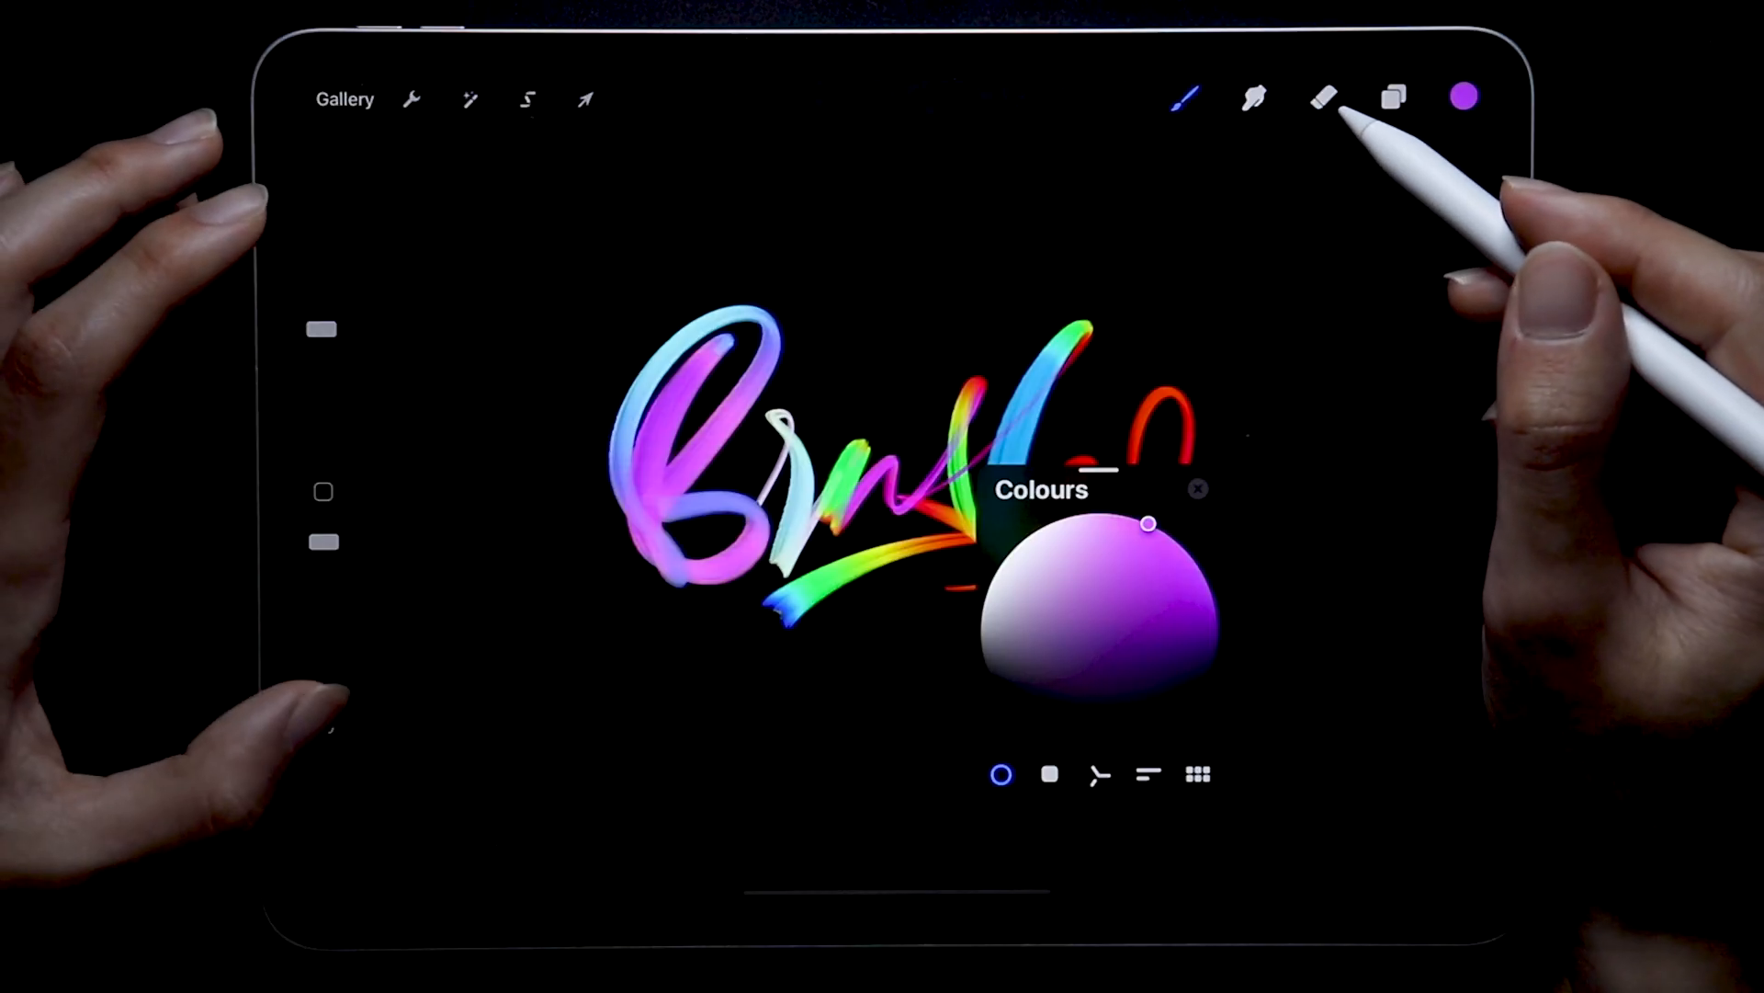
pyautogui.click(1196, 488)
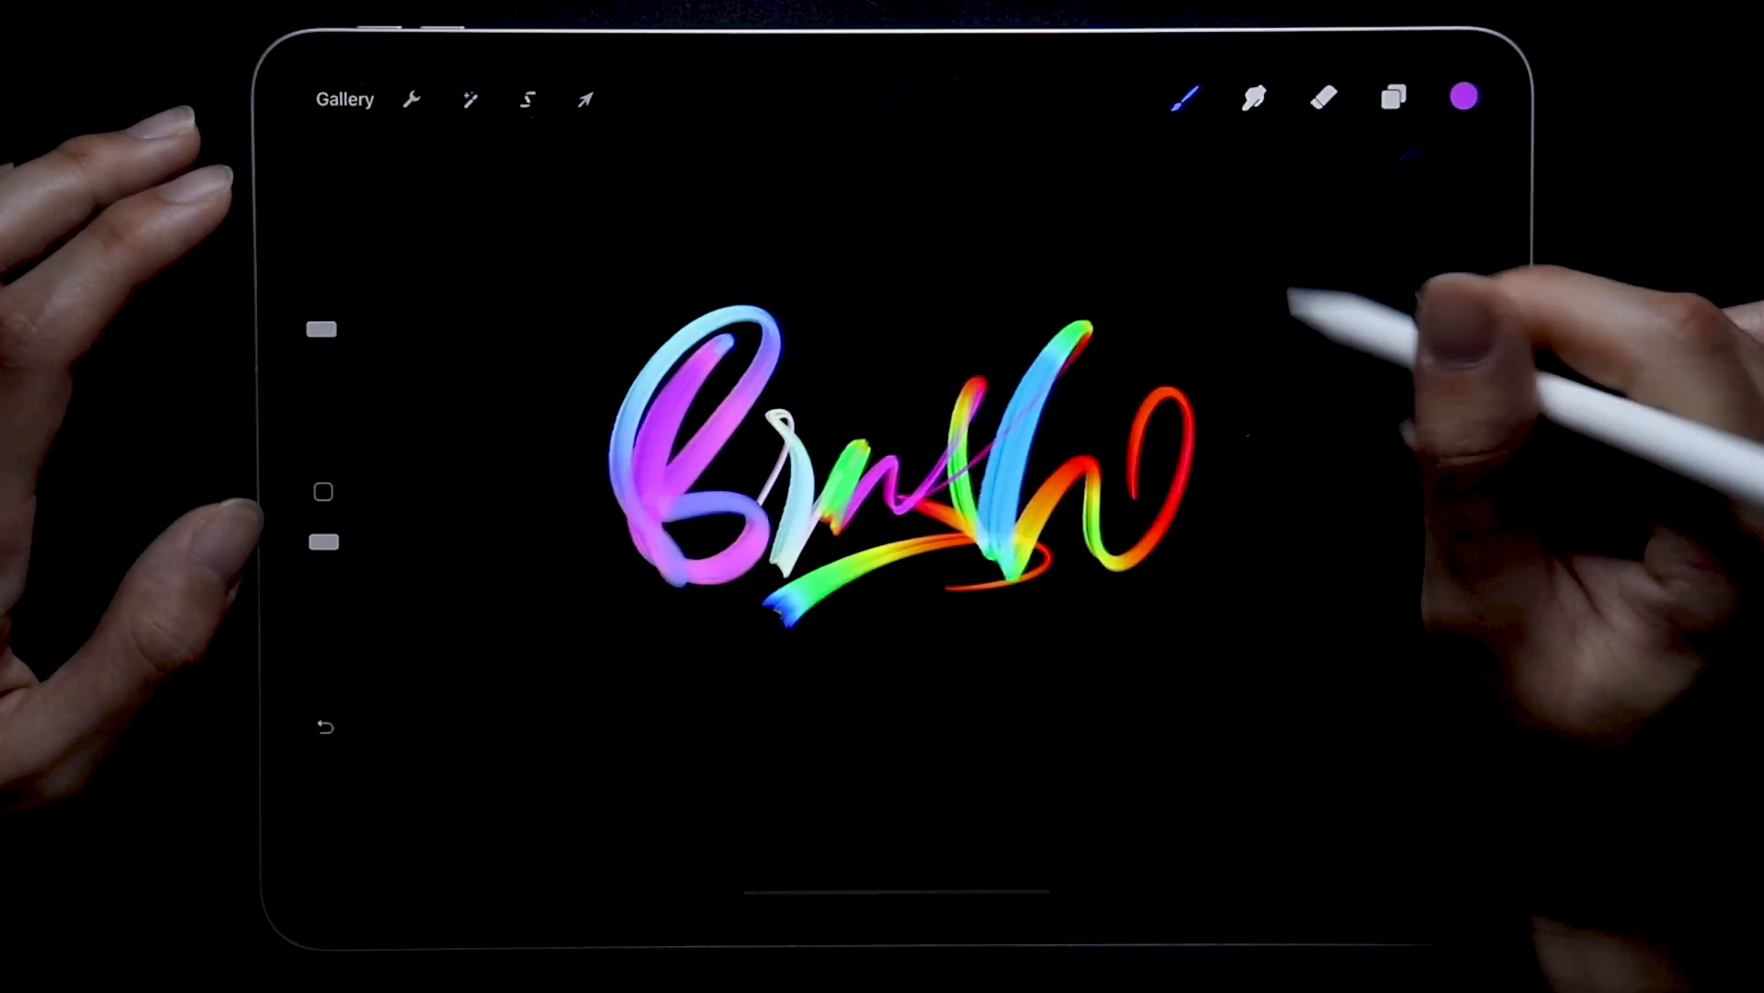